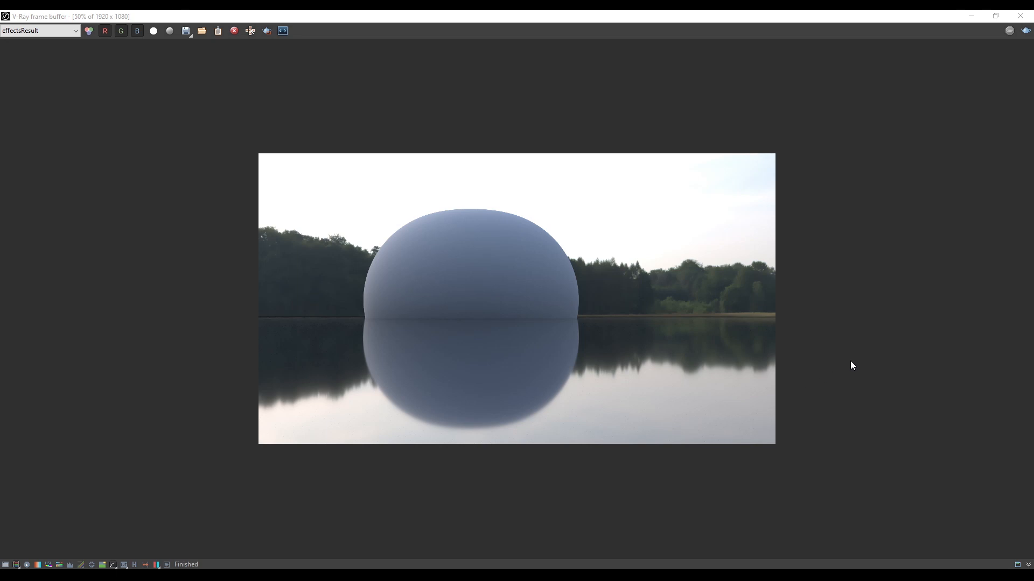
pyautogui.moveTo(278, 400)
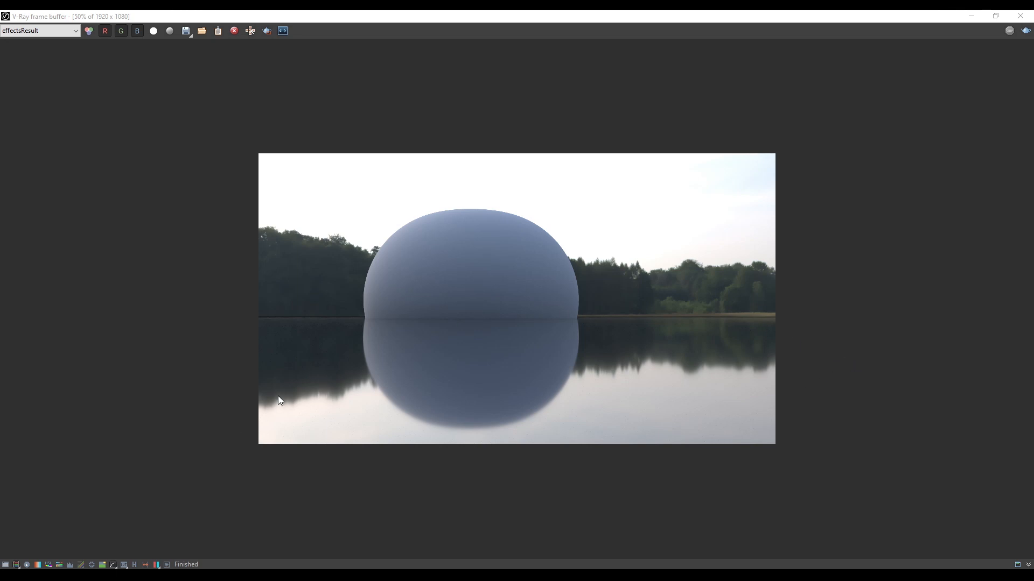
pyautogui.moveTo(211, 345)
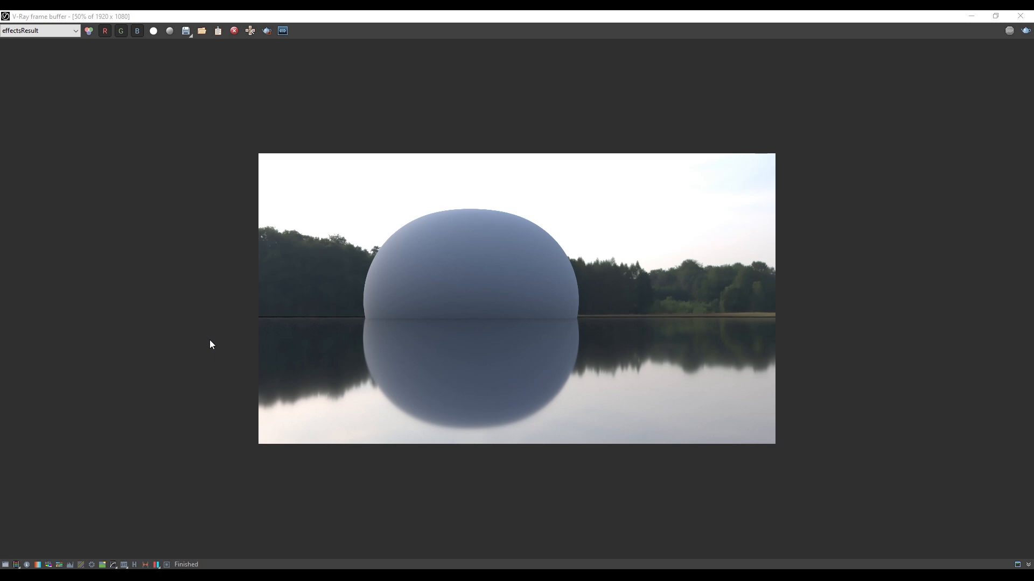
pyautogui.moveTo(376, 171)
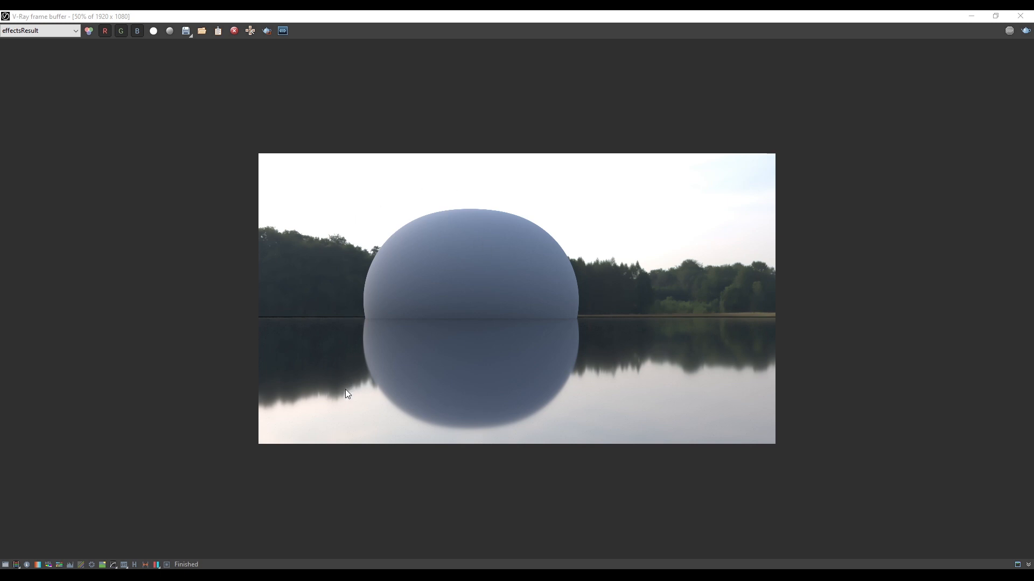
pyautogui.moveTo(243, 248)
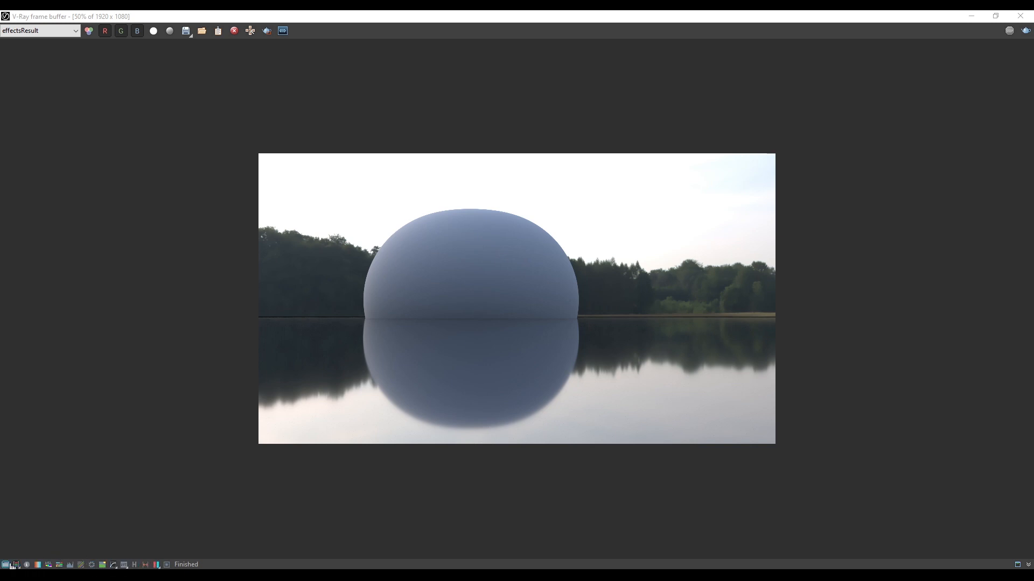
pyautogui.moveTo(6, 565)
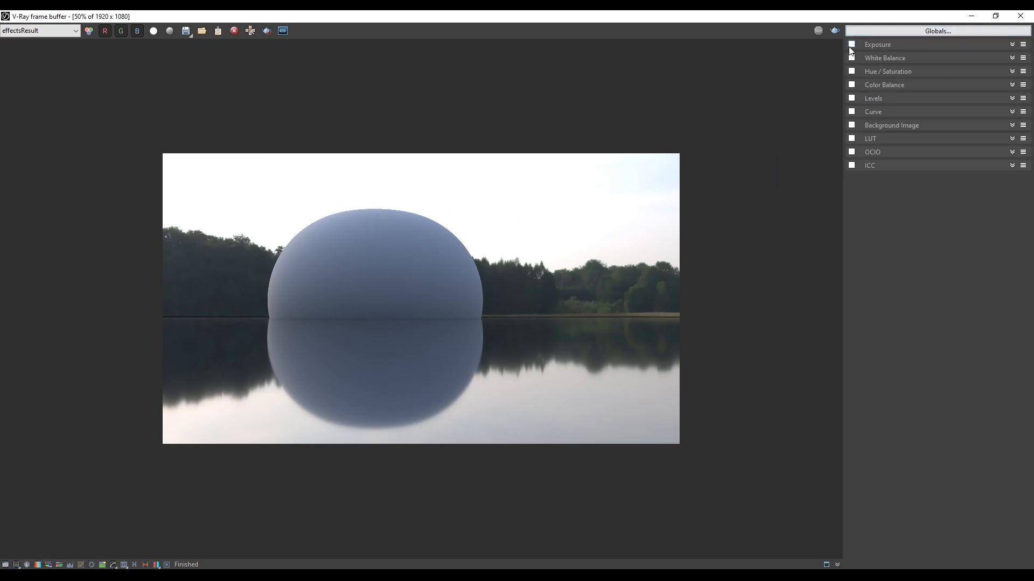
# Step: Enable Exposure, raise exposure and contrast, then enable Levels in the Frame Buffer corrections
pyautogui.click(851, 44)
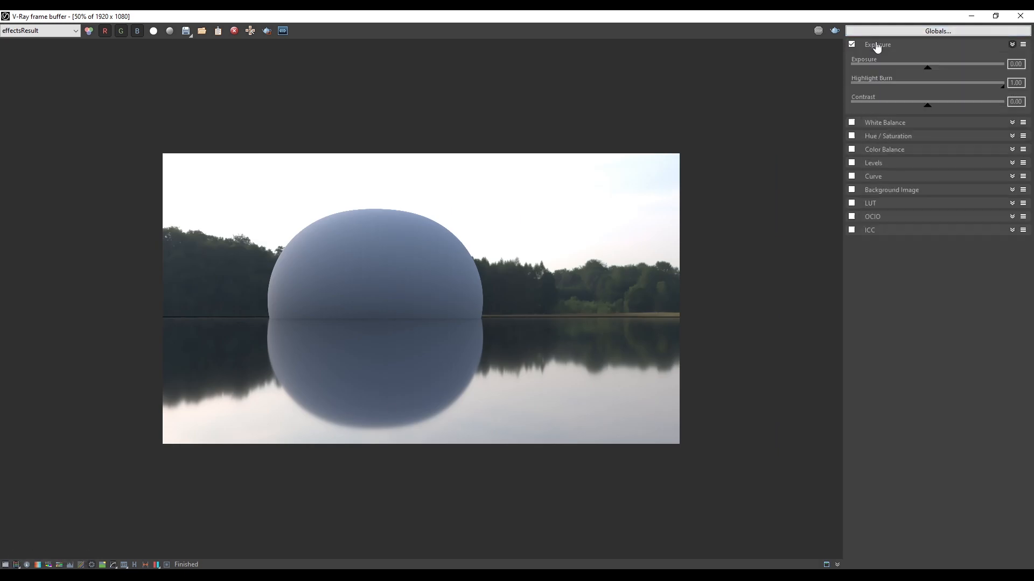
pyautogui.moveTo(931, 67); pyautogui.dragTo(922, 67)
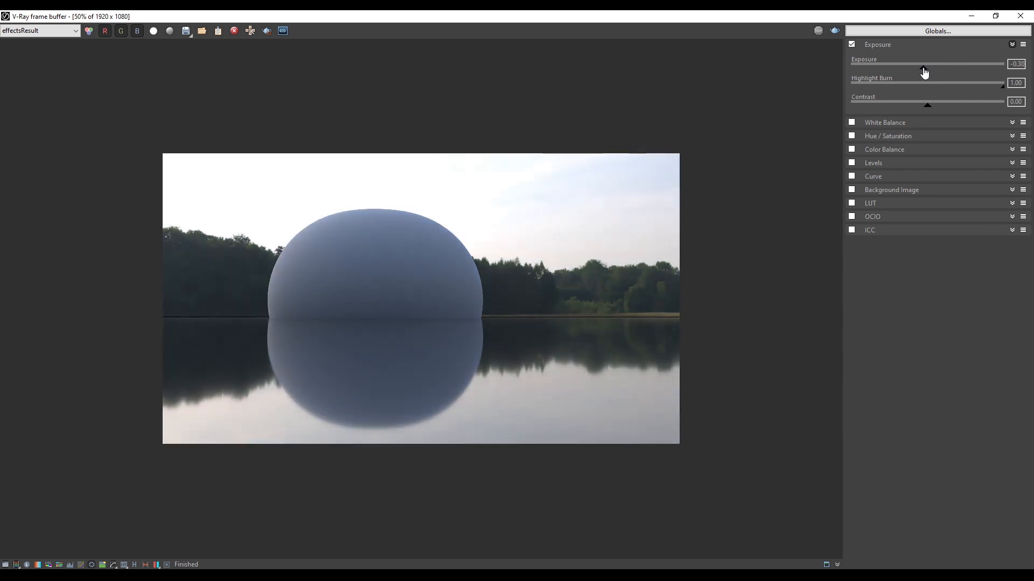
pyautogui.moveTo(928, 105); pyautogui.dragTo(956, 105)
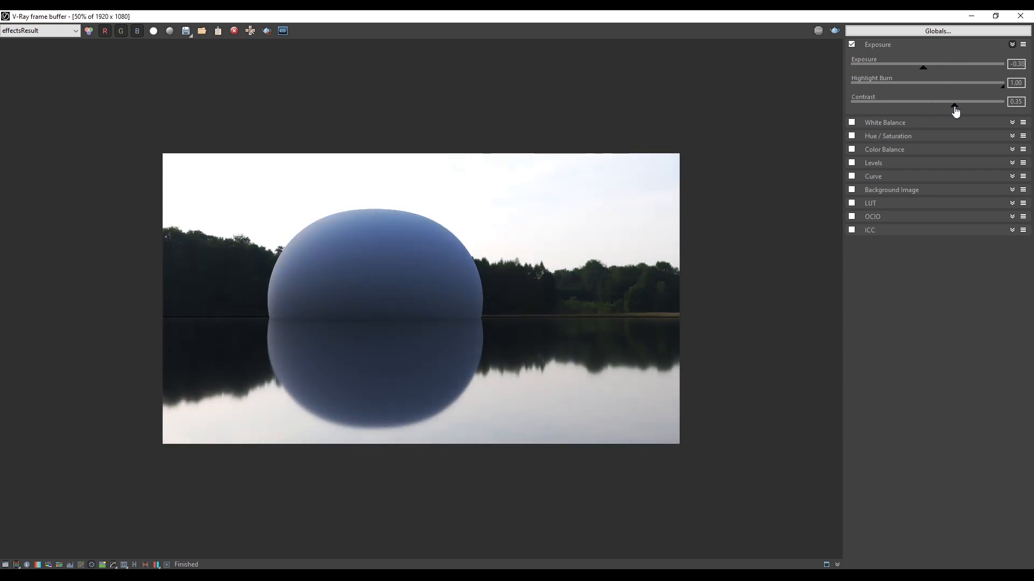
pyautogui.moveTo(923, 67); pyautogui.dragTo(939, 66)
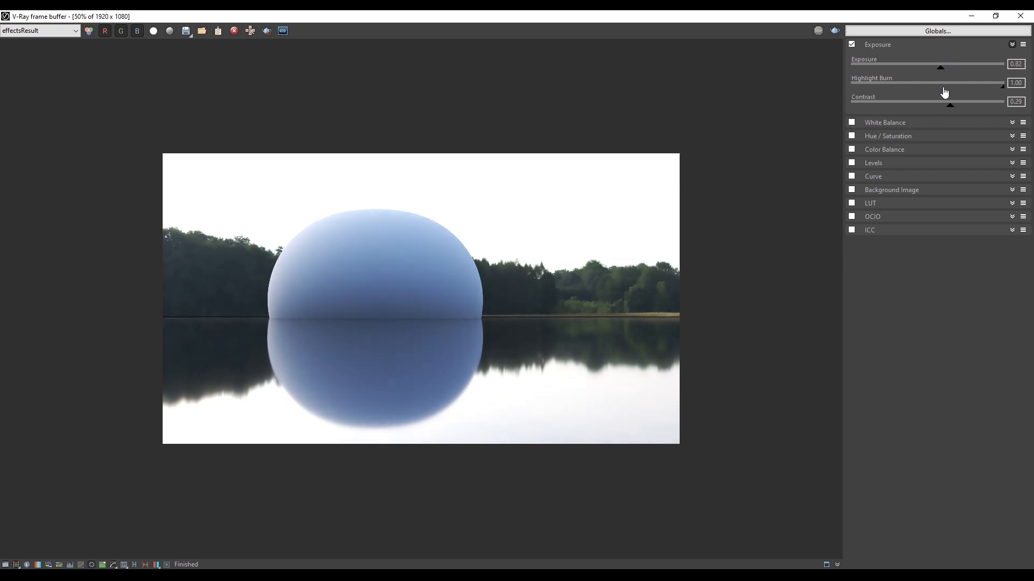
pyautogui.click(851, 163)
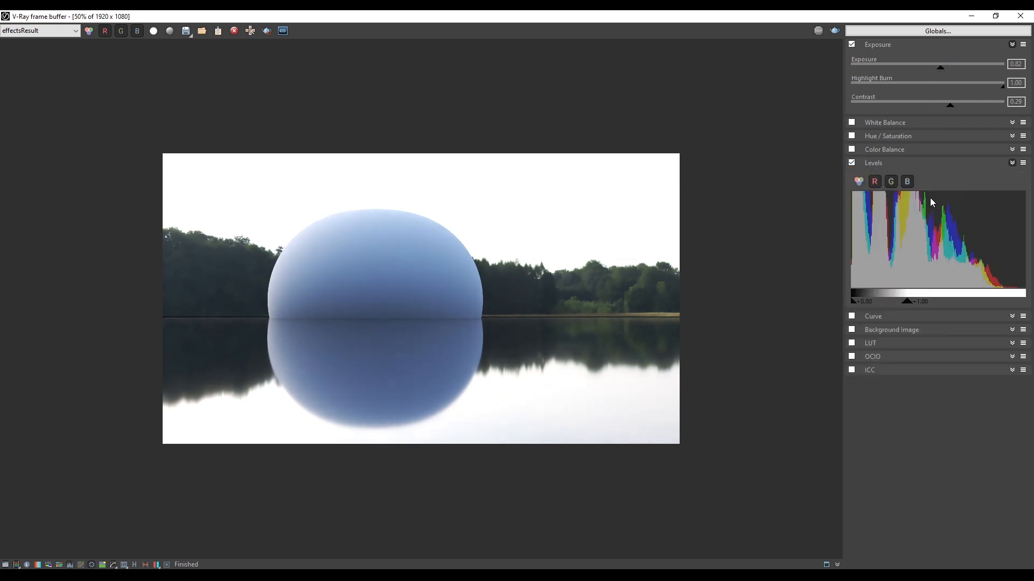
pyautogui.moveTo(907, 302); pyautogui.dragTo(926, 301)
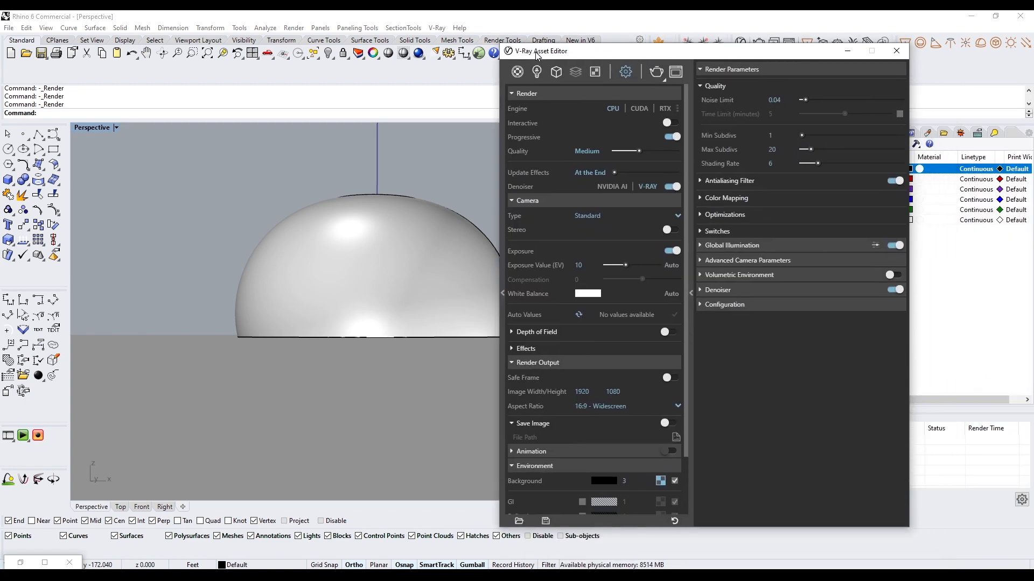
# Step: Maximize the Perspective viewport and open the V-Ray Asset Editor beside the grid
pyautogui.moveTo(536, 50); pyautogui.dragTo(437, 71)
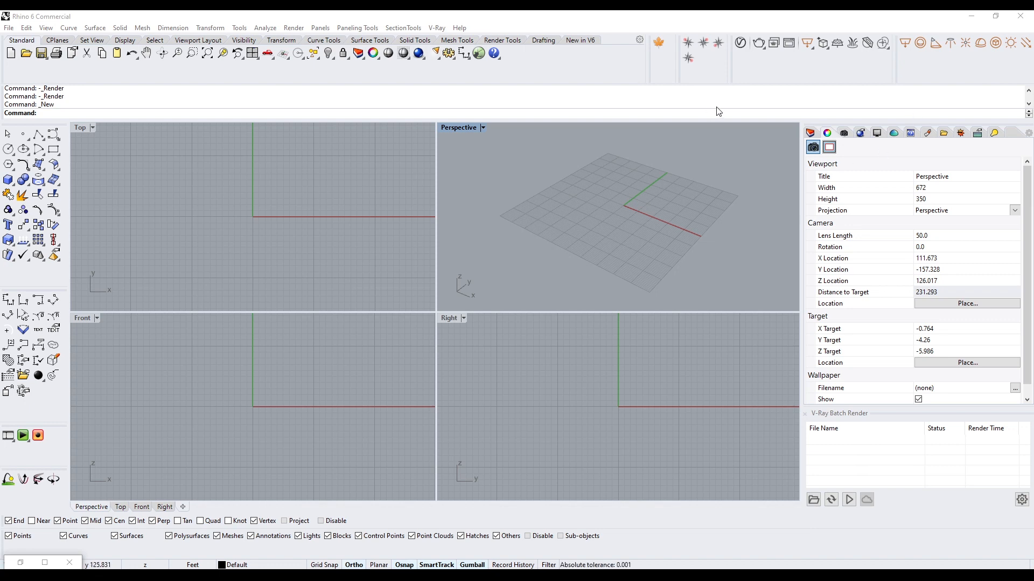
pyautogui.doubleClick(458, 127)
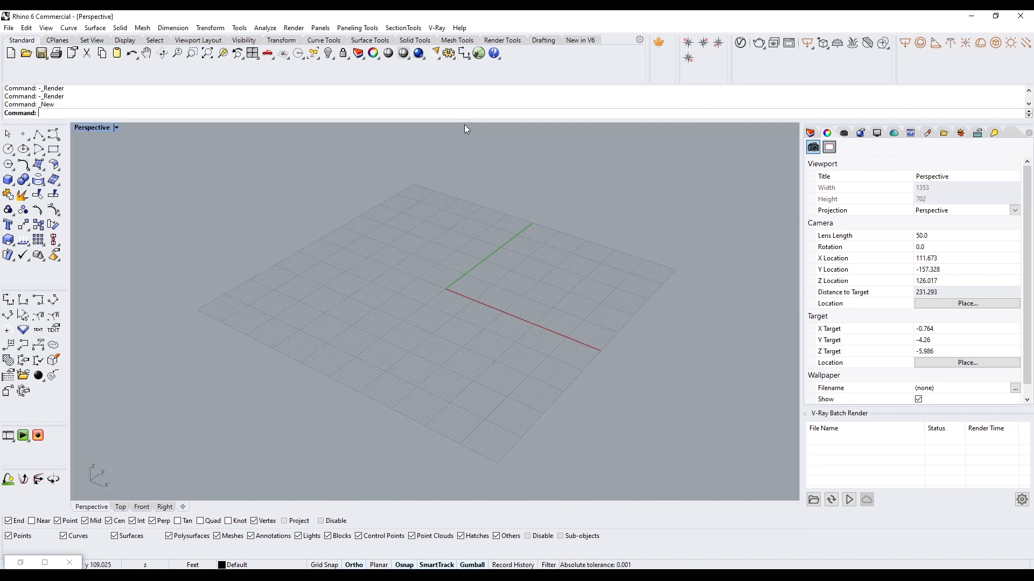
pyautogui.moveTo(740, 43)
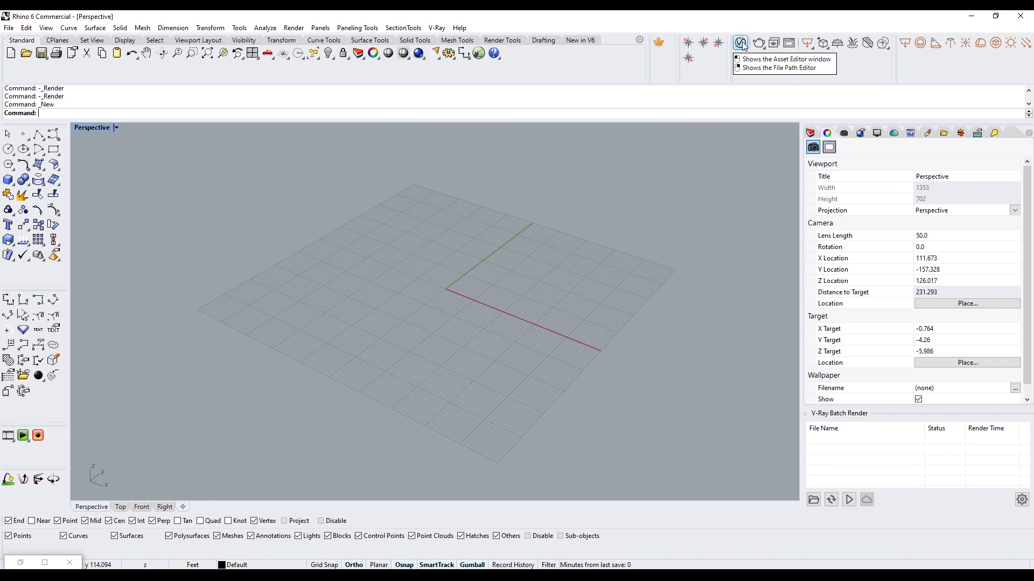
pyautogui.click(739, 42)
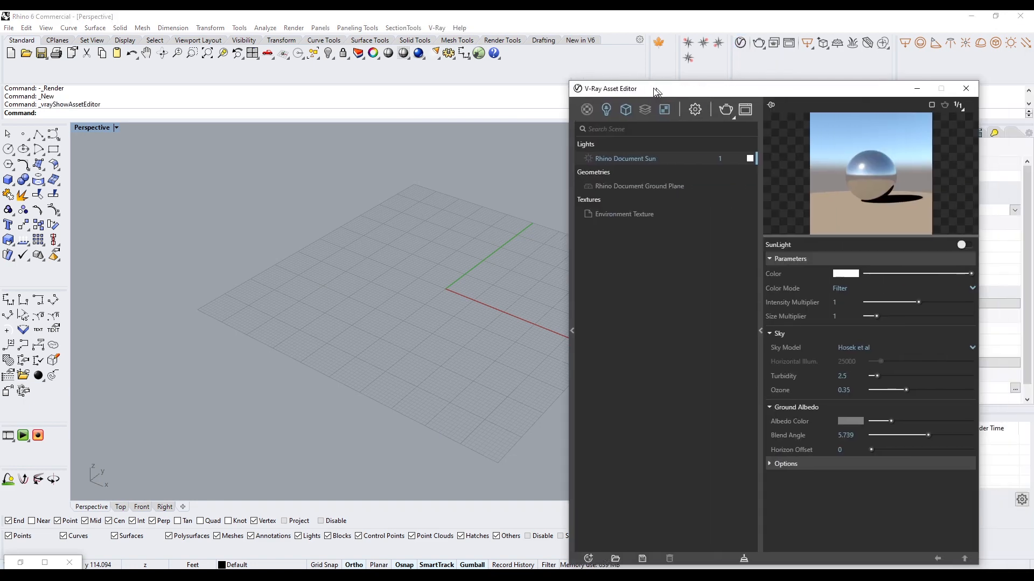
pyautogui.moveTo(656, 88); pyautogui.dragTo(719, 64)
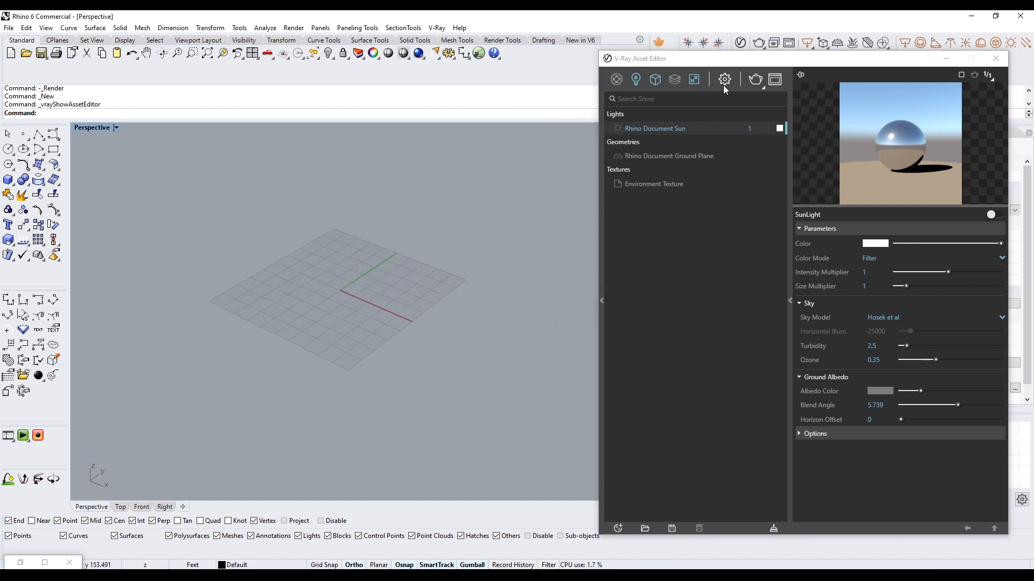
# Step: Show the render Settings, try High and High+ quality, then return quality to Medium
pyautogui.click(724, 79)
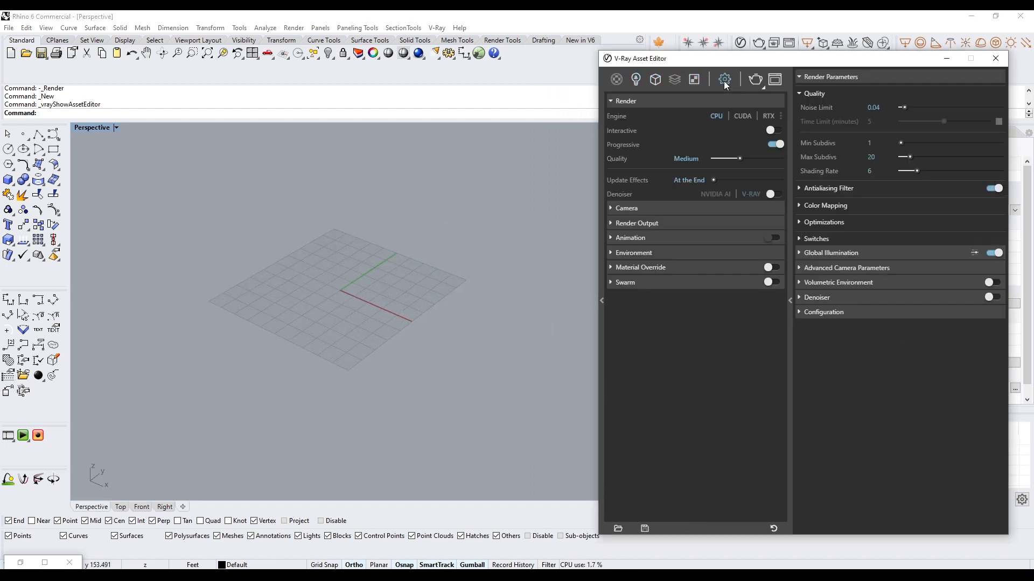
pyautogui.moveTo(637, 59); pyautogui.dragTo(604, 41)
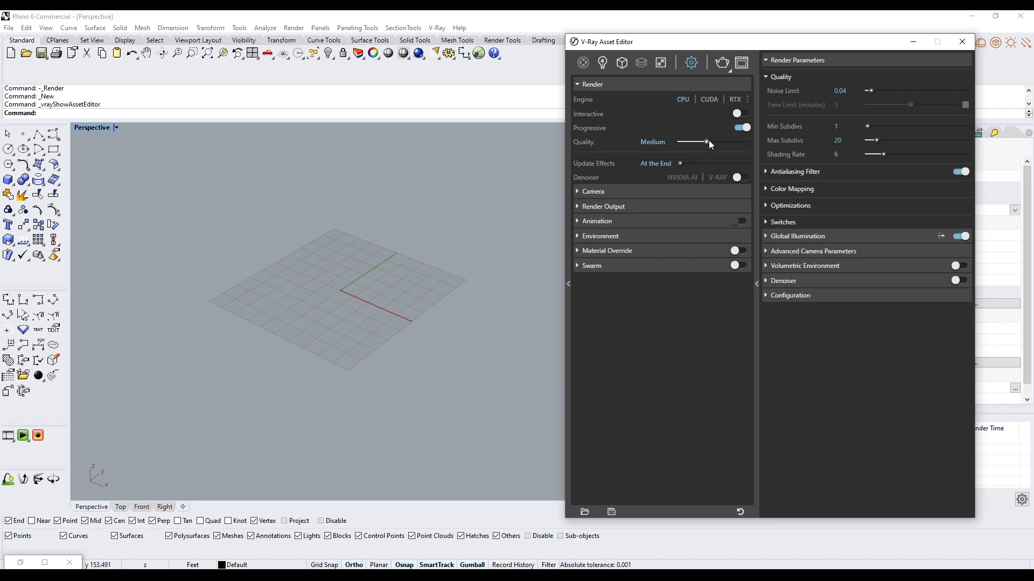
pyautogui.moveTo(705, 141); pyautogui.dragTo(729, 142)
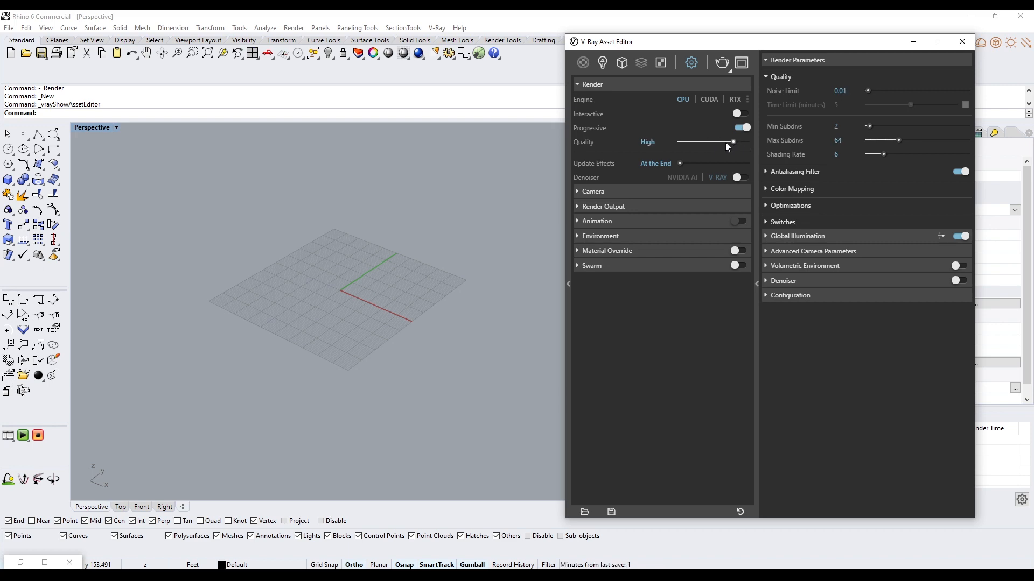
pyautogui.moveTo(731, 142); pyautogui.dragTo(749, 142)
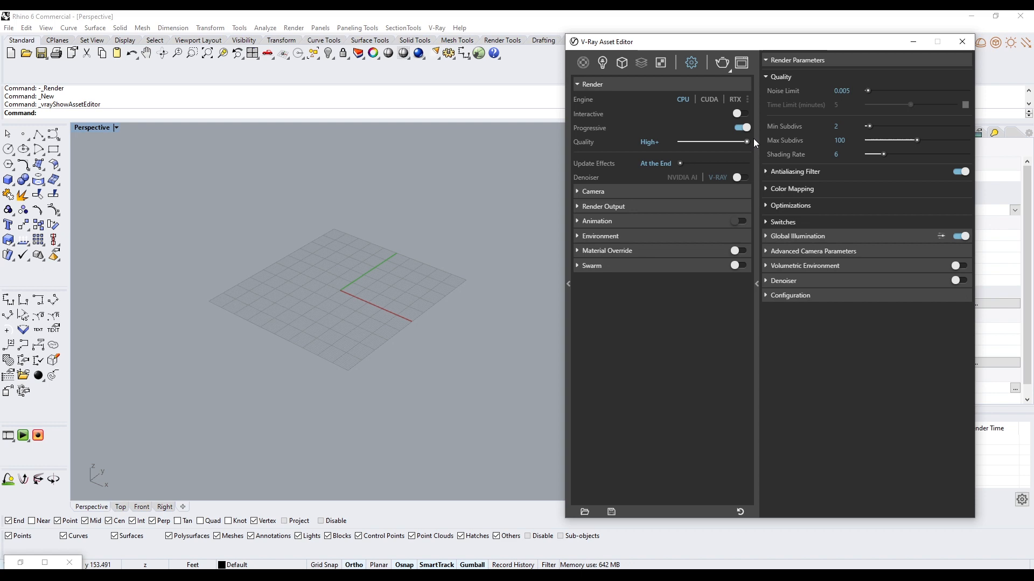
pyautogui.moveTo(746, 142); pyautogui.dragTo(706, 141)
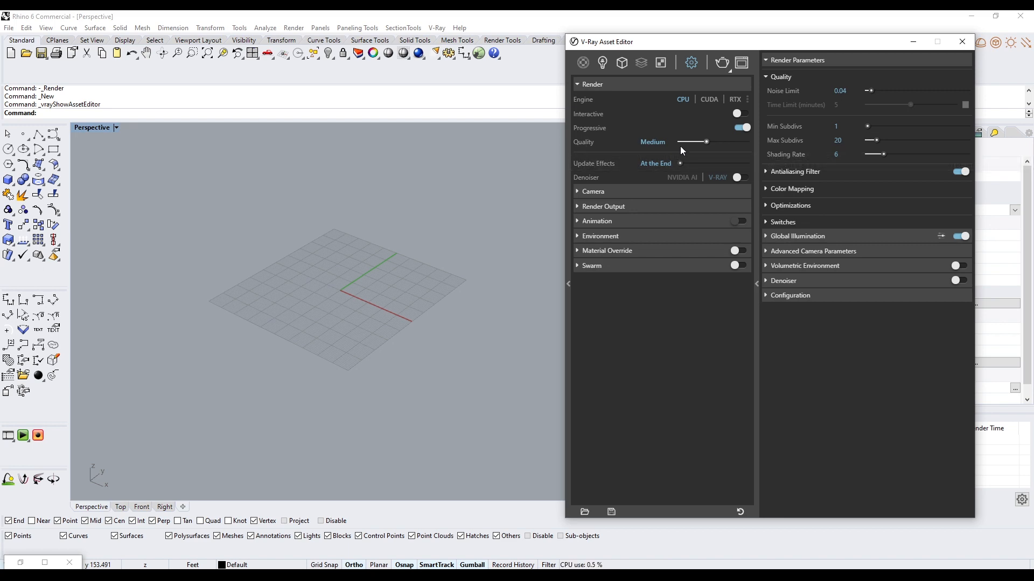
pyautogui.click(592, 191)
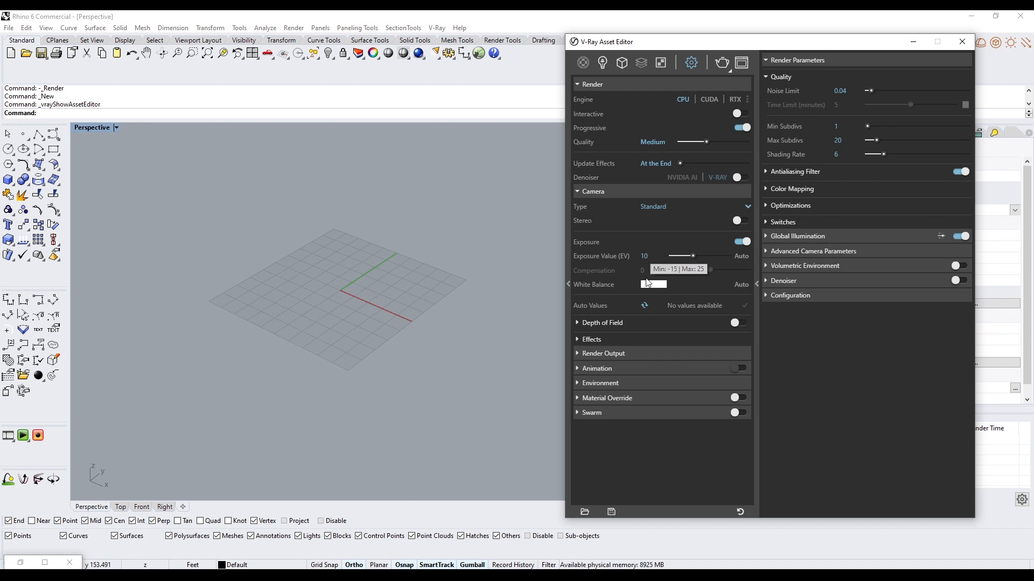
# Step: In Render Output, set Image Width to 1920 (height 1080) and toggle Safe Frame
pyautogui.click(602, 353)
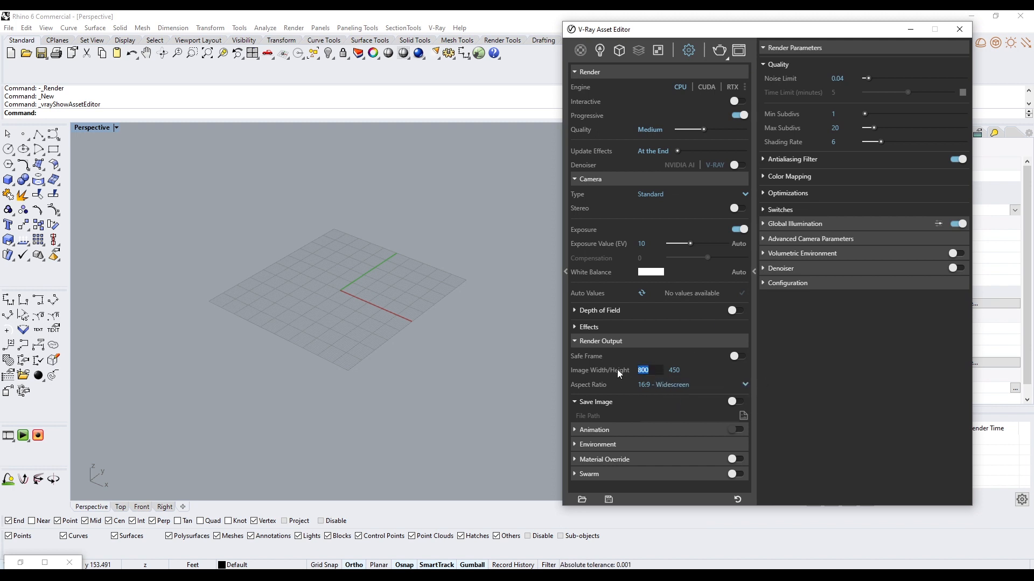
pyautogui.write('1920')
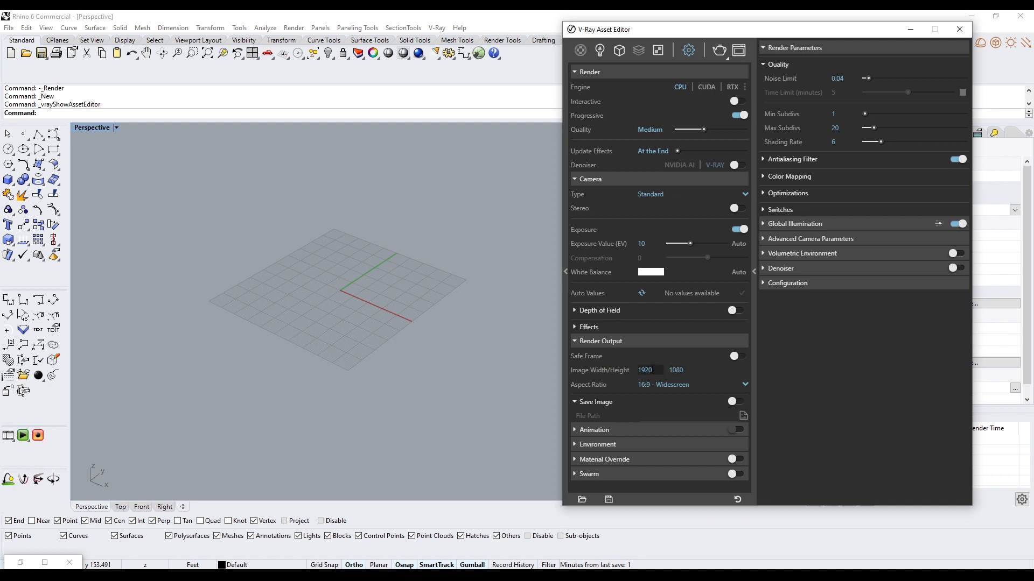
pyautogui.click(740, 356)
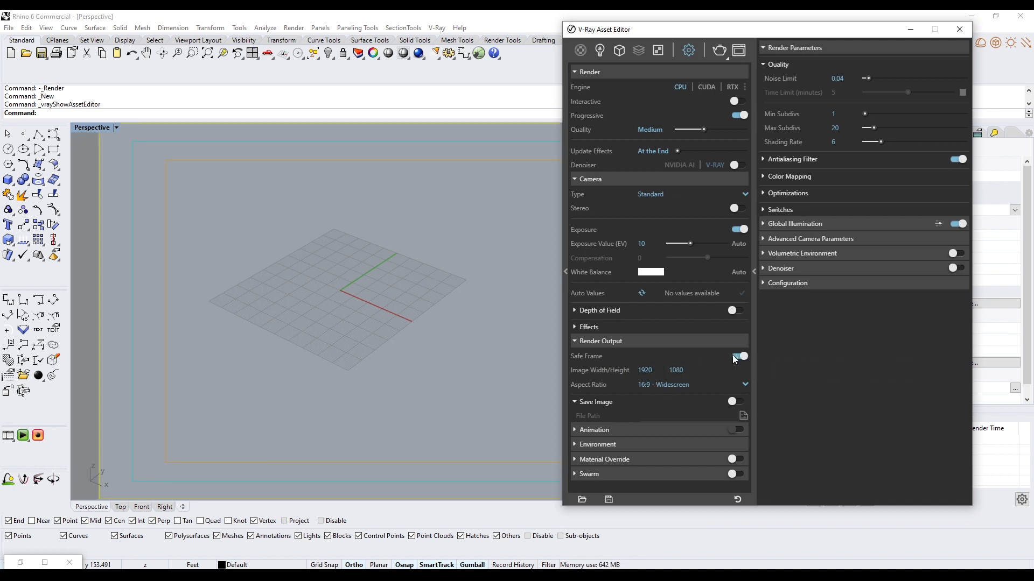
pyautogui.click(738, 356)
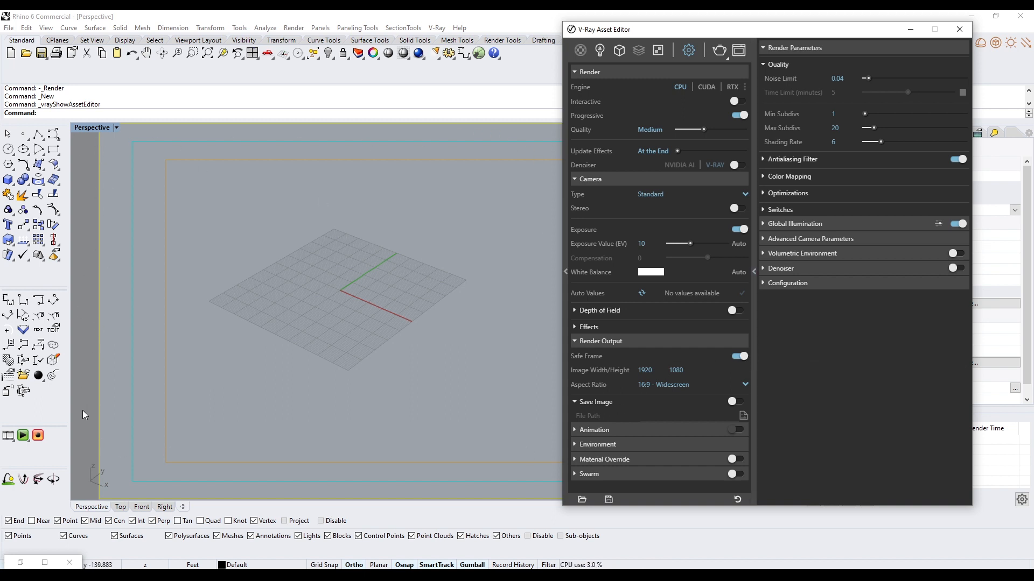
pyautogui.click(737, 355)
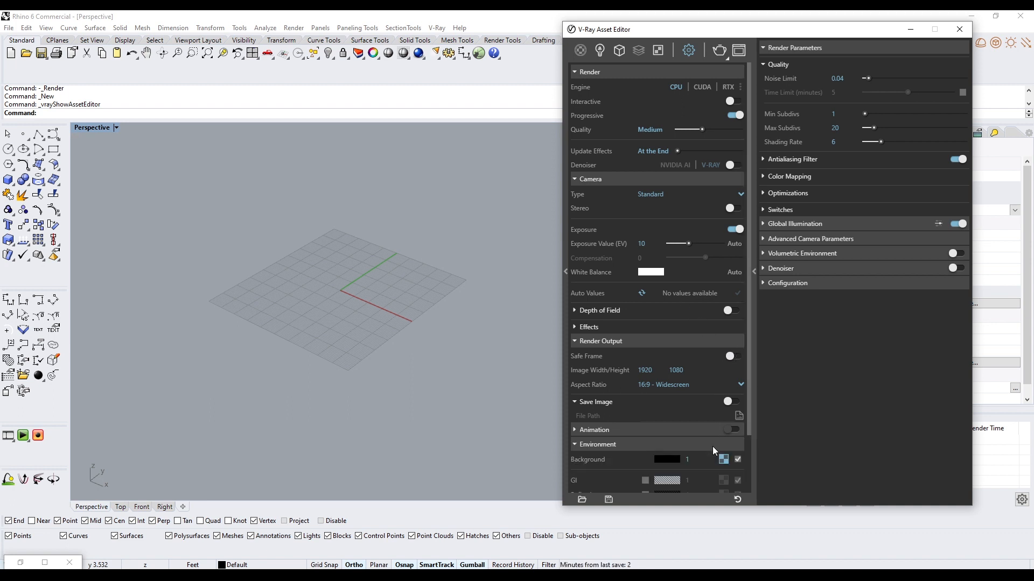
pyautogui.scroll(-3)
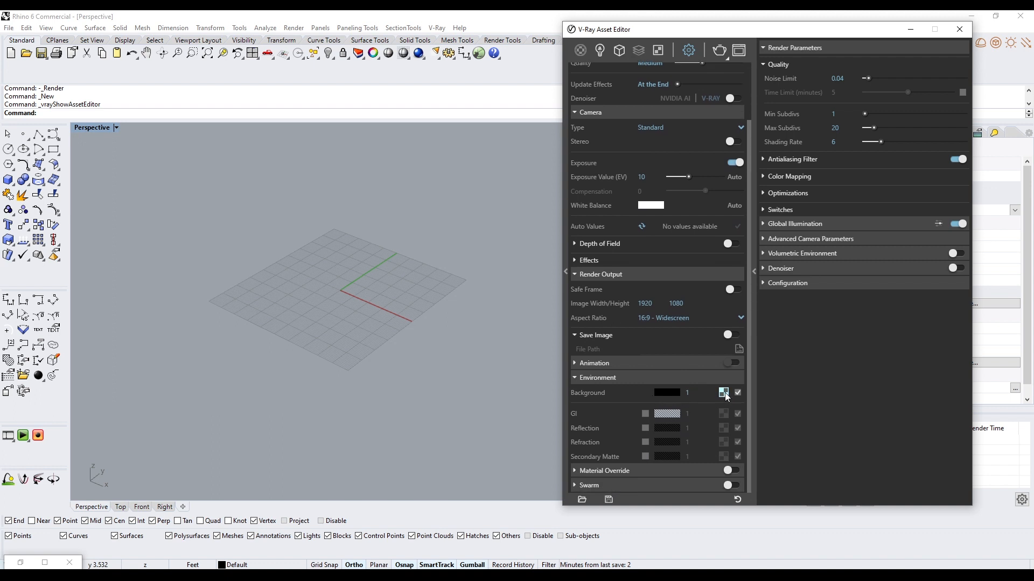
pyautogui.moveTo(723, 393)
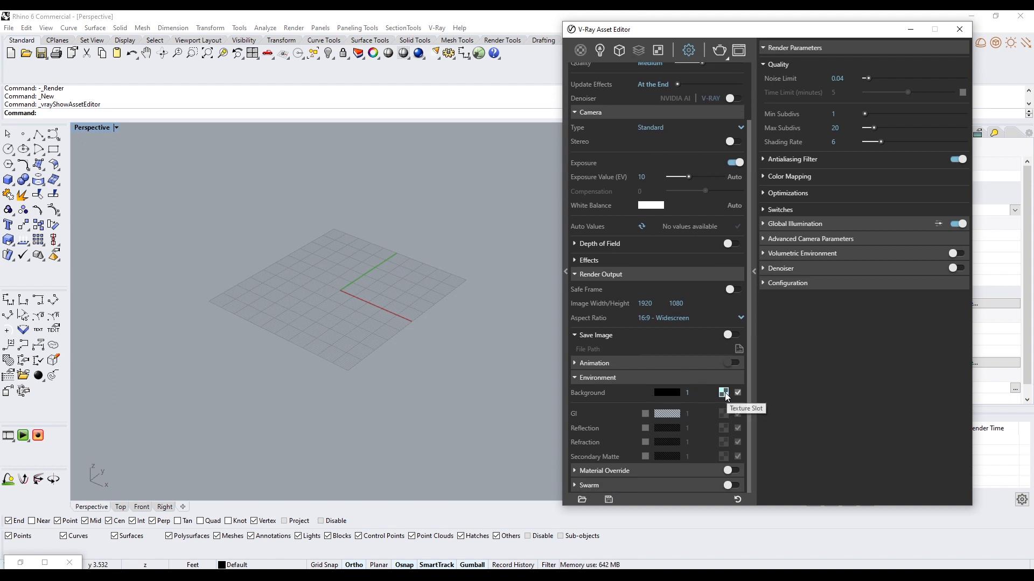
pyautogui.click(723, 393)
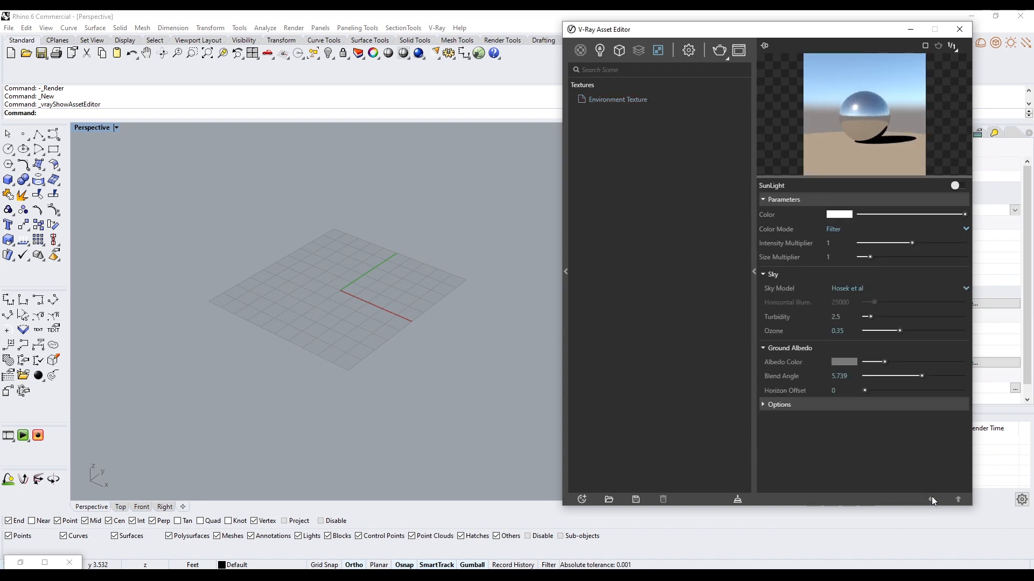
pyautogui.click(687, 50)
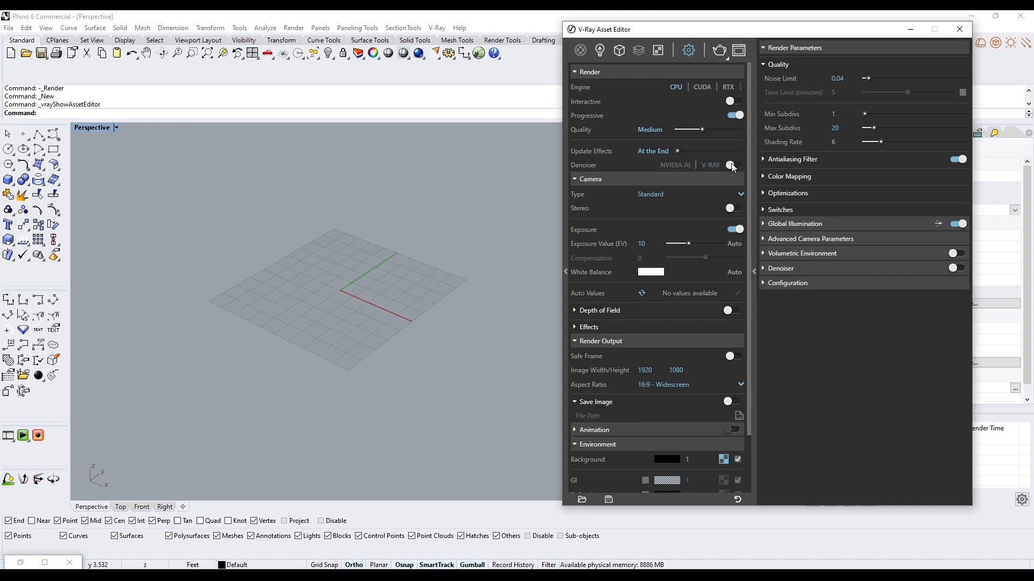
# Step: Switch on the V-Ray Denoiser toggle in the Render settings
pyautogui.click(731, 165)
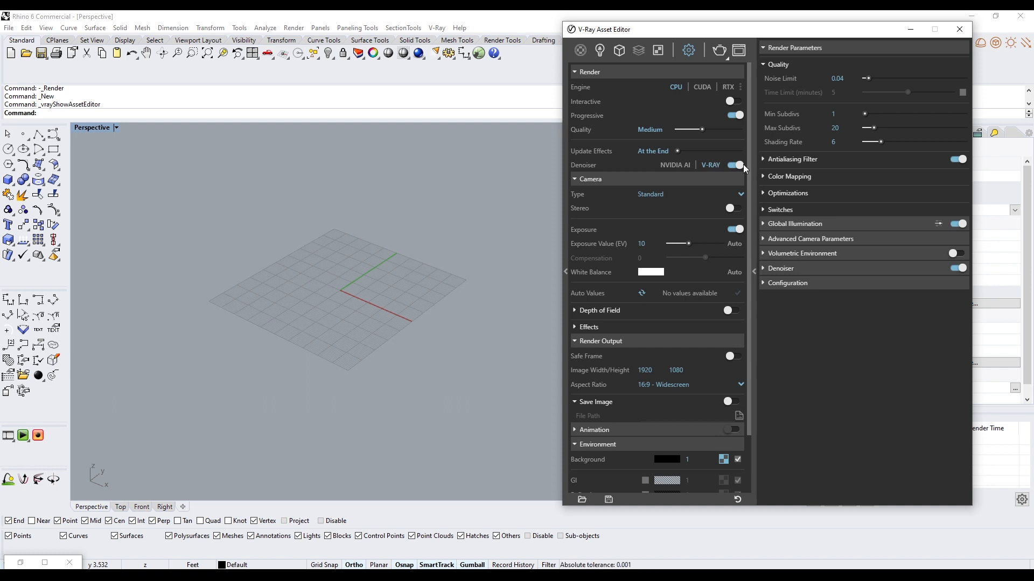
pyautogui.moveTo(728, 168)
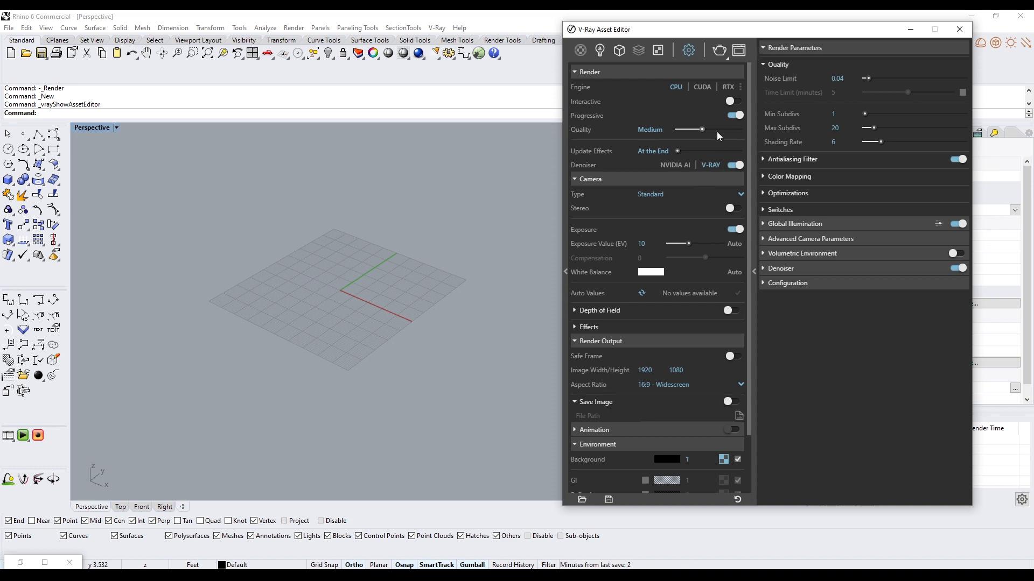
pyautogui.moveTo(591, 151)
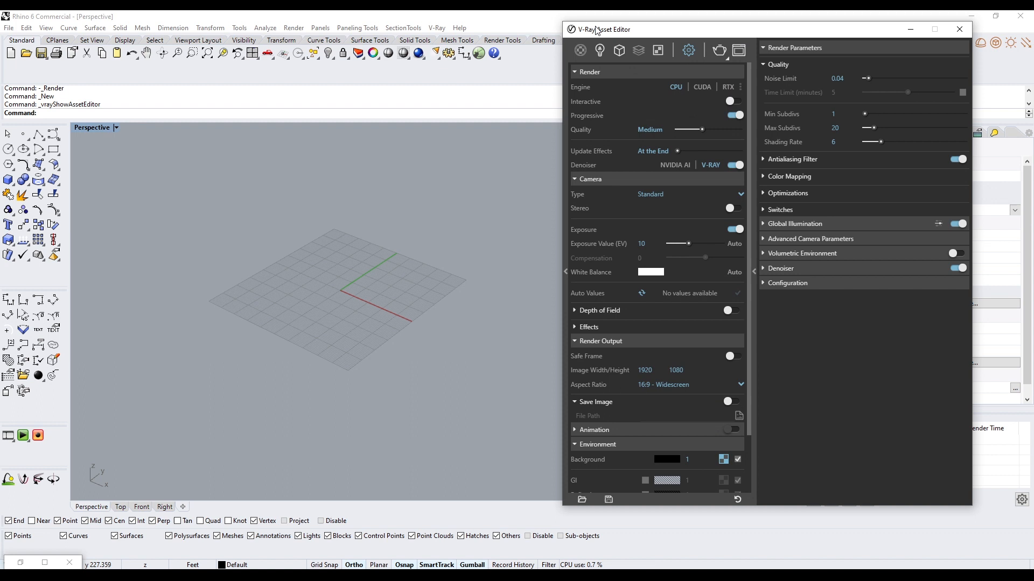
# Step: Add a PBR material in the Materials tab and set its Roughness to 0.1
pyautogui.scroll(-3)
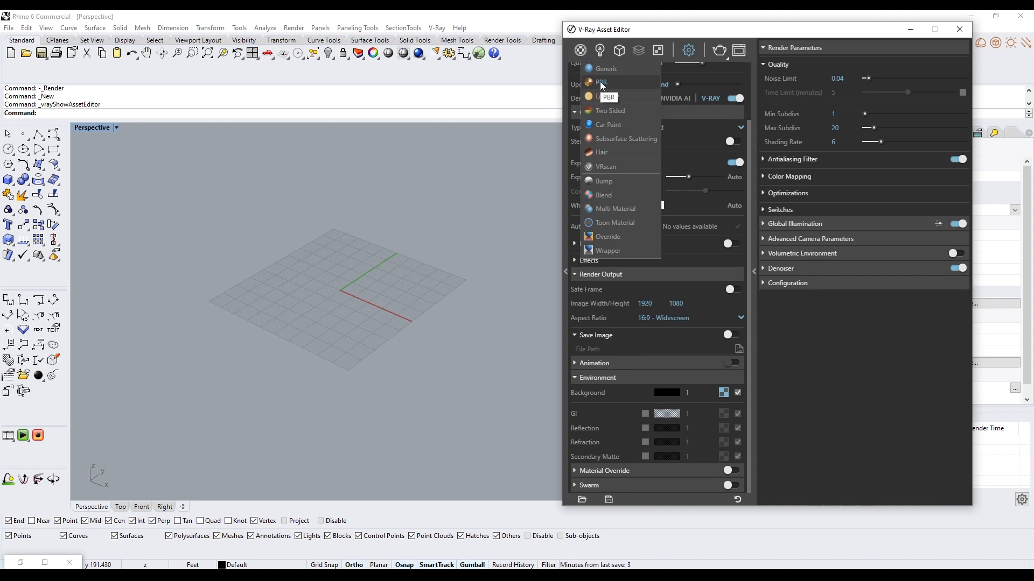
pyautogui.click(601, 82)
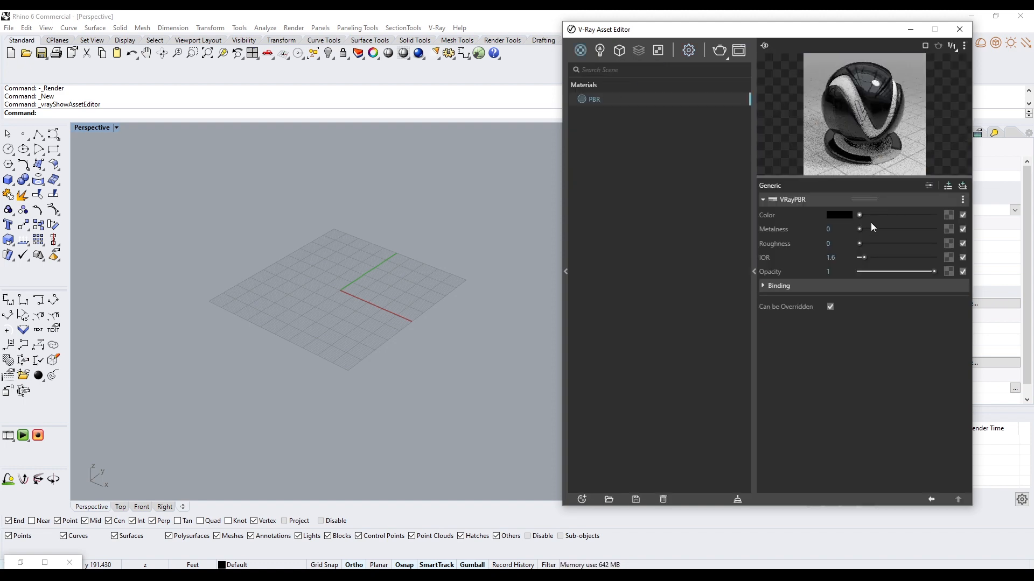
pyautogui.click(837, 244)
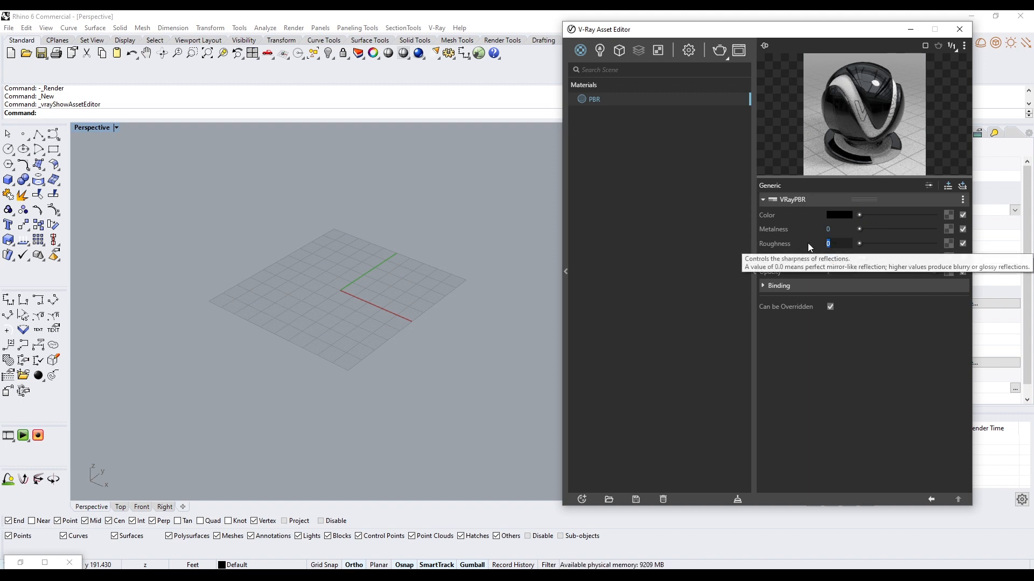
pyautogui.write('.1')
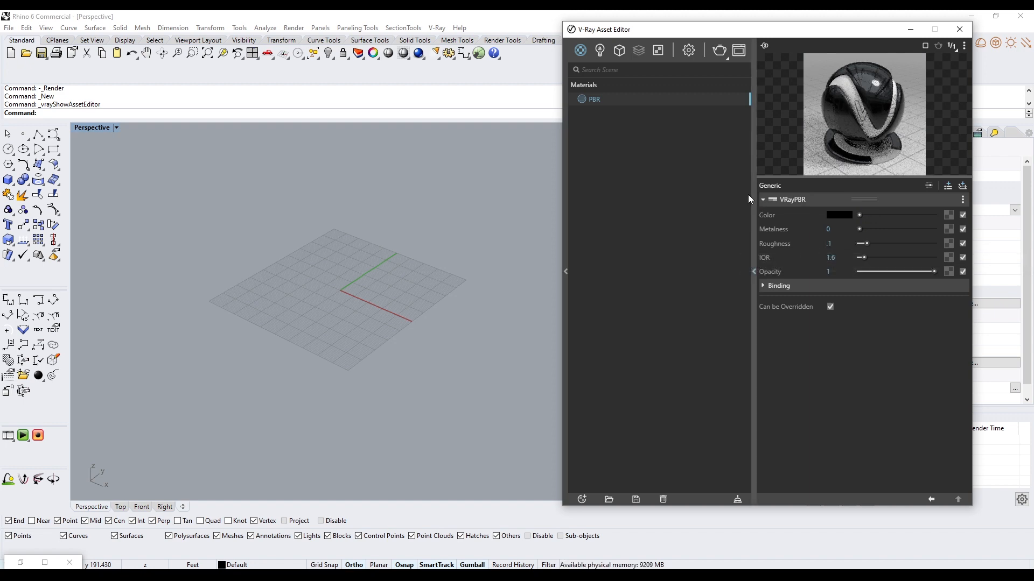
pyautogui.doubleClick(594, 99)
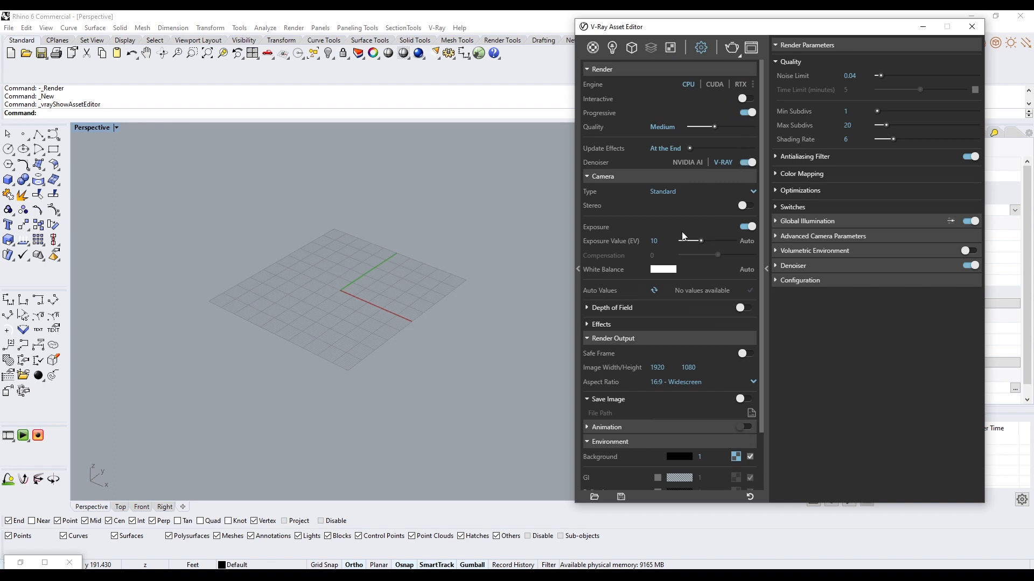
# Step: Scroll the render settings down to the Environment section
pyautogui.scroll(-3)
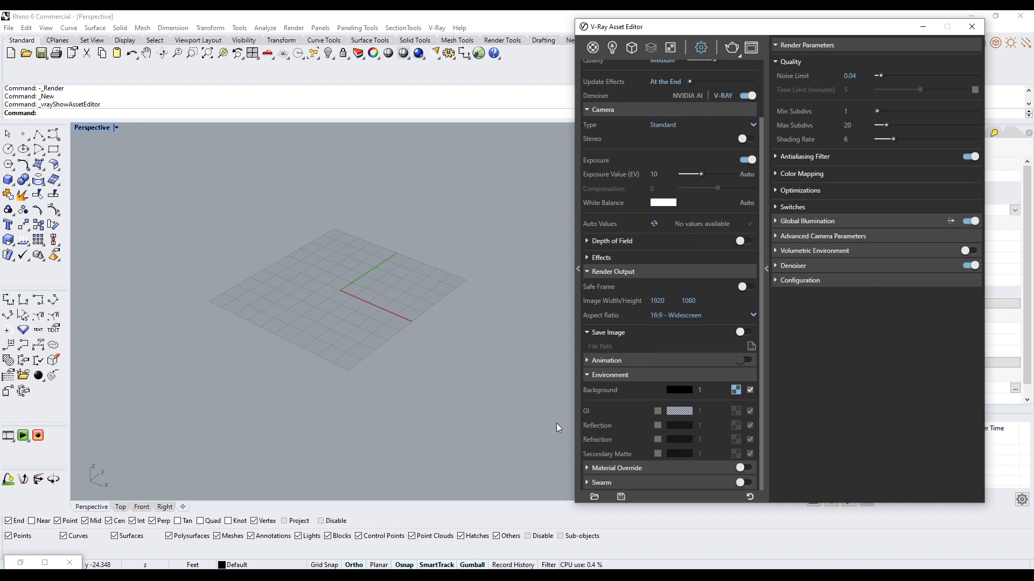
pyautogui.moveTo(736, 390)
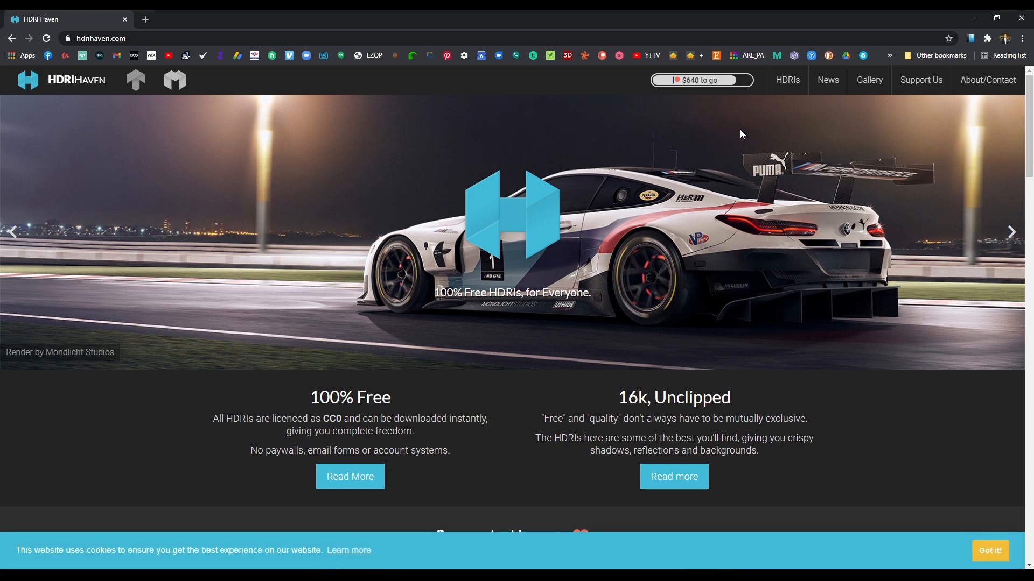
# Step: Filter HDRIs to Studio, open Studio Small 05 and download its 4k HDR file
pyautogui.click(786, 80)
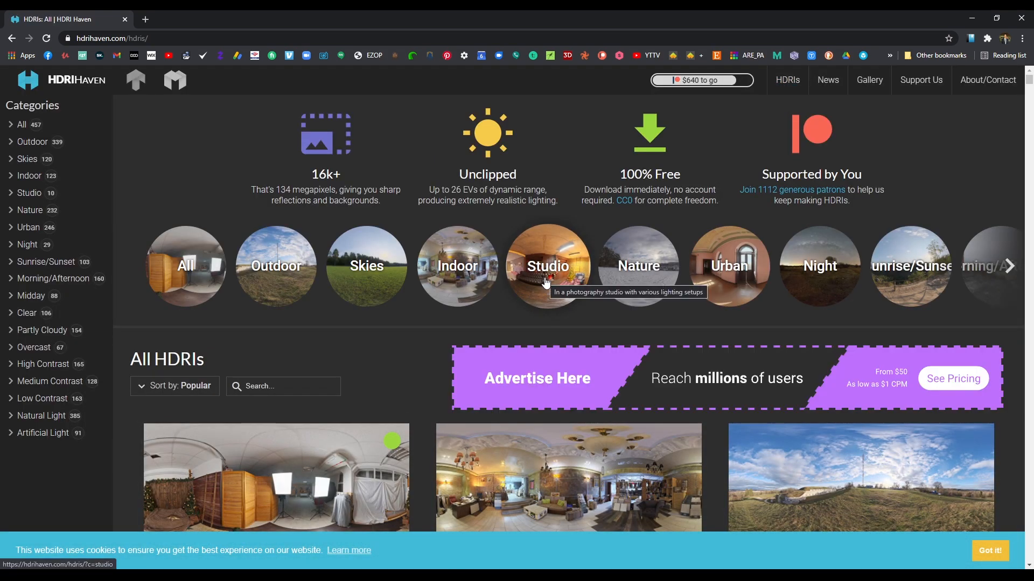
pyautogui.click(547, 265)
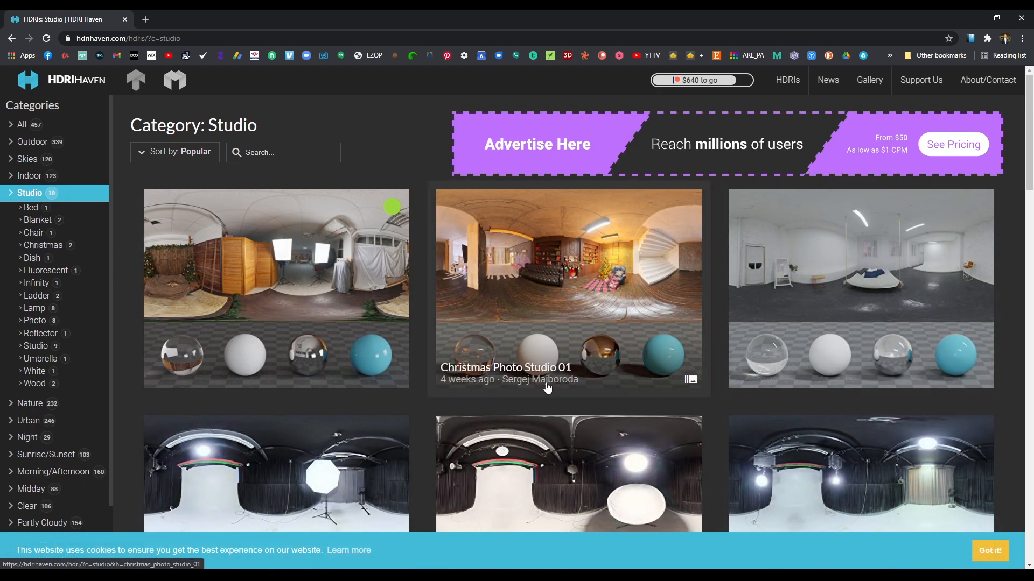
pyautogui.scroll(-3)
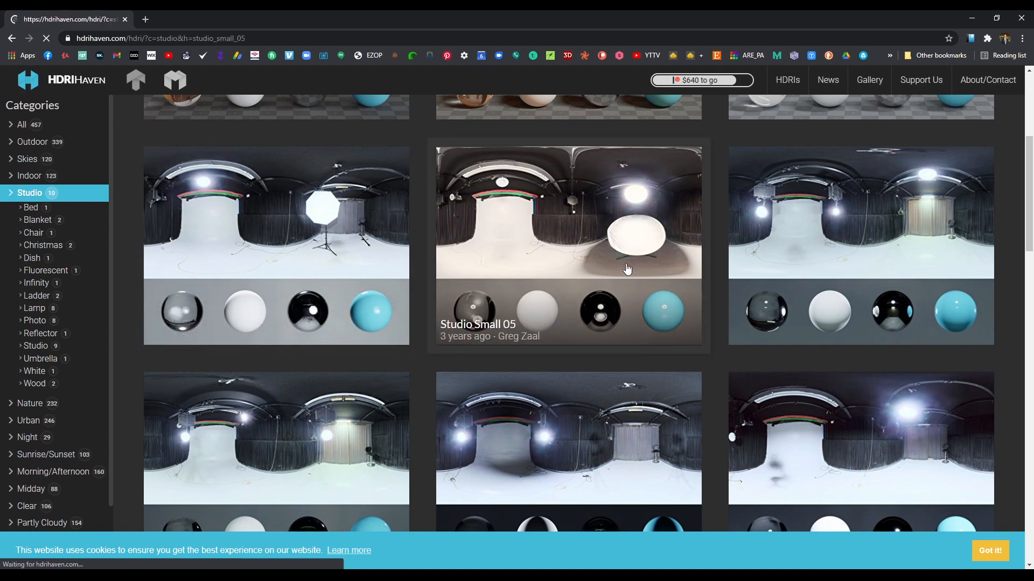
pyautogui.click(568, 246)
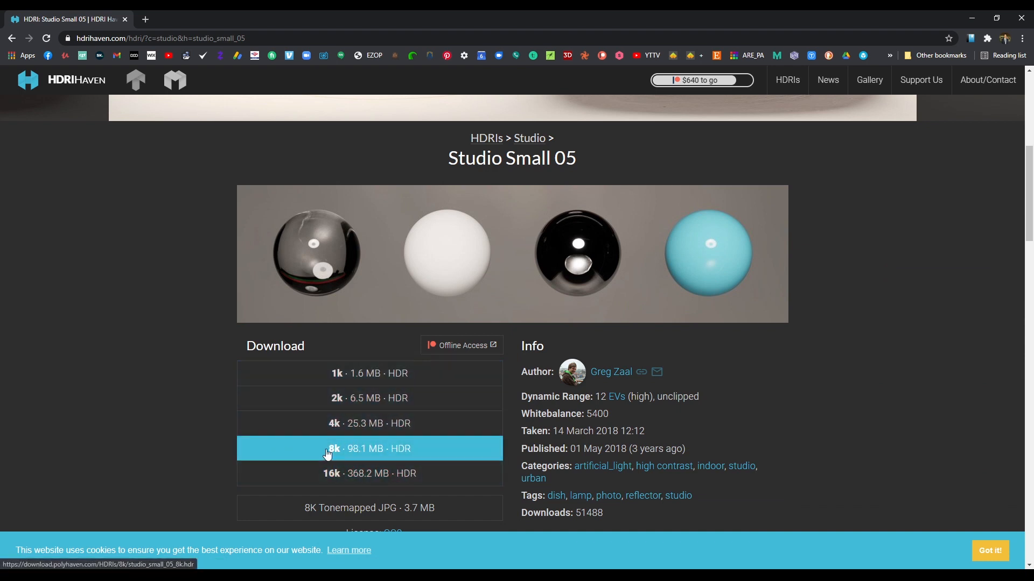
pyautogui.moveTo(301, 473)
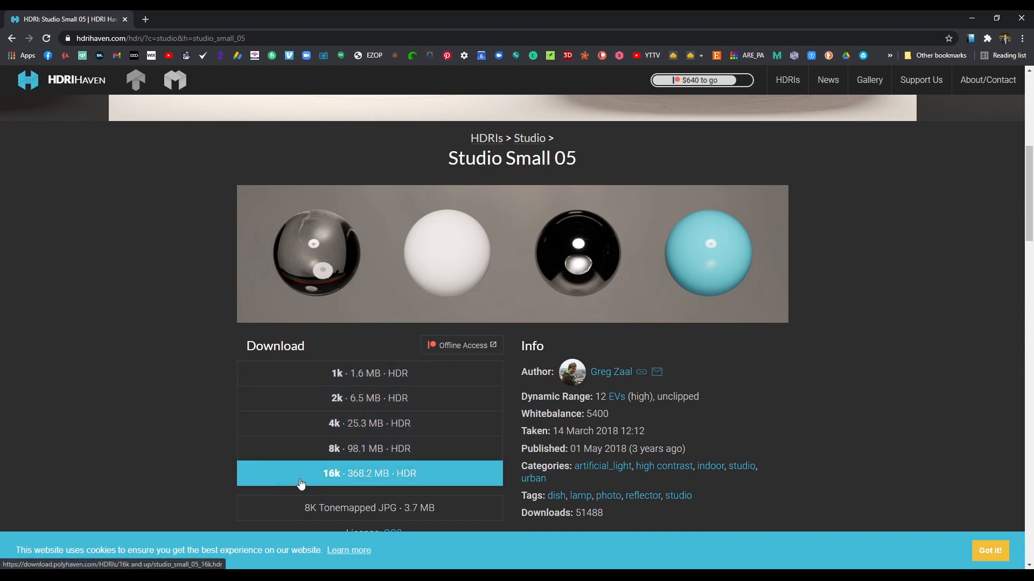
pyautogui.moveTo(288, 449)
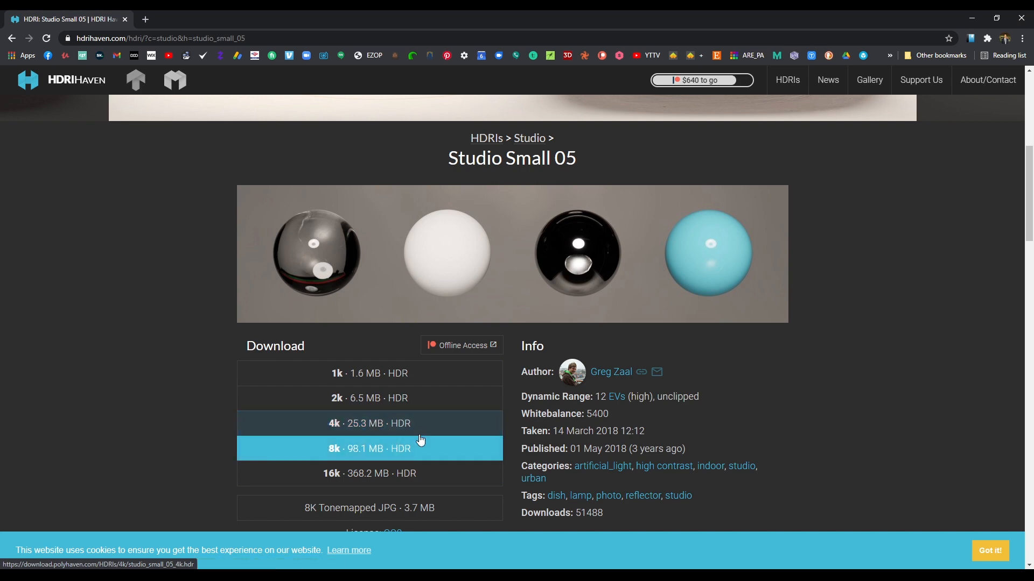
pyautogui.click(369, 423)
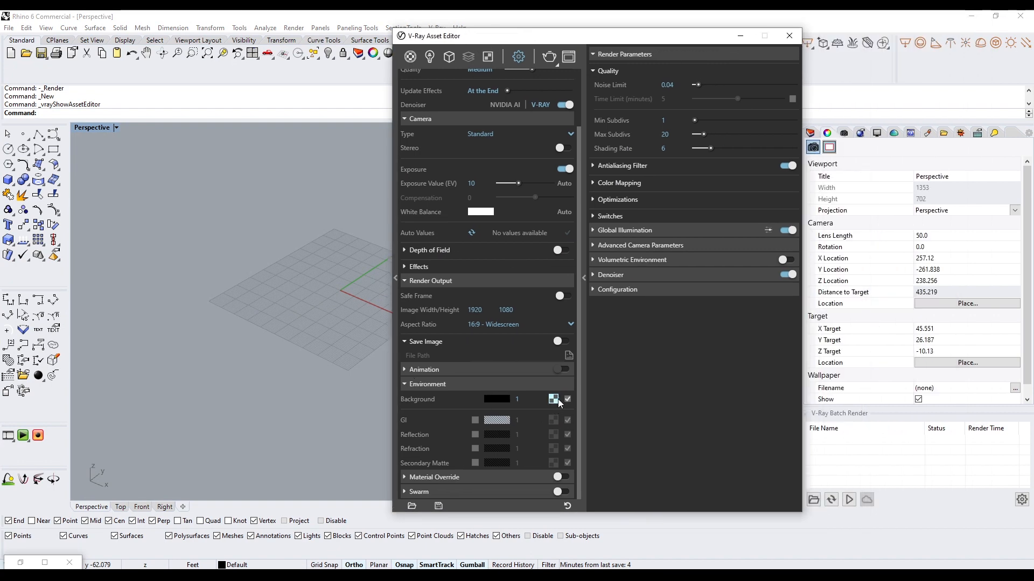
# Step: Load studio_small_05_4k from the Desktop into the Background texture slot, then close the Asset Editor
pyautogui.click(554, 400)
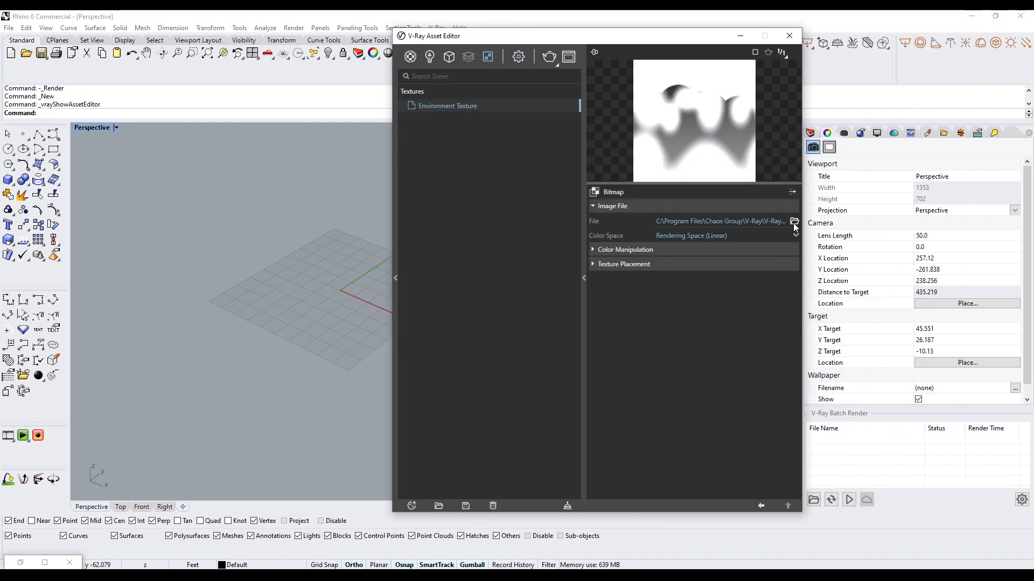
pyautogui.click(795, 220)
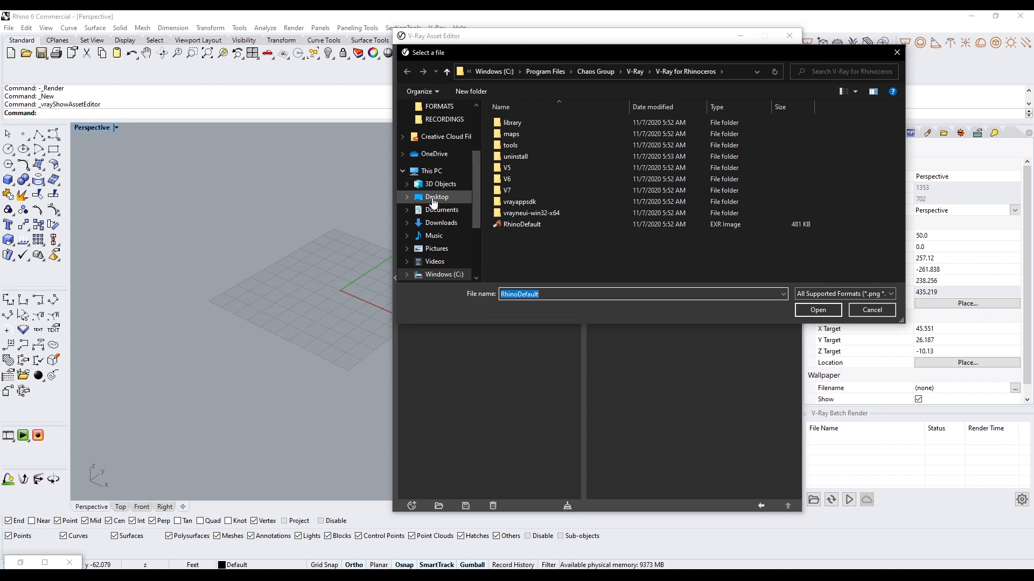
pyautogui.click(437, 196)
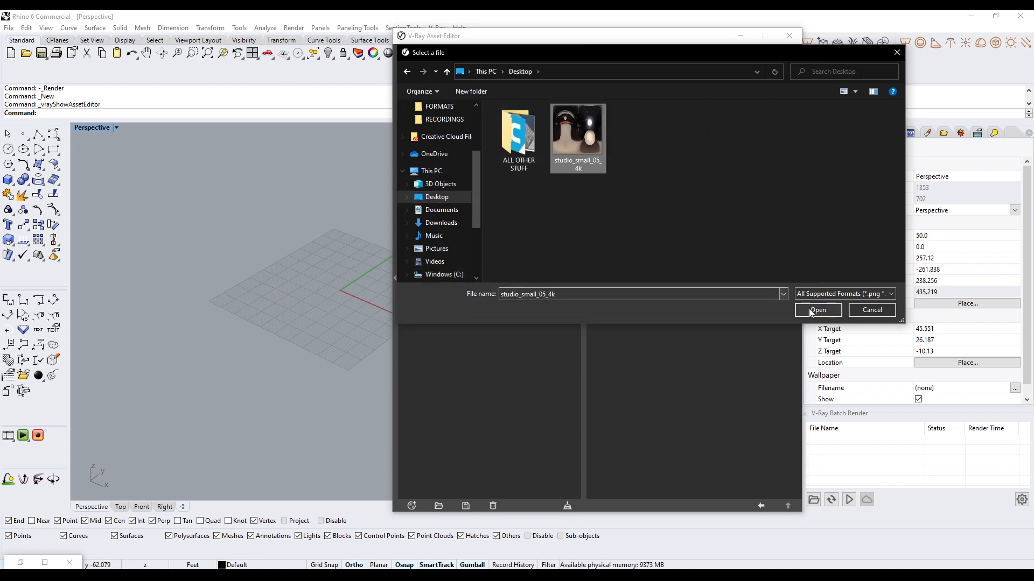
pyautogui.click(816, 310)
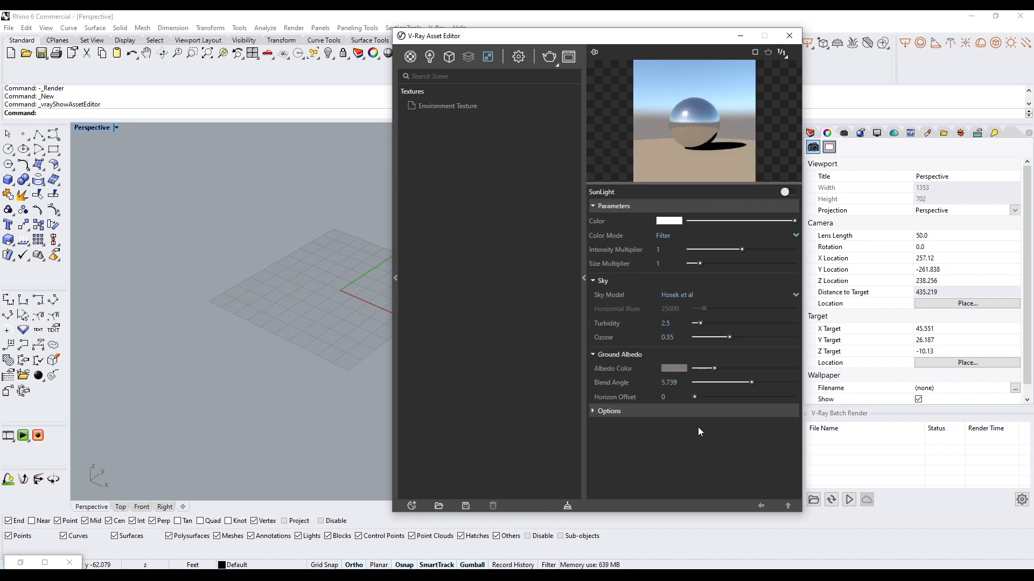
pyautogui.click(519, 56)
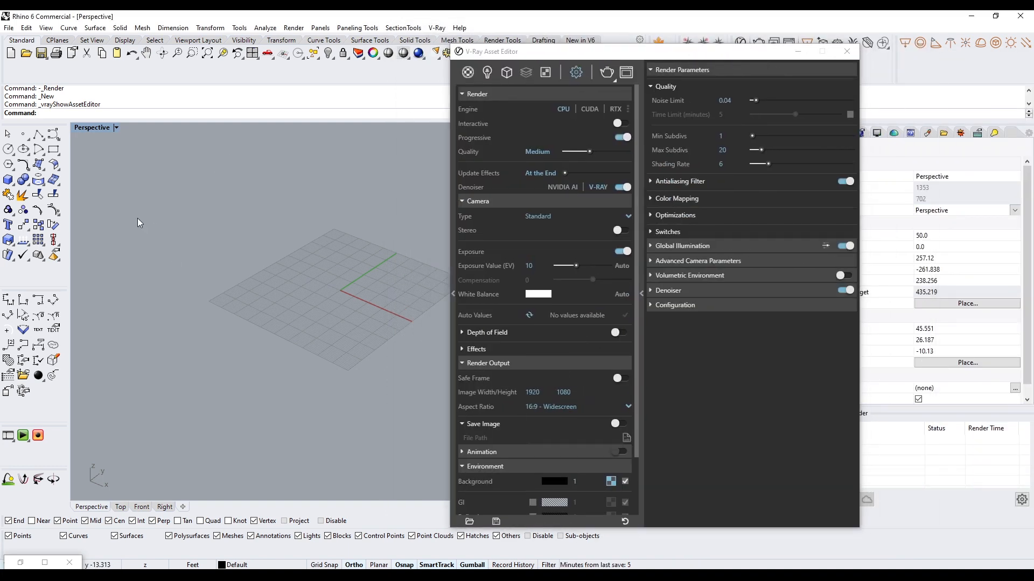
pyautogui.moveTo(116, 190)
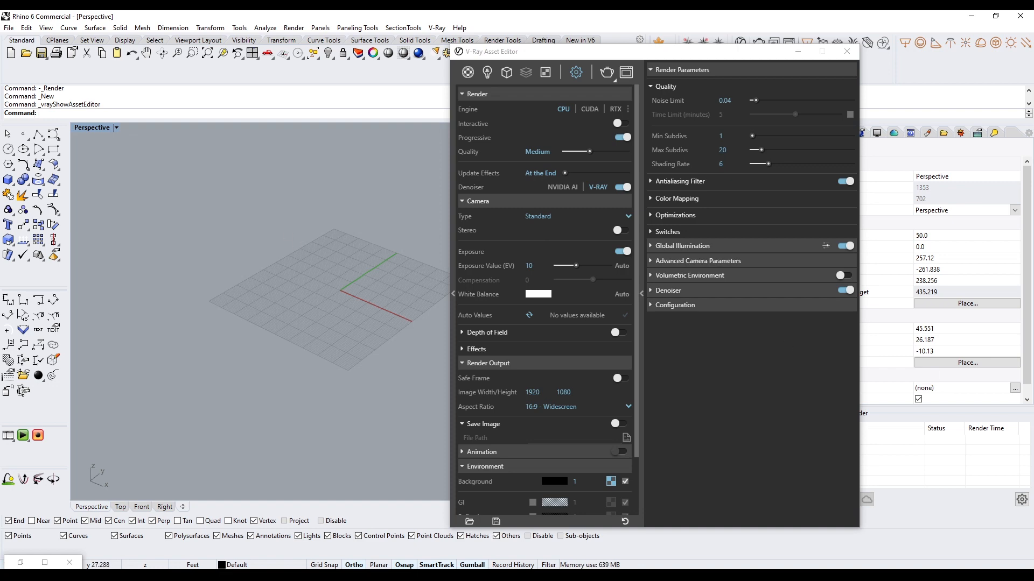
pyautogui.click(847, 52)
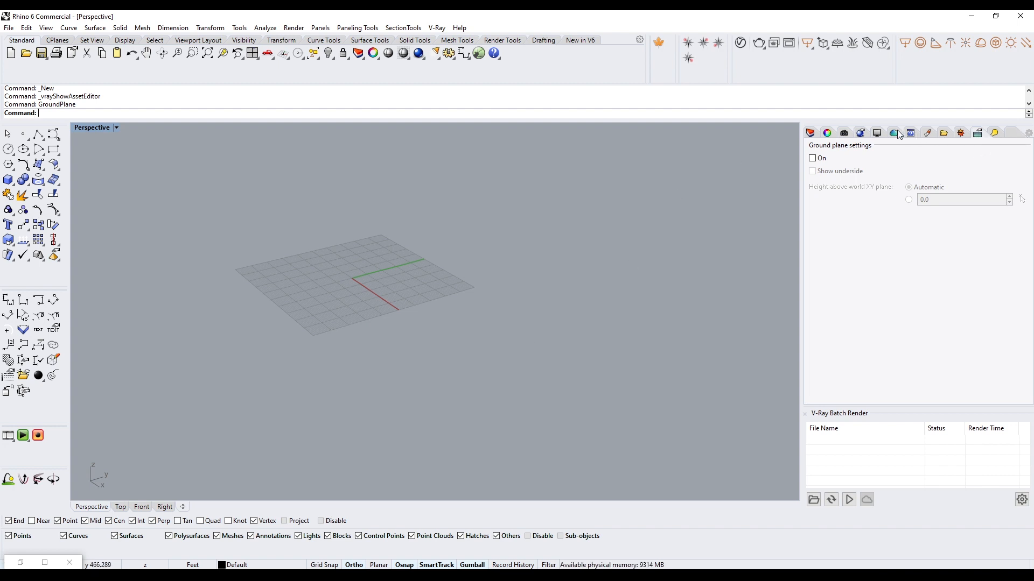
# Step: Switch on the V-Ray ground plane and assign it the /GROUND material
pyautogui.click(813, 159)
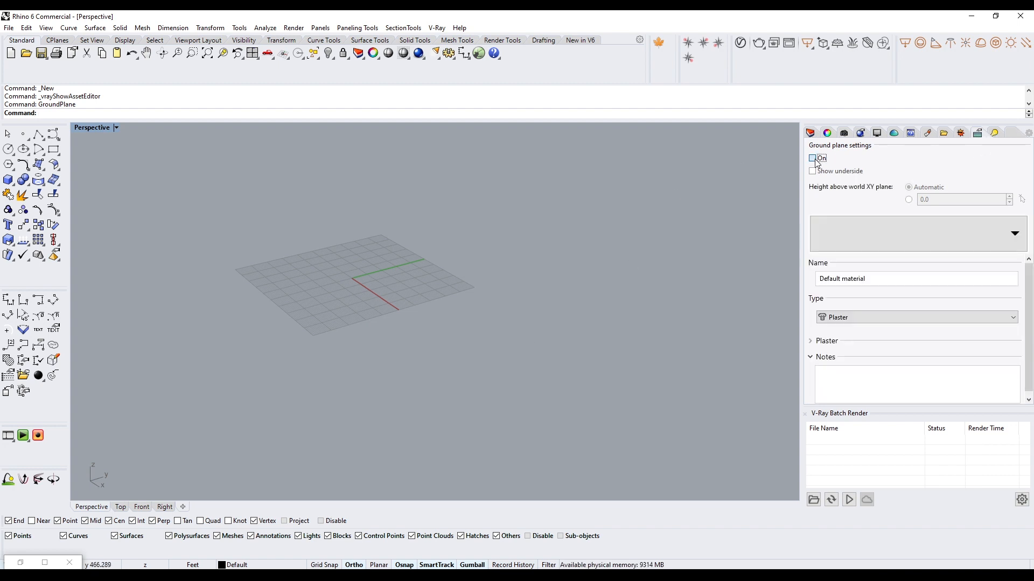
pyautogui.click(812, 158)
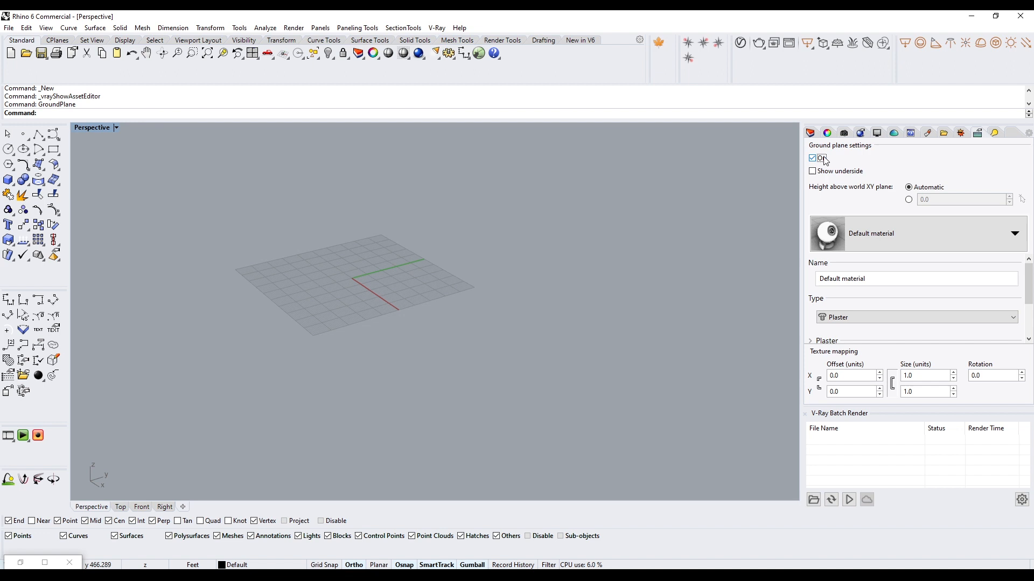
pyautogui.click(812, 158)
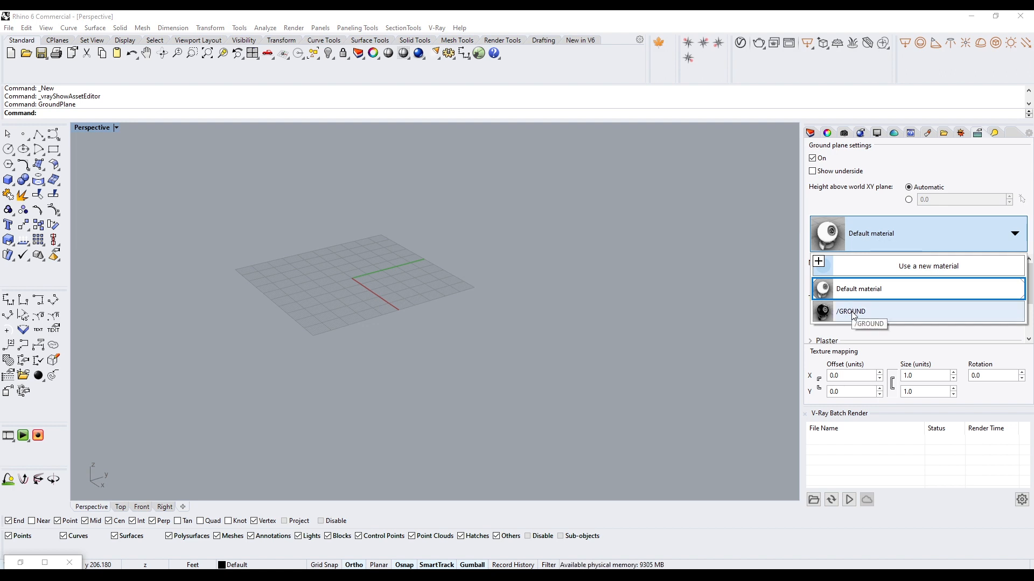
pyautogui.click(851, 311)
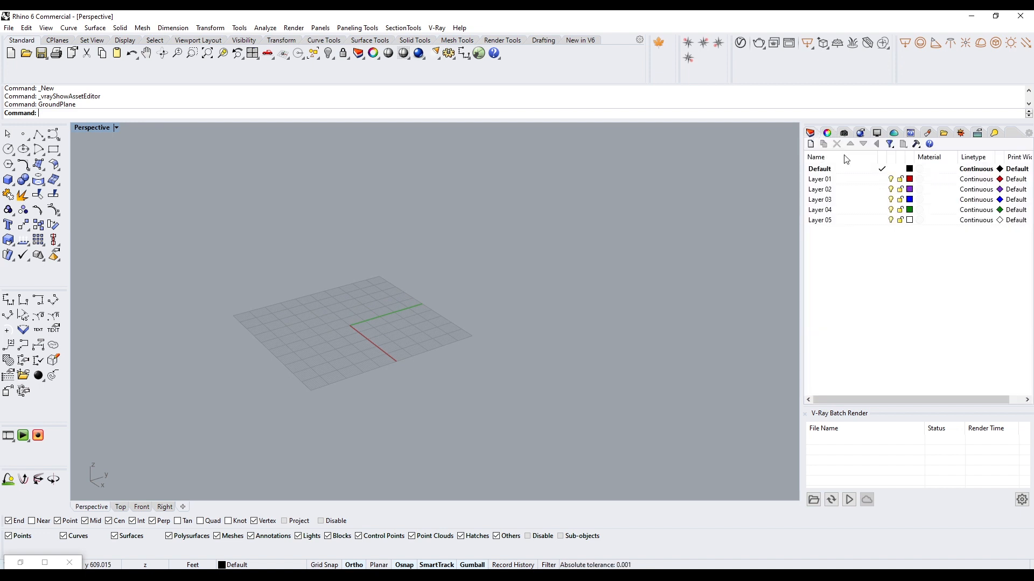
# Step: Select the Default layer and pick the Tube tool from the Solid flyout
pyautogui.click(820, 168)
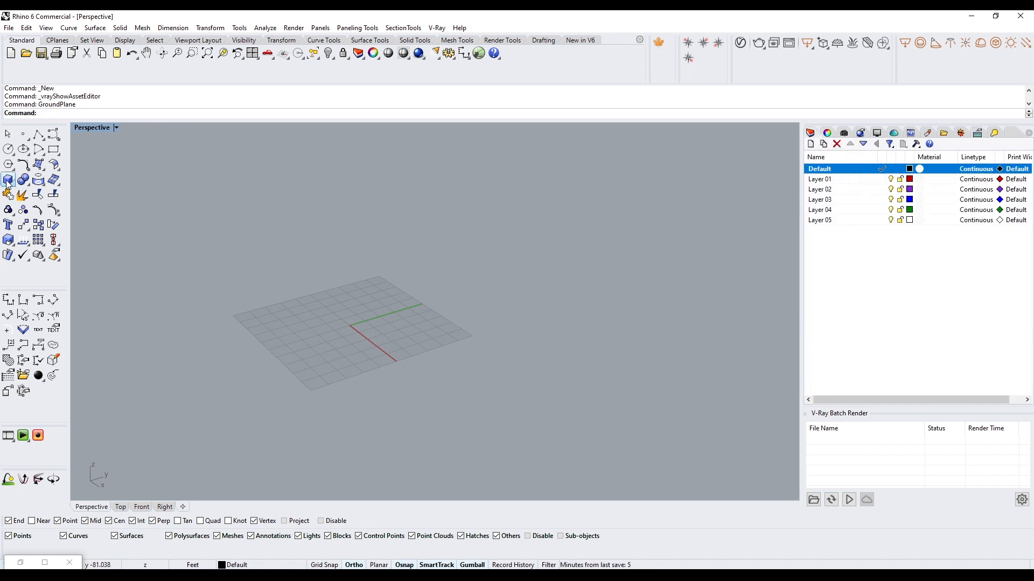
pyautogui.click(8, 179)
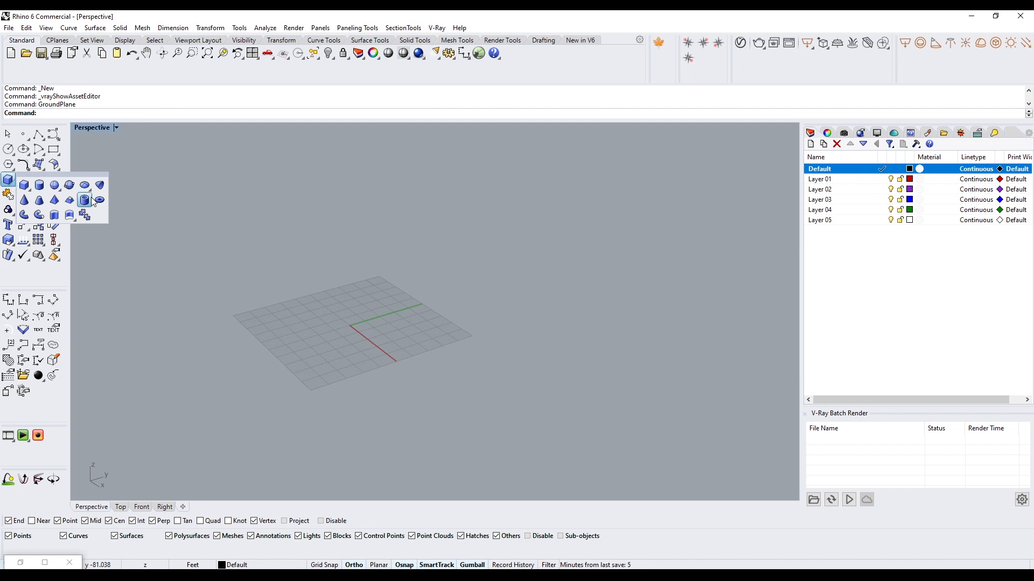
pyautogui.click(84, 200)
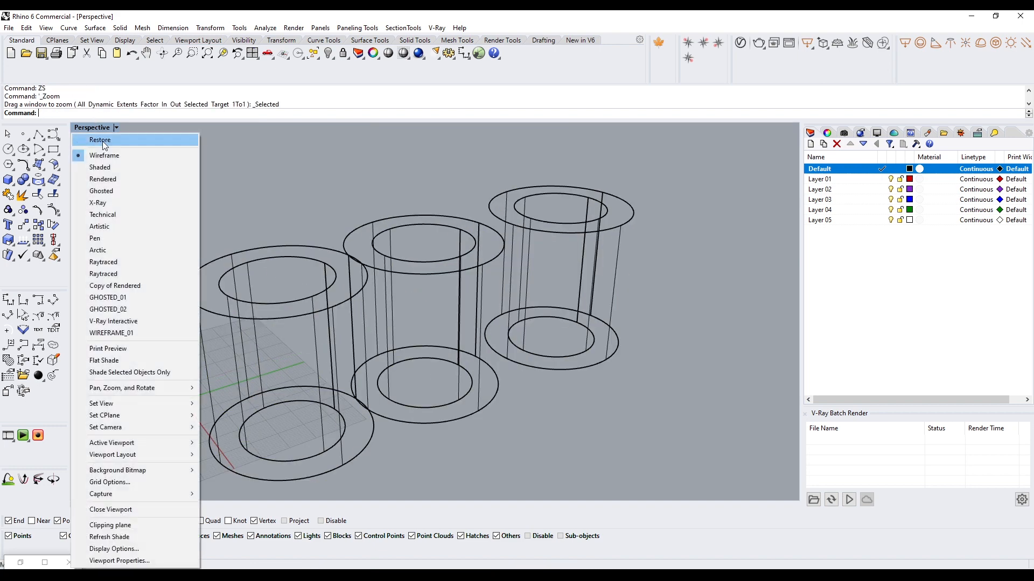
# Step: Switch Perspective to Rendered display and pan to frame the three tubes
pyautogui.click(100, 167)
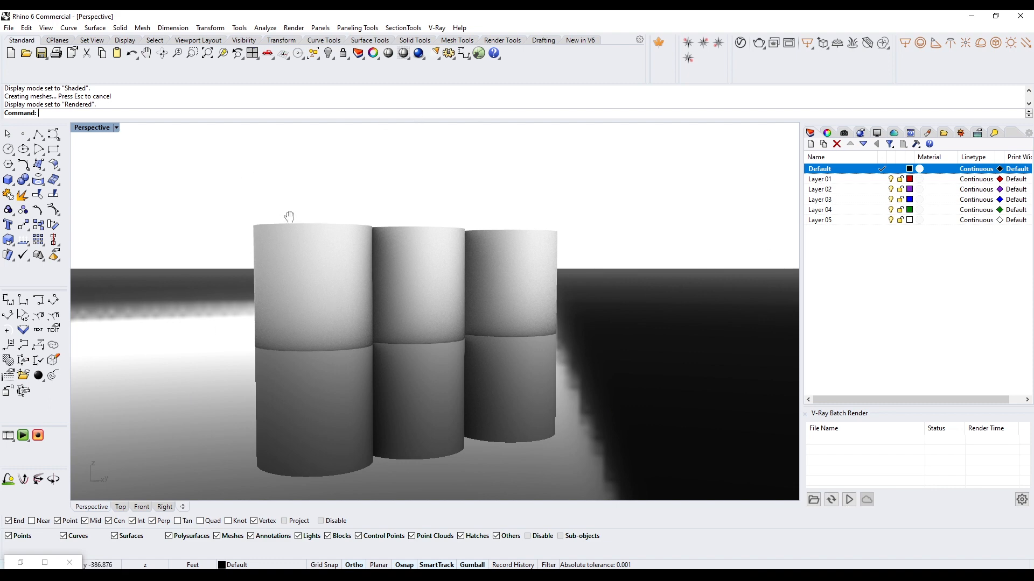
pyautogui.moveTo(291, 217); pyautogui.dragTo(370, 392)
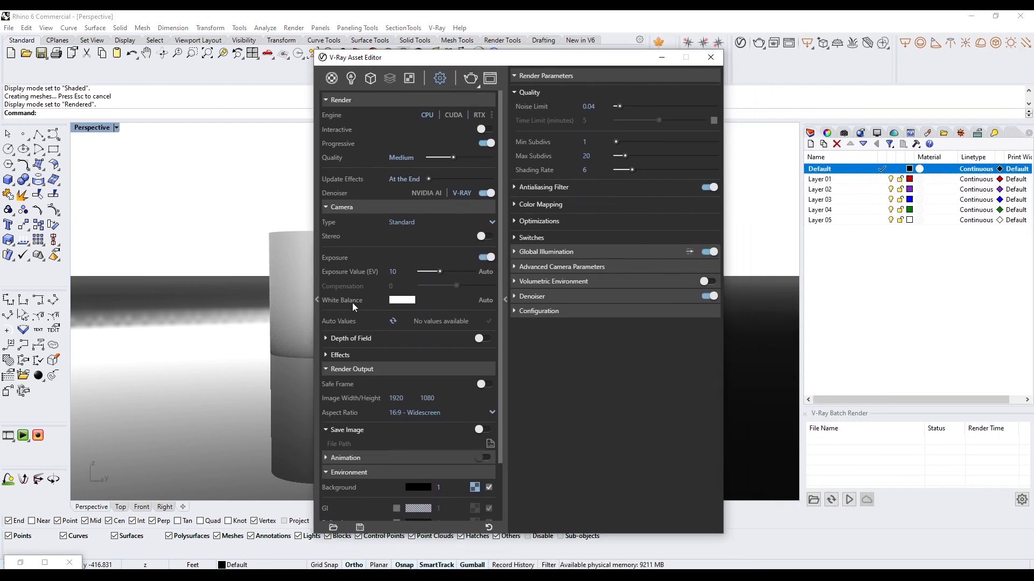
# Step: Check the studio_small_05 background HDRI, then start a V-Ray Interactive render
pyautogui.scroll(-3)
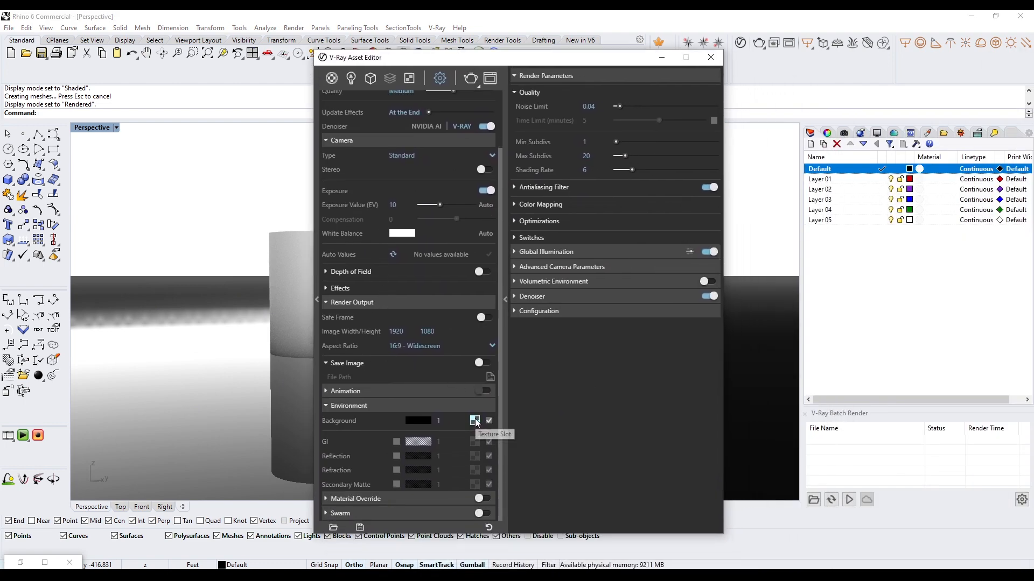
pyautogui.click(475, 420)
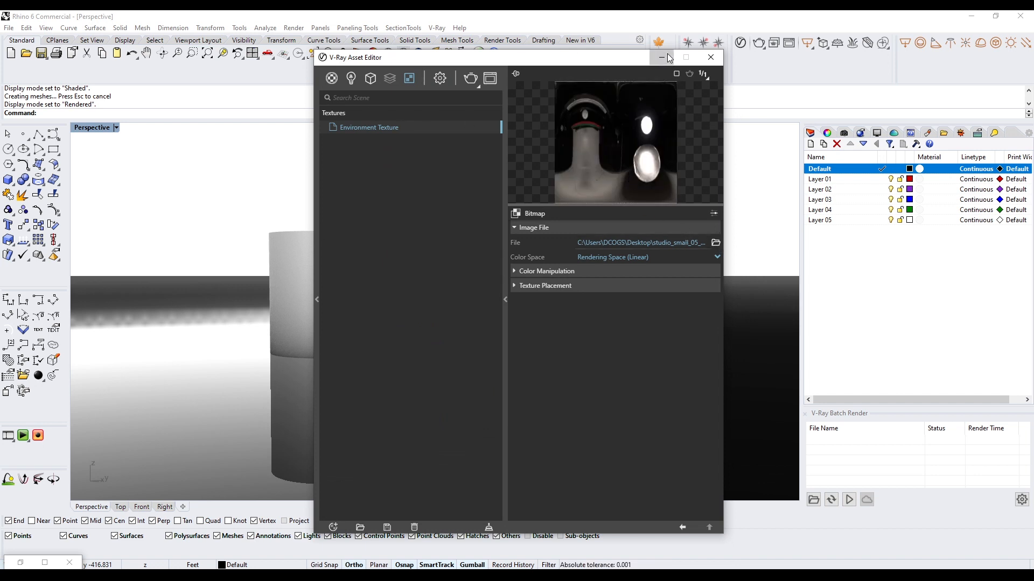
pyautogui.click(470, 79)
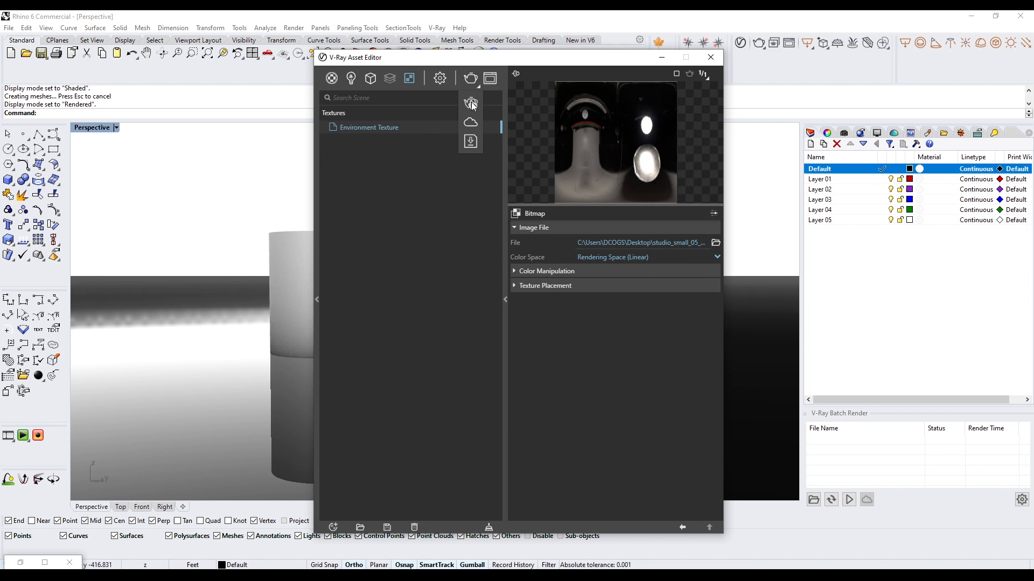
pyautogui.moveTo(470, 103)
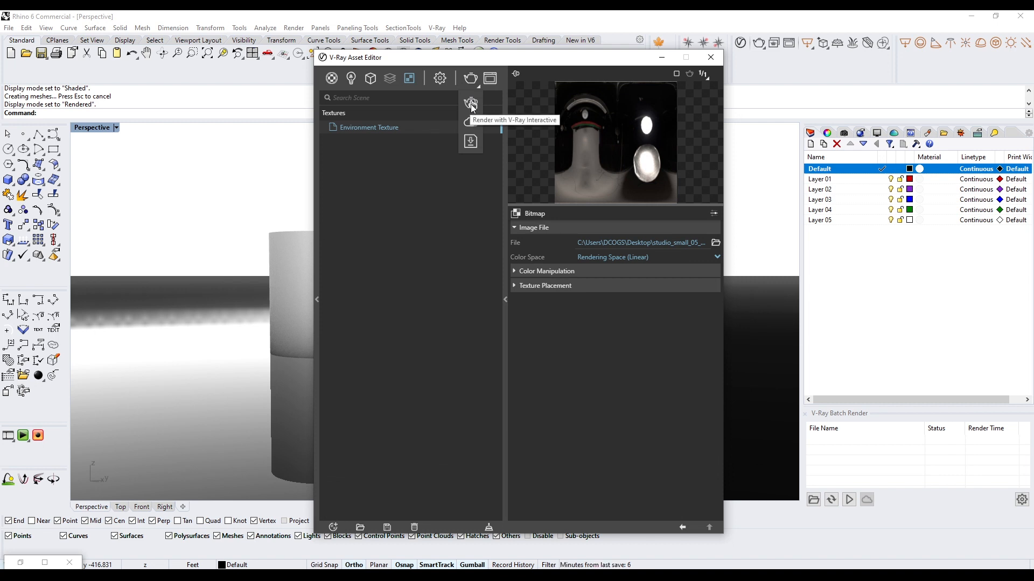
pyautogui.click(470, 102)
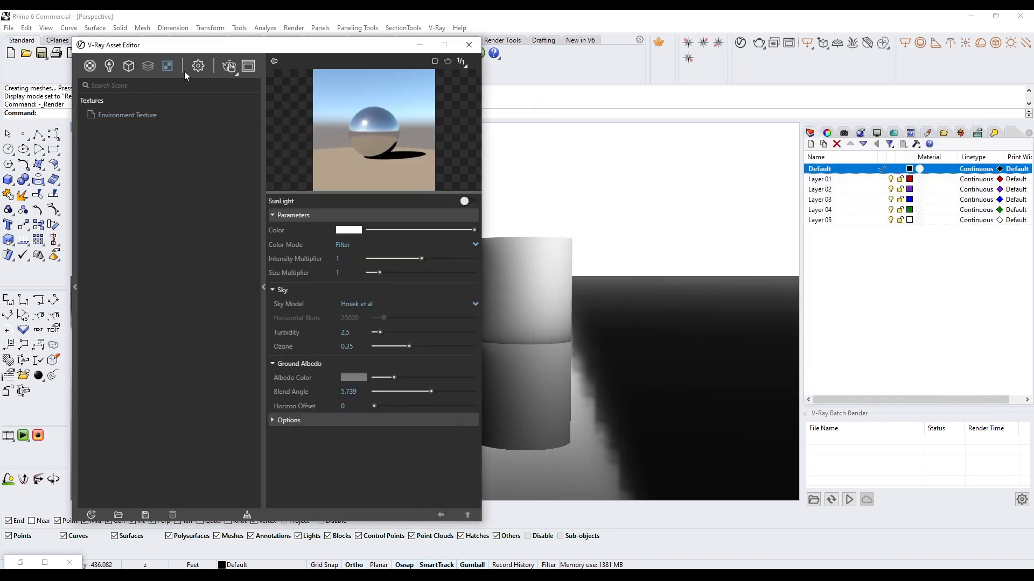
# Step: Set the Environment Background multiplier to 5 and re-render the scene
pyautogui.click(167, 65)
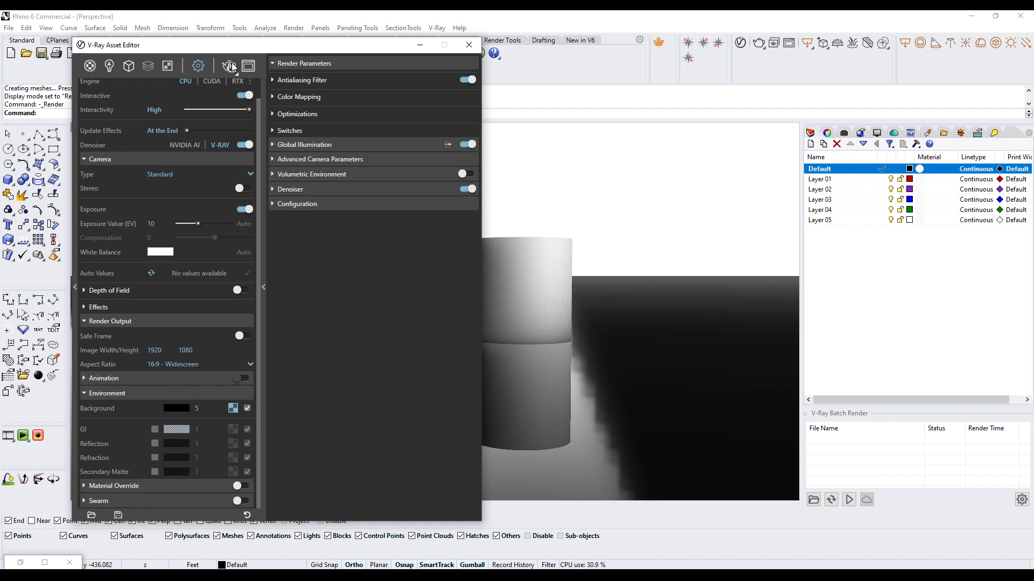
pyautogui.click(228, 65)
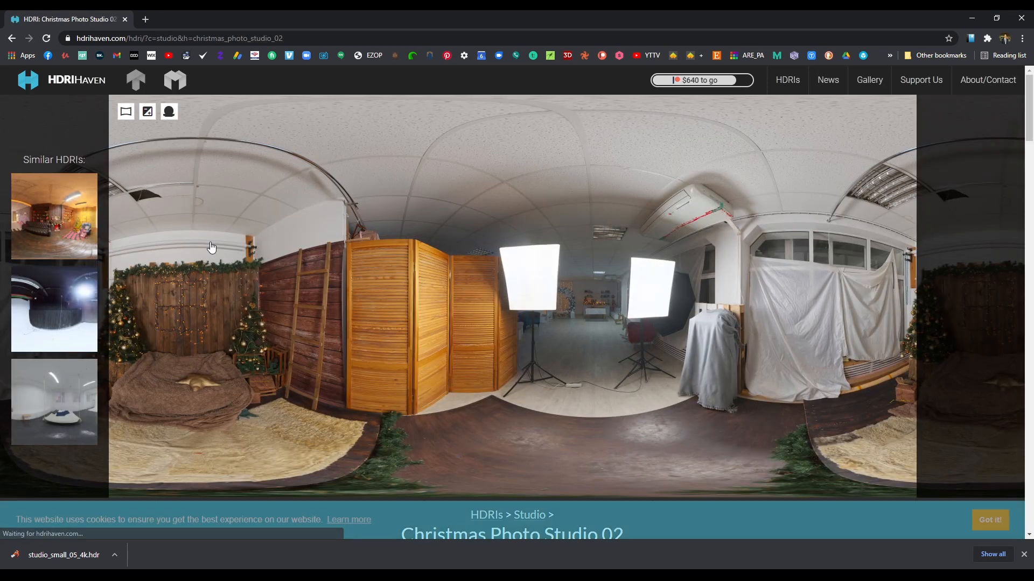
# Step: Scroll down the Christmas Photo Studio 02 page on HDRI Haven
pyautogui.scroll(-3)
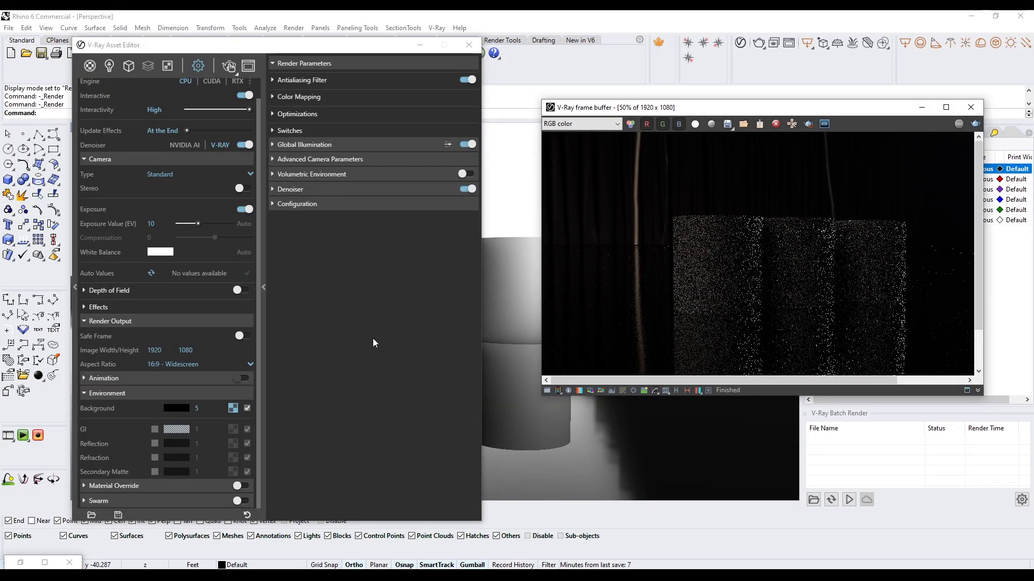
# Step: Load christmas_photo_studio_02_4k from the Desktop as the environment texture
pyautogui.click(167, 65)
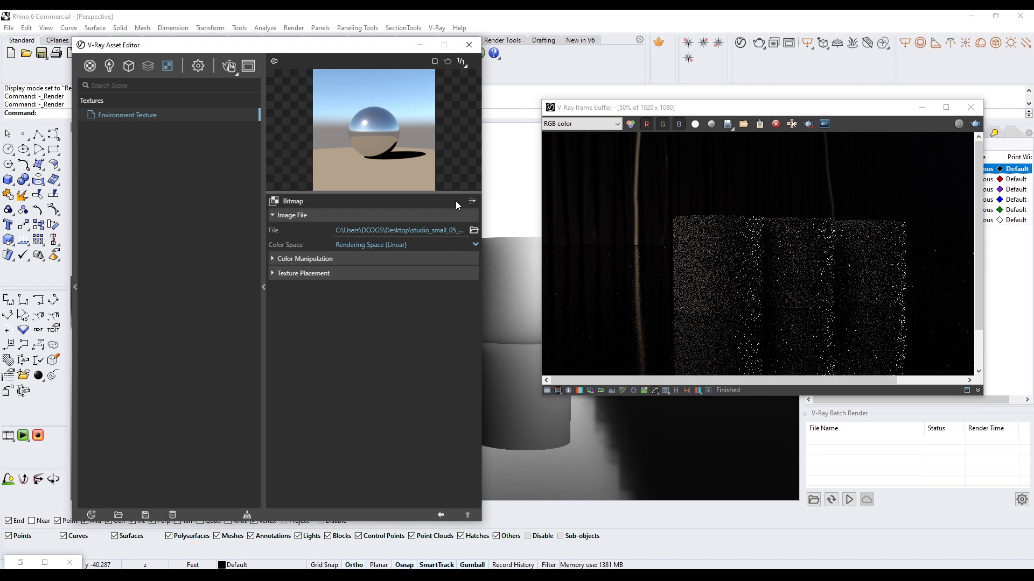
pyautogui.click(473, 230)
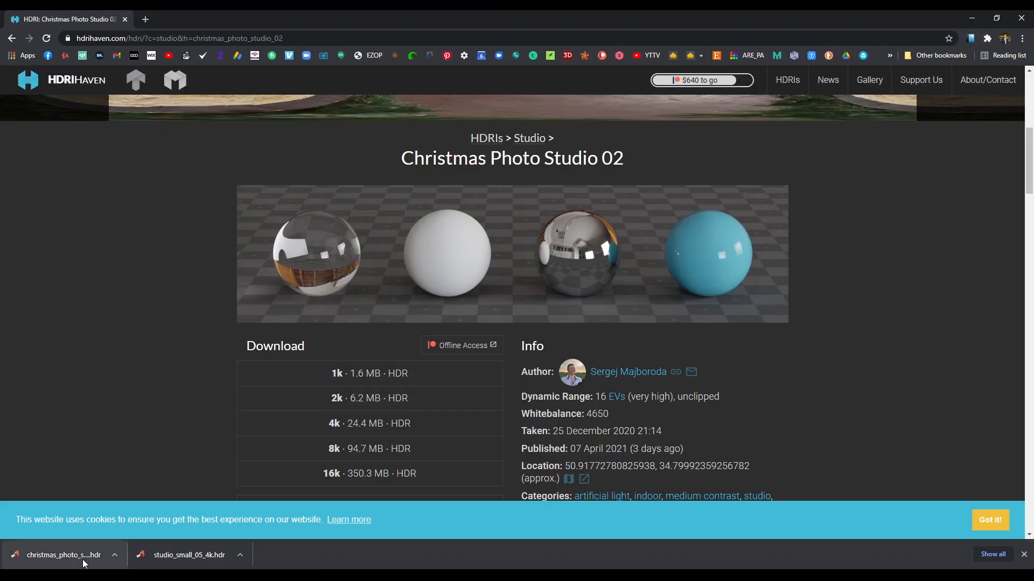
pyautogui.moveTo(955, 19)
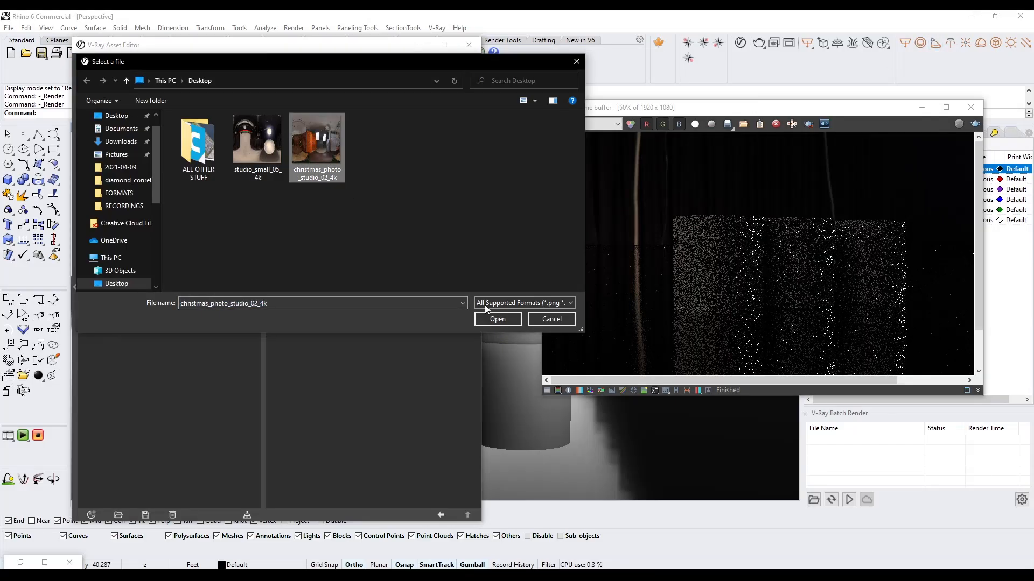
pyautogui.click(497, 320)
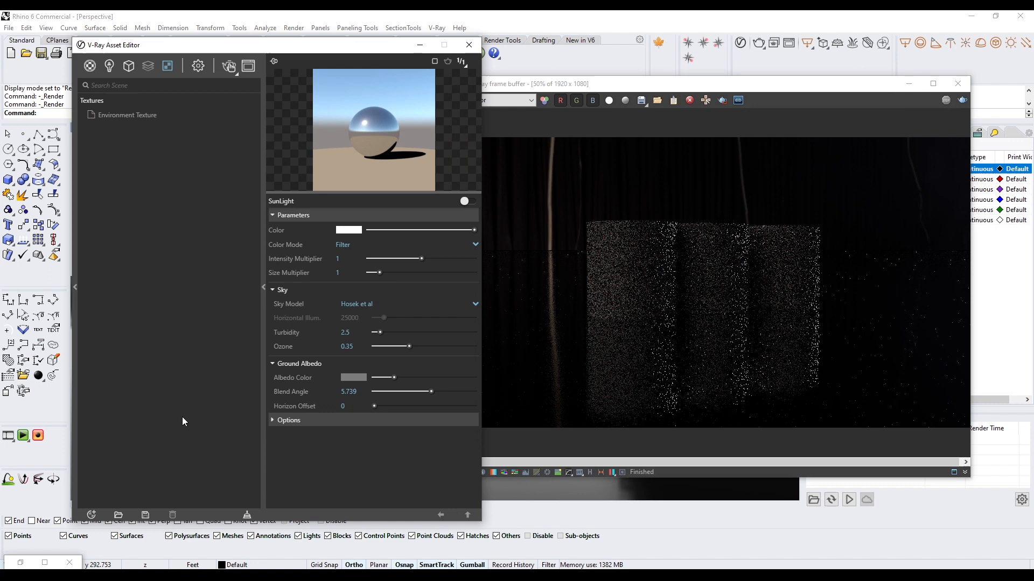
pyautogui.click(469, 44)
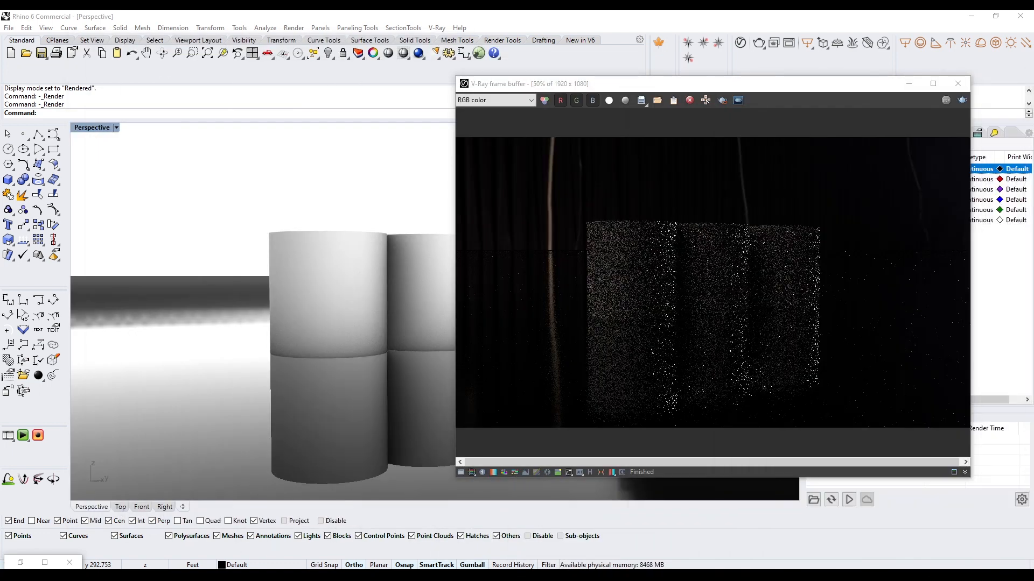
# Step: Move the Frame Buffer aside, let the Christmas studio render progress, then stop it
pyautogui.moveTo(709, 84); pyautogui.dragTo(429, 89)
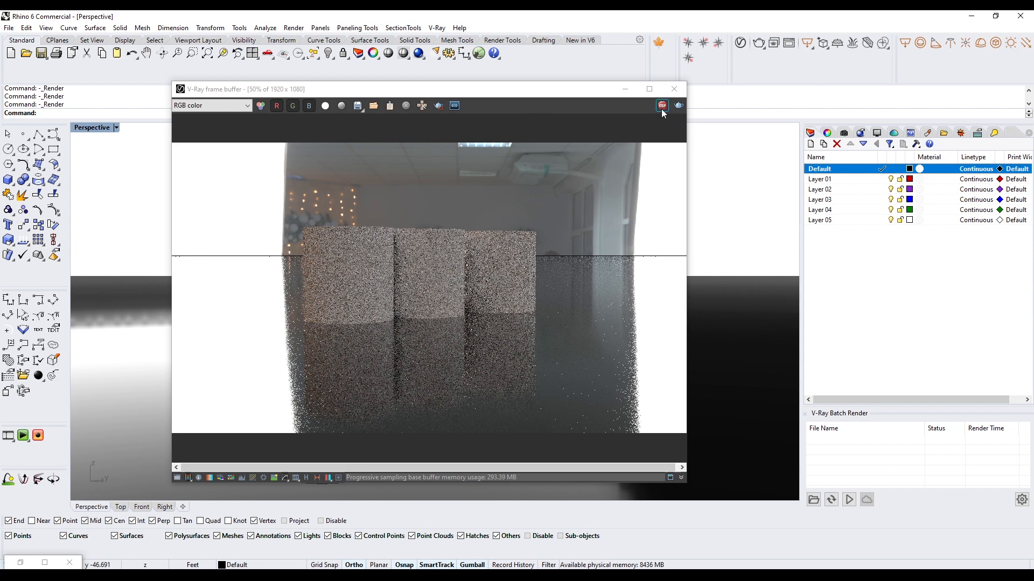
pyautogui.click(673, 89)
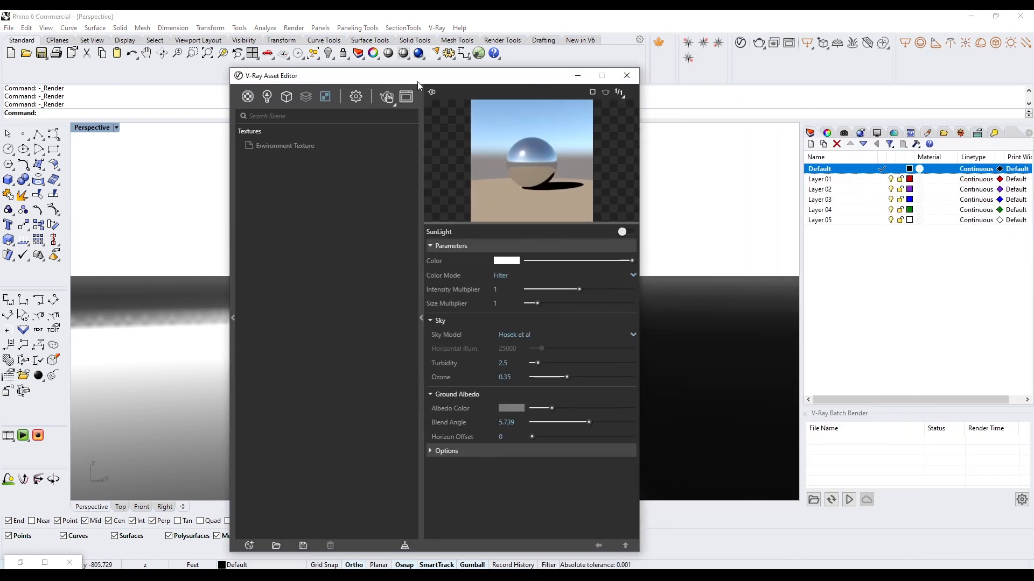
# Step: Load noon_grass_8k from F:\DAVID\LIBRARY\ENVIRONMENTS\8K as the environment texture
pyautogui.click(355, 96)
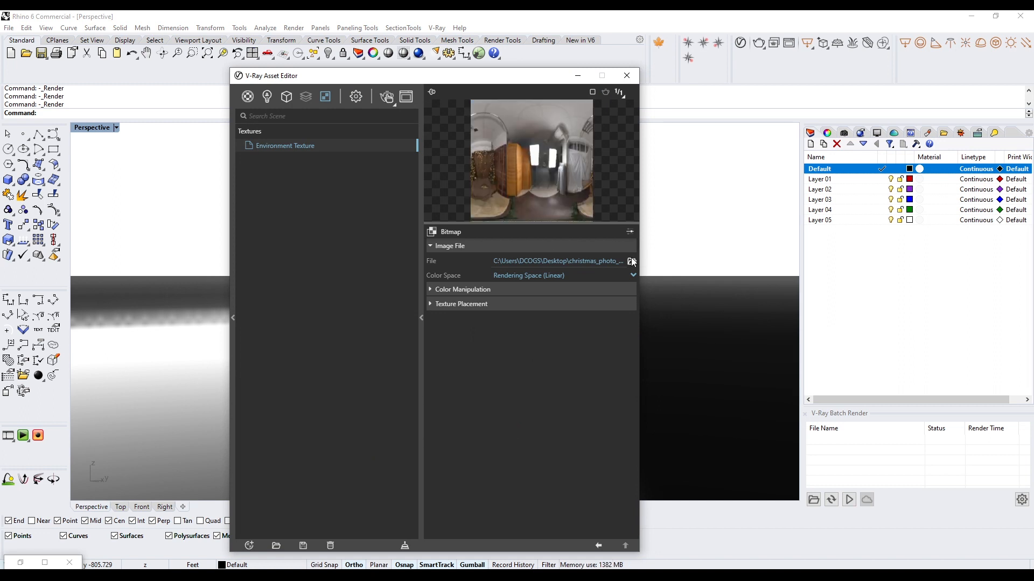
pyautogui.click(631, 261)
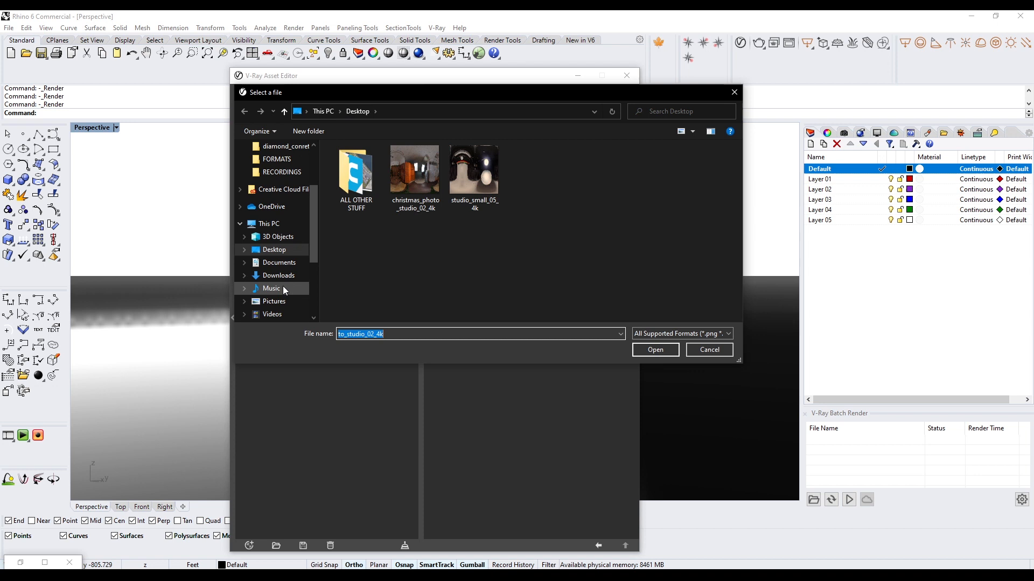
pyautogui.click(285, 249)
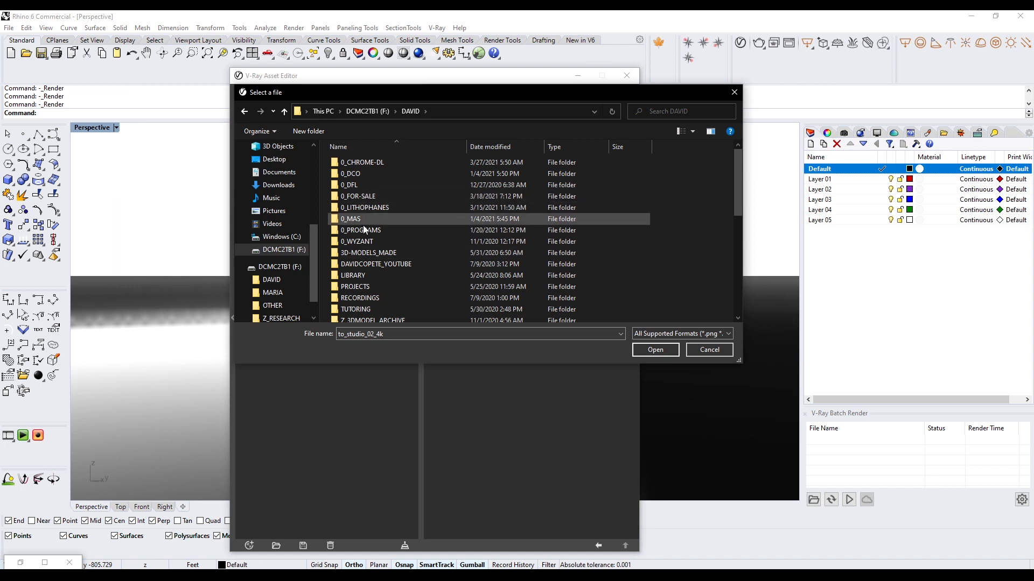
pyautogui.doubleClick(352, 275)
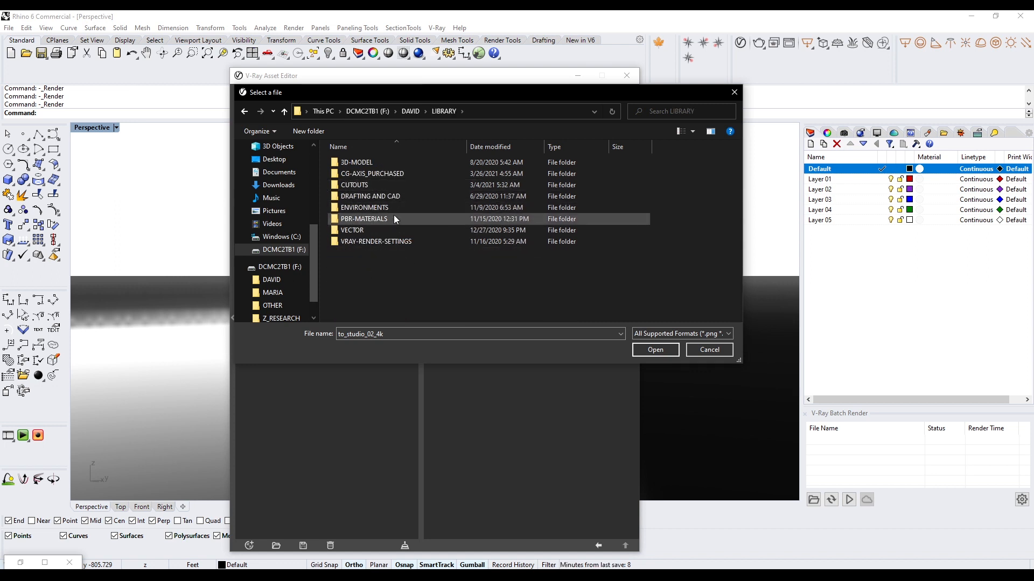
pyautogui.doubleClick(364, 207)
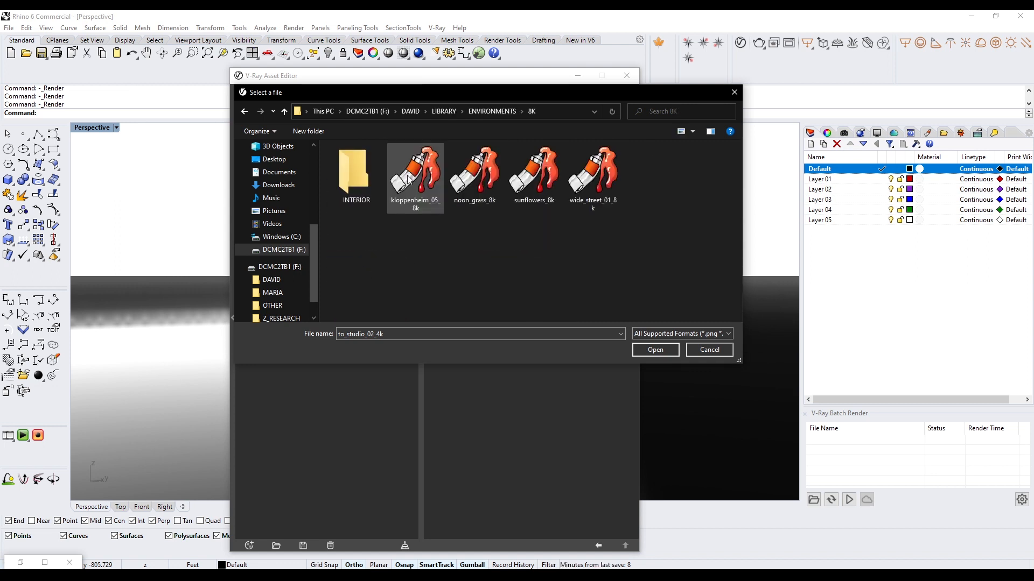
pyautogui.click(474, 170)
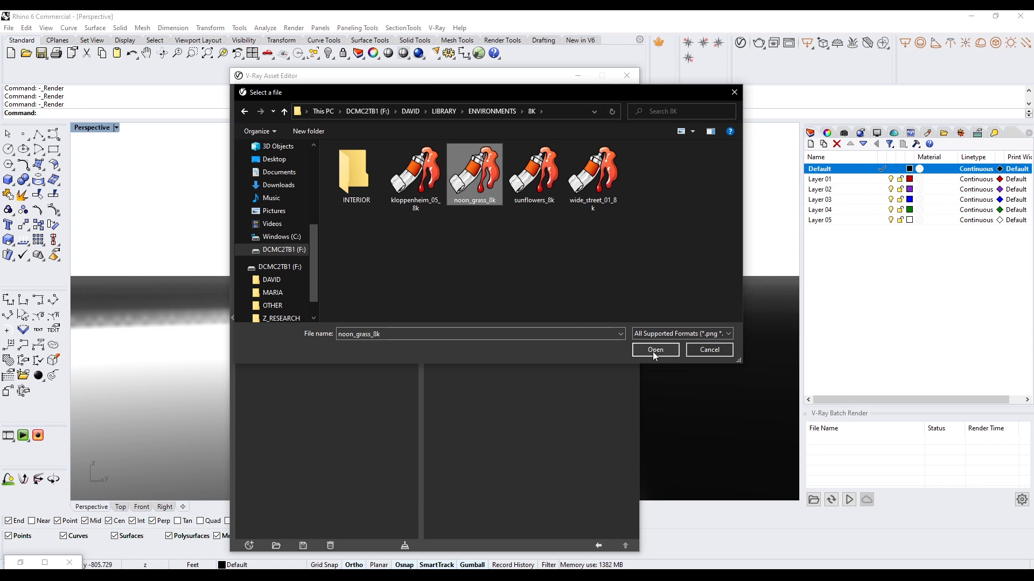
pyautogui.click(655, 349)
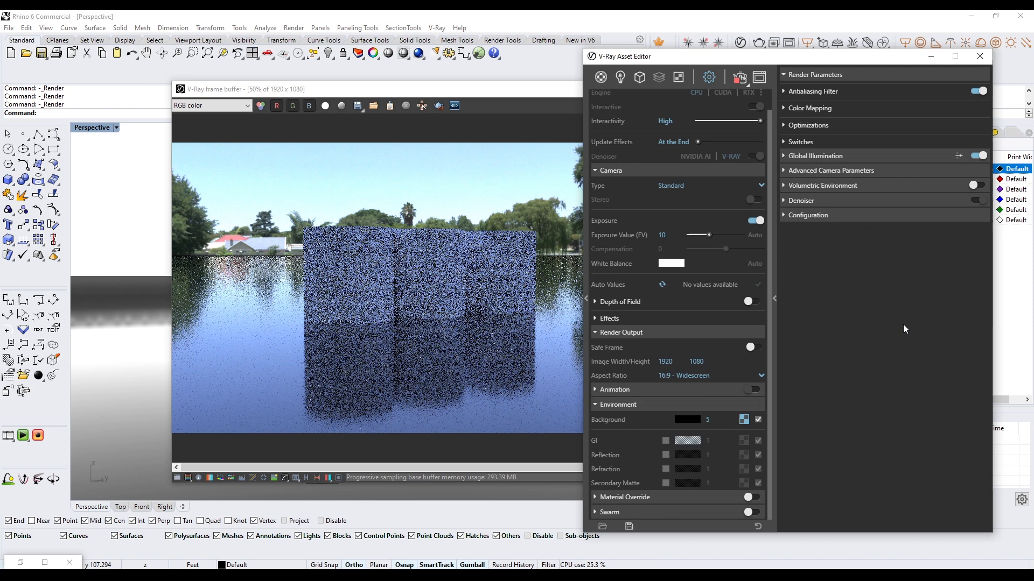
# Step: Render the tubes under the noon_grass_8k HDRI until the Frame Buffer finishes
pyautogui.click(716, 420)
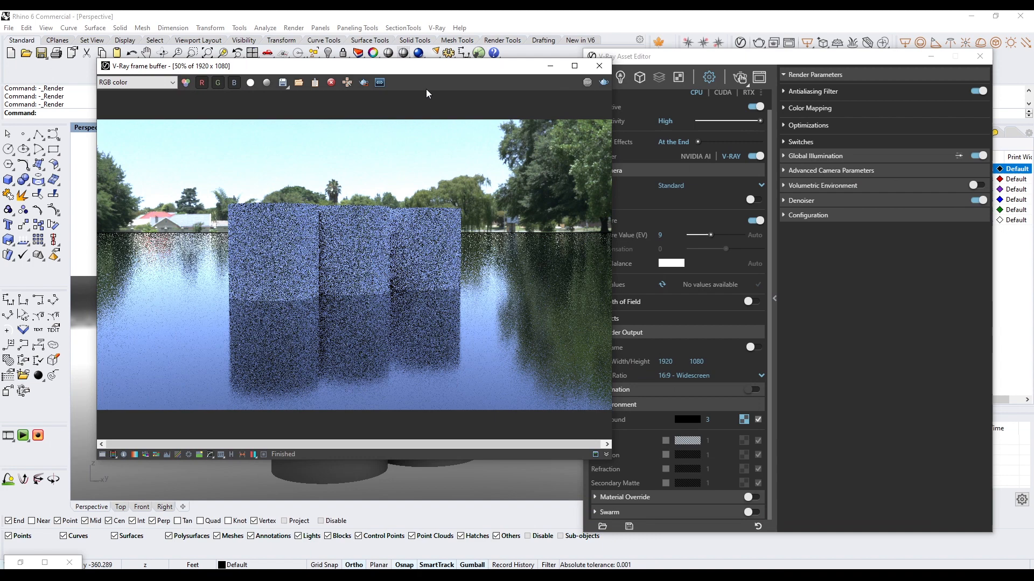
# Step: Bring up the save-image dialog and cancel without saving the render
pyautogui.click(282, 82)
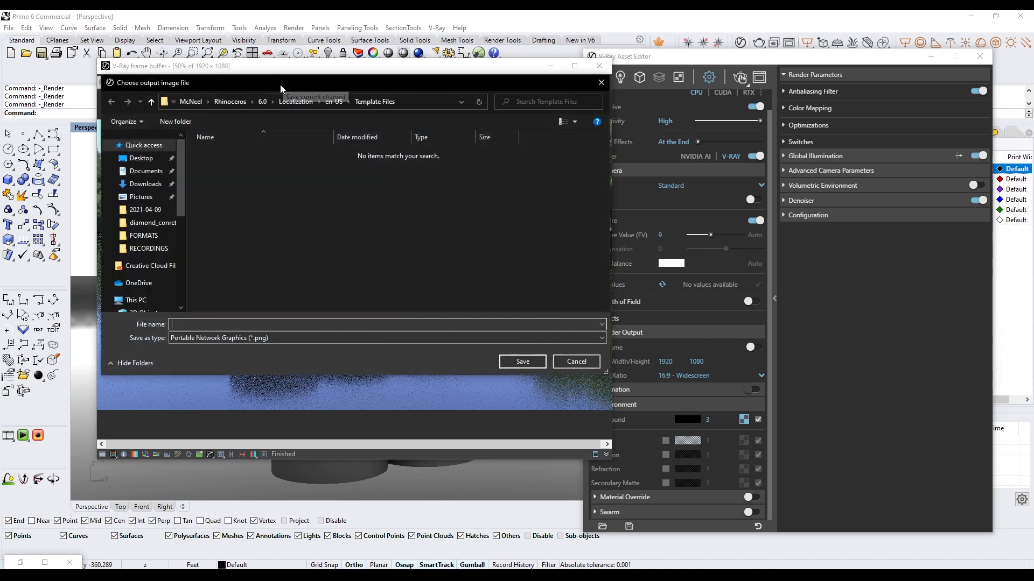
pyautogui.click(386, 324)
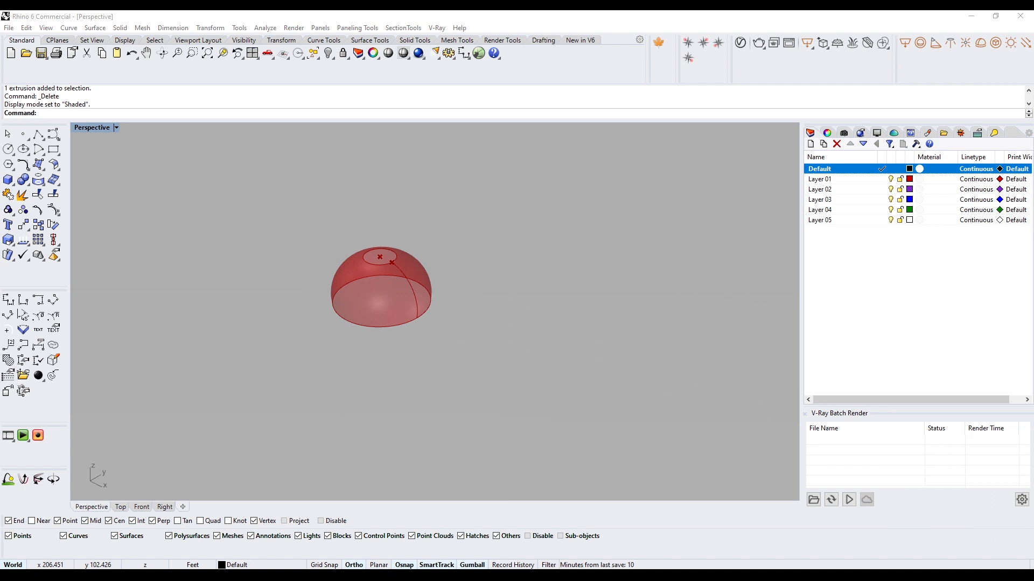
# Step: Zoom in on the dome and start a V-Ray render of it on the reflective ground
pyautogui.scroll(3)
pyautogui.write('ZS')
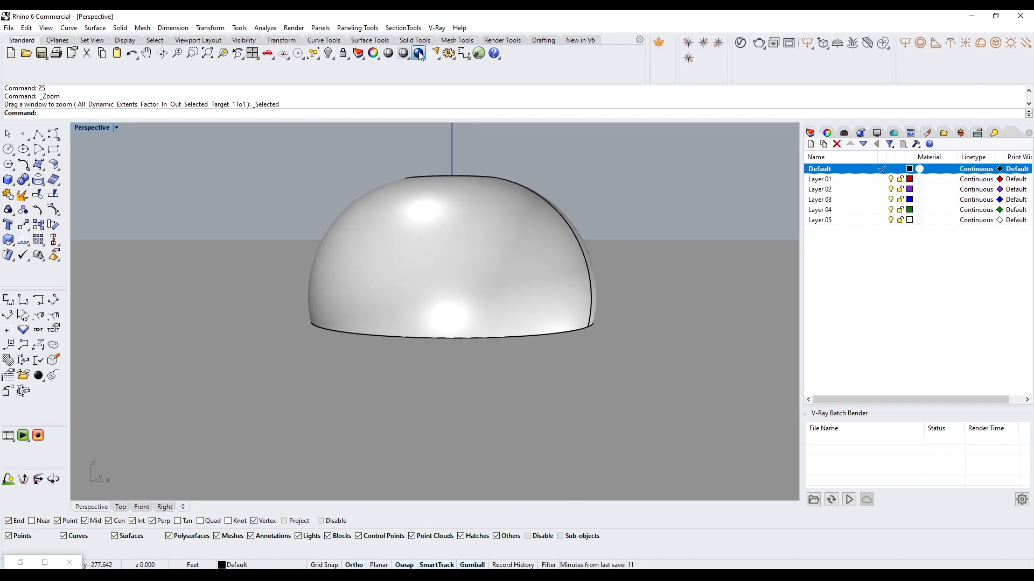
pyautogui.click(418, 53)
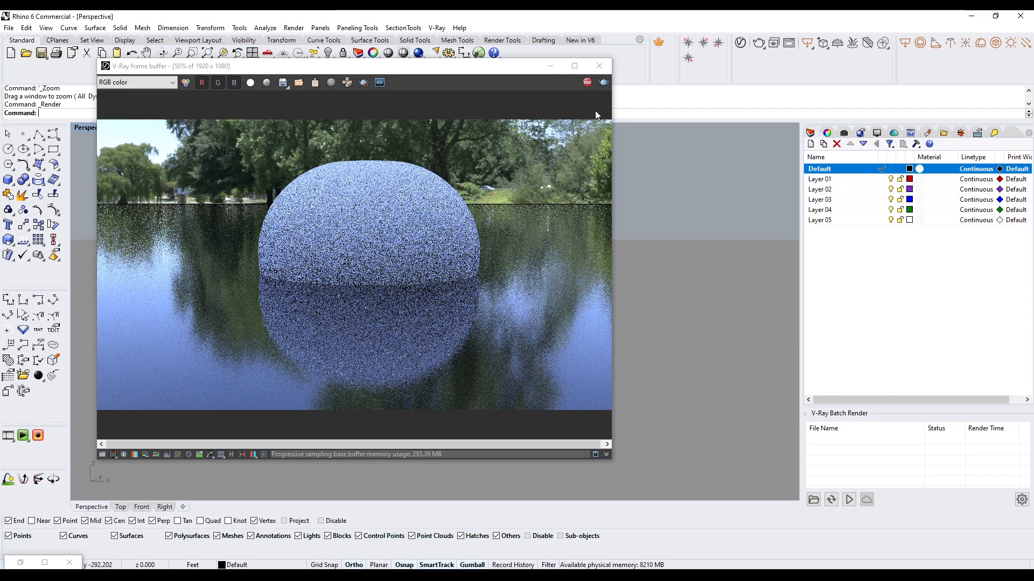
pyautogui.click(598, 65)
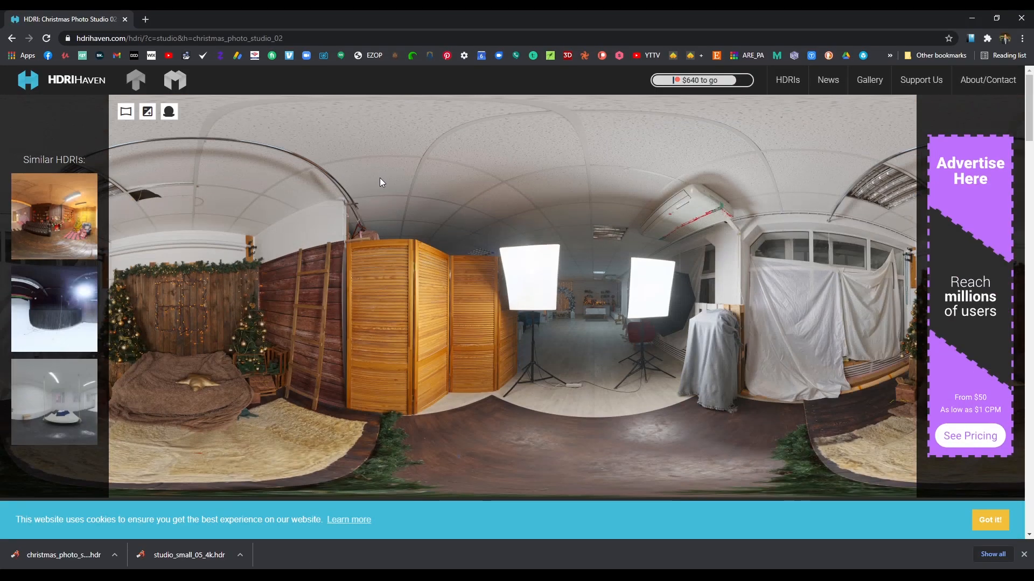
# Step: Open Lilienstein from HDRI Haven's Nature HDRIs and download its 8k HDR
pyautogui.click(12, 38)
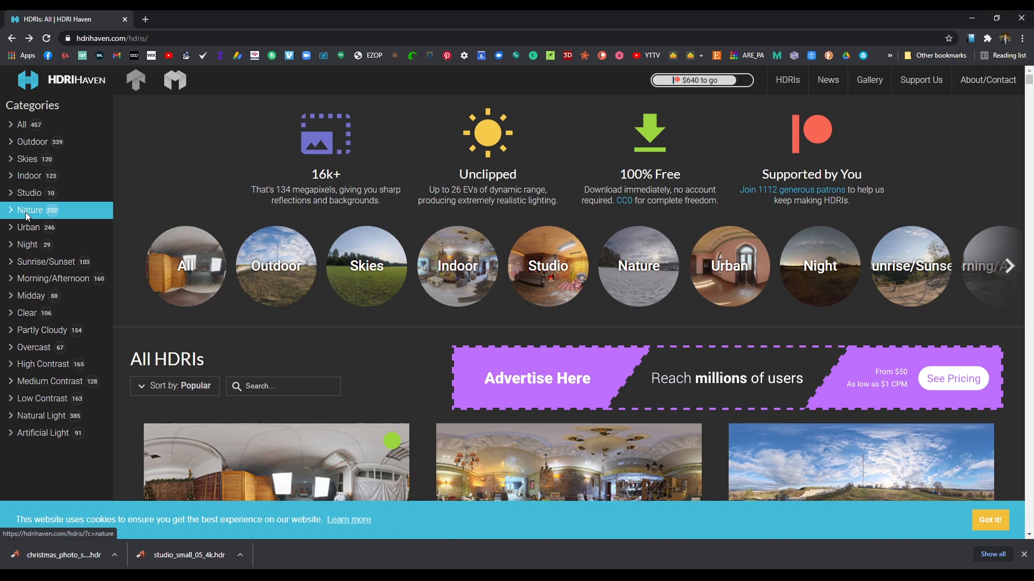
pyautogui.click(31, 209)
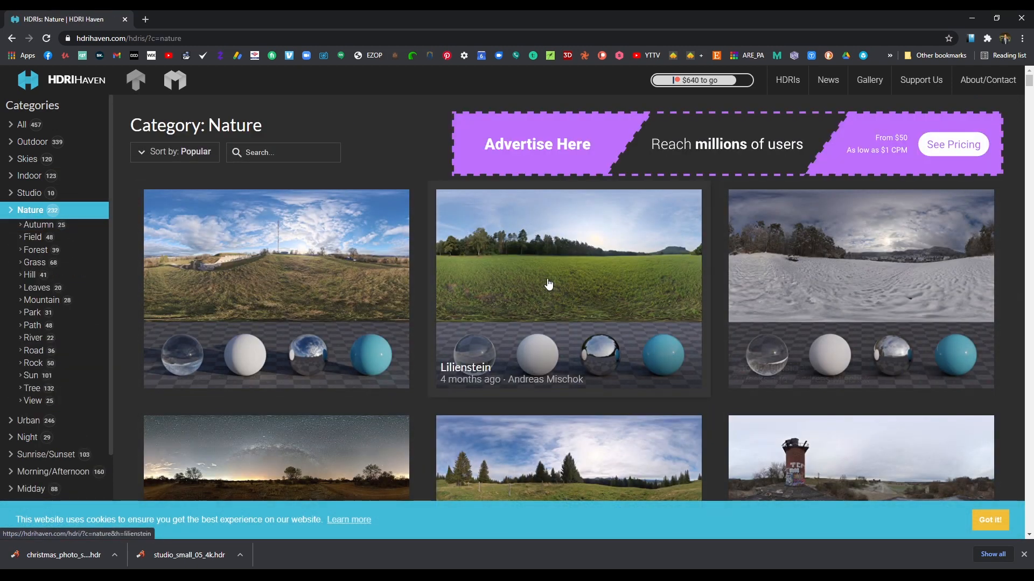
pyautogui.click(568, 287)
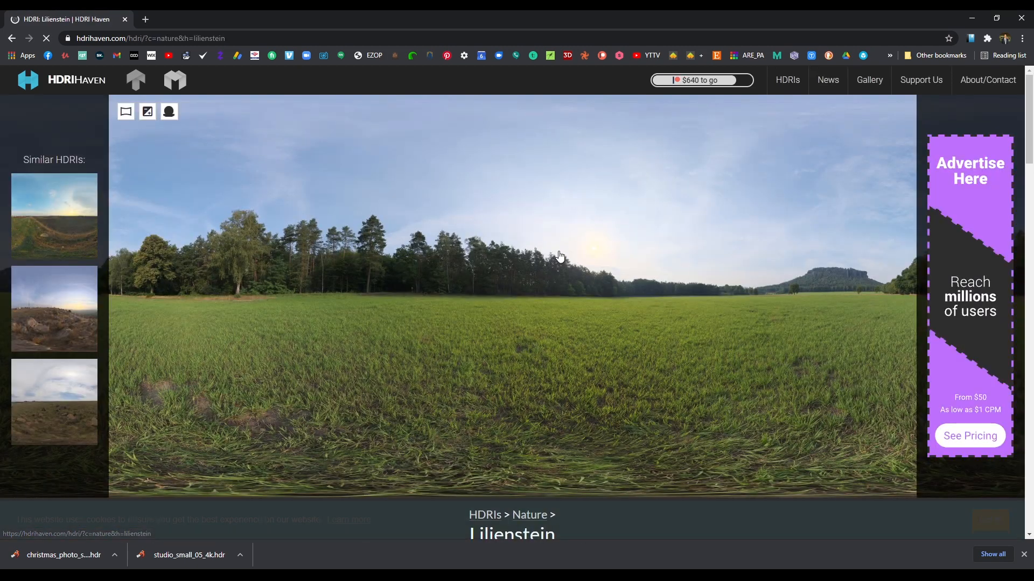
pyautogui.scroll(-3)
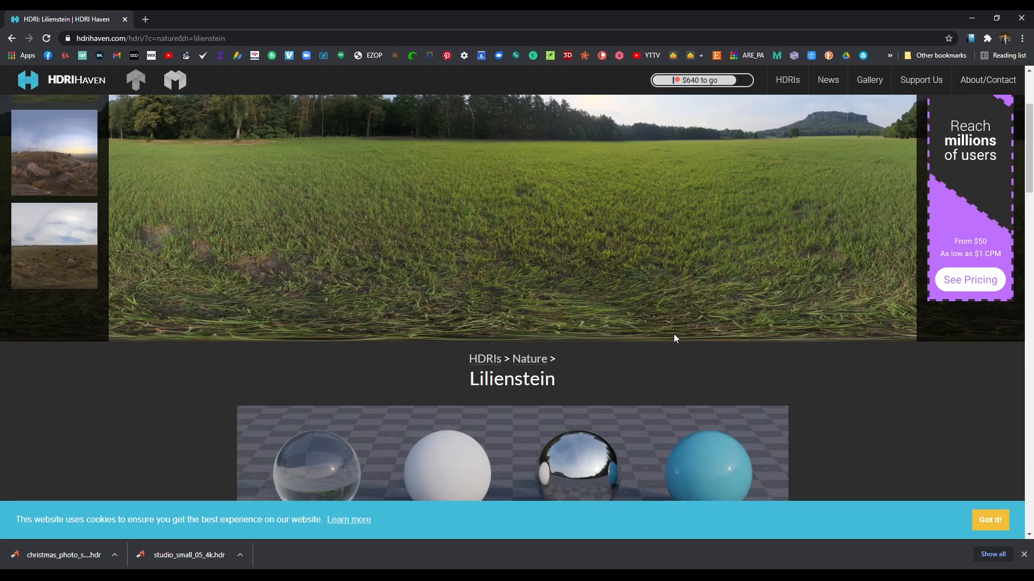
pyautogui.scroll(-3)
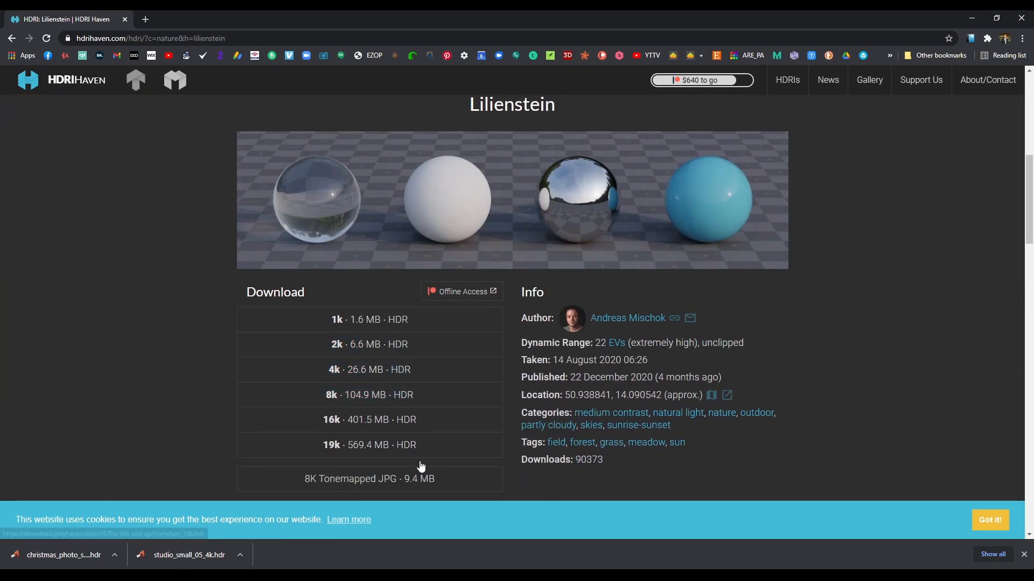
pyautogui.click(369, 478)
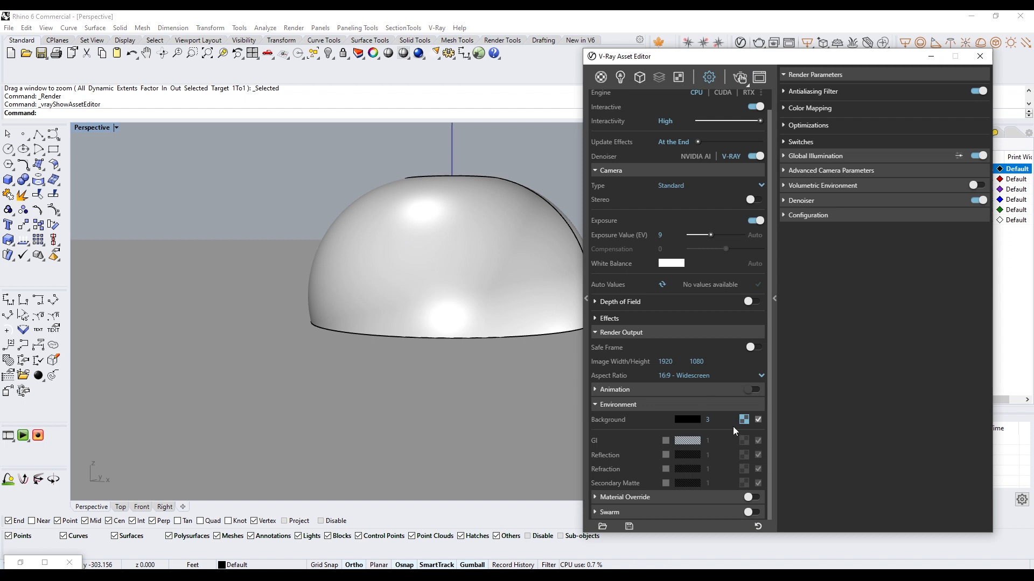
# Step: Load lilienstein_8k.hdr from the Desktop as the V-Ray environment background texture
pyautogui.click(744, 420)
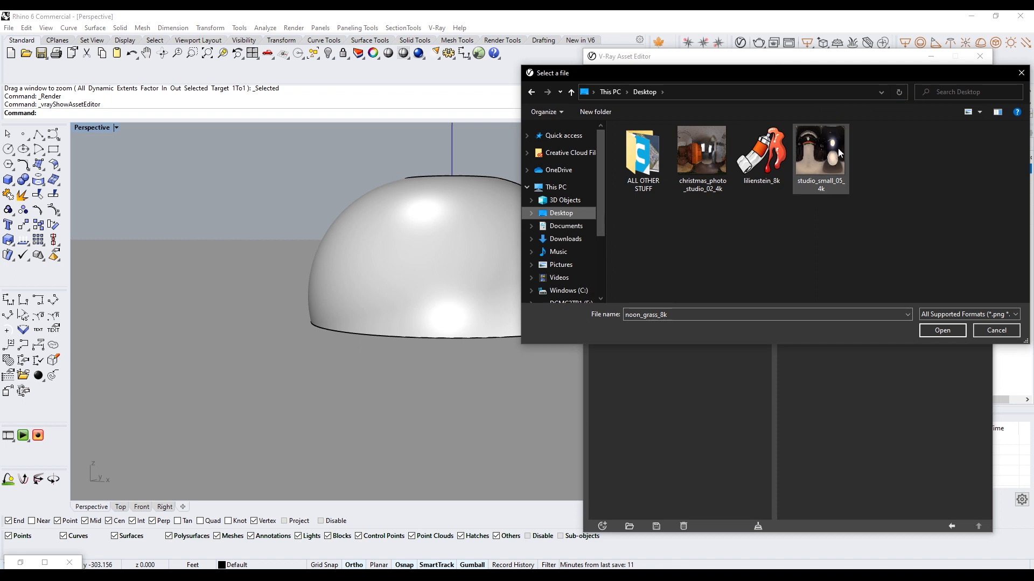
pyautogui.click(760, 153)
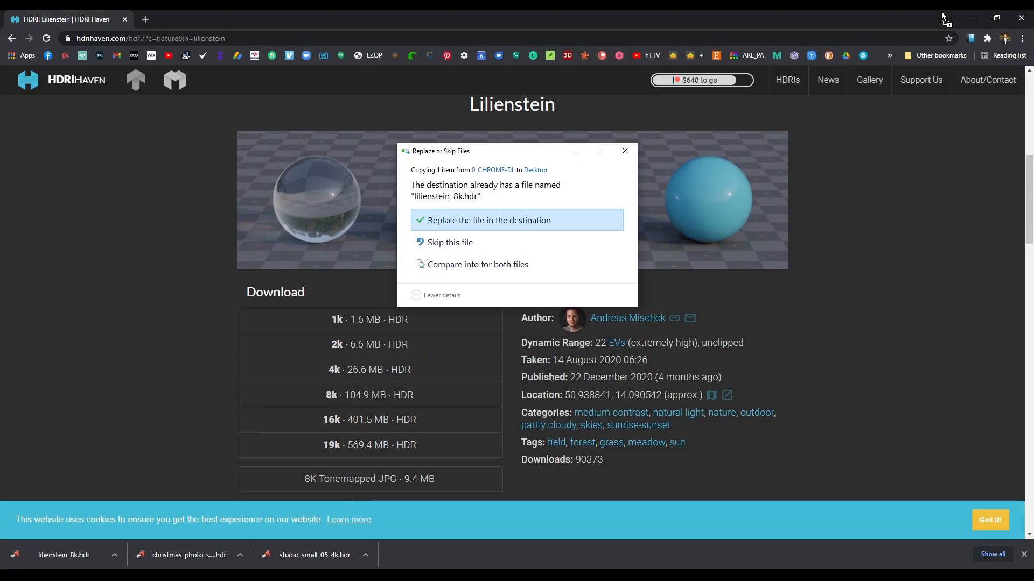
pyautogui.click(491, 220)
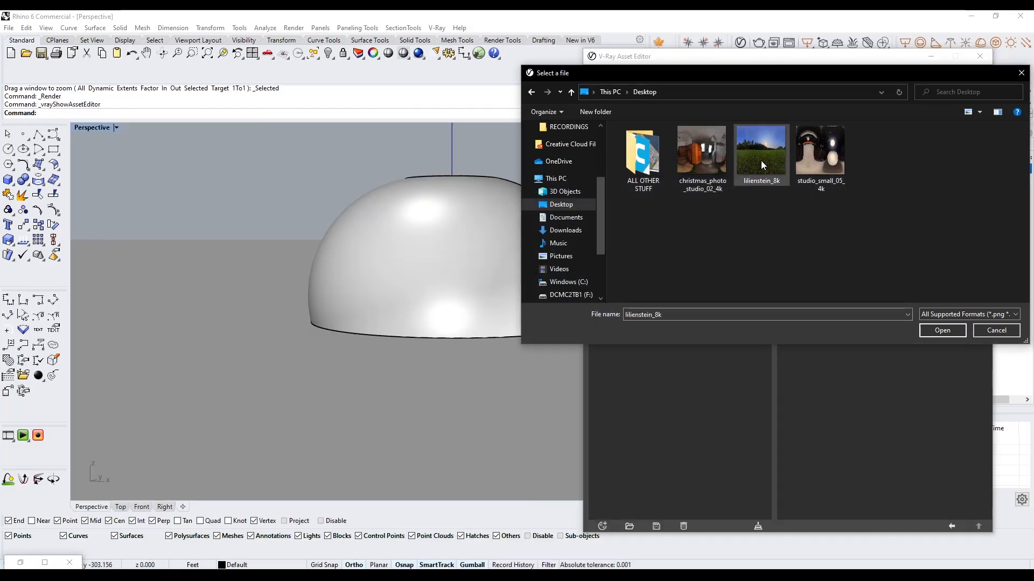
pyautogui.click(941, 330)
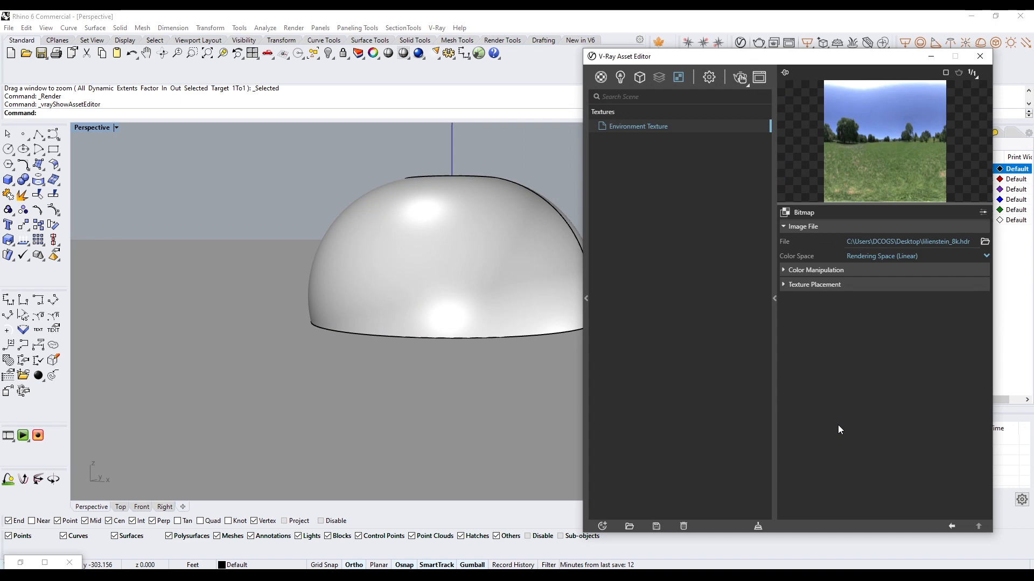
pyautogui.click(740, 77)
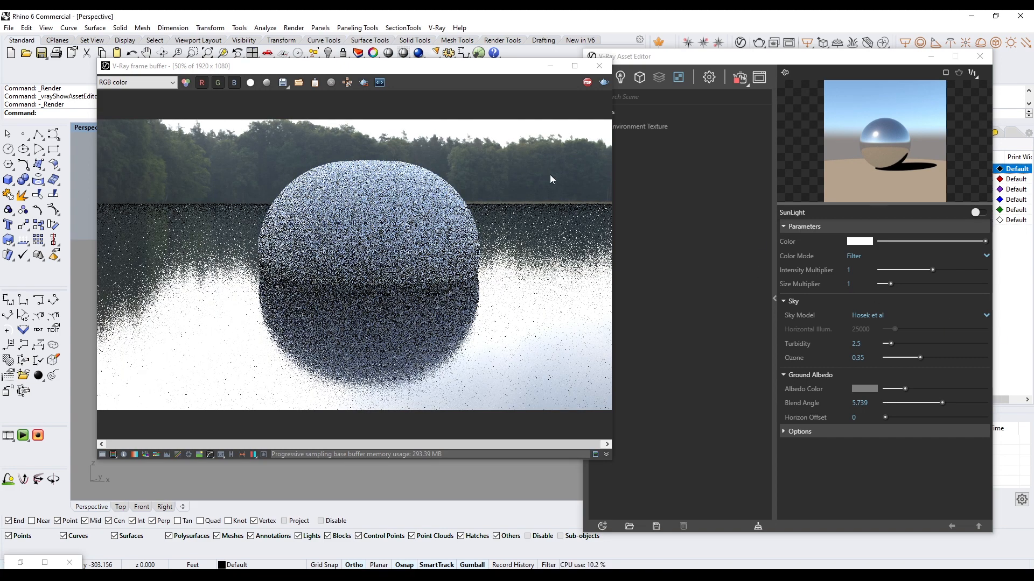
# Step: Close the frame buffer and bring up the GROUND material in the Asset Editor
pyautogui.click(599, 66)
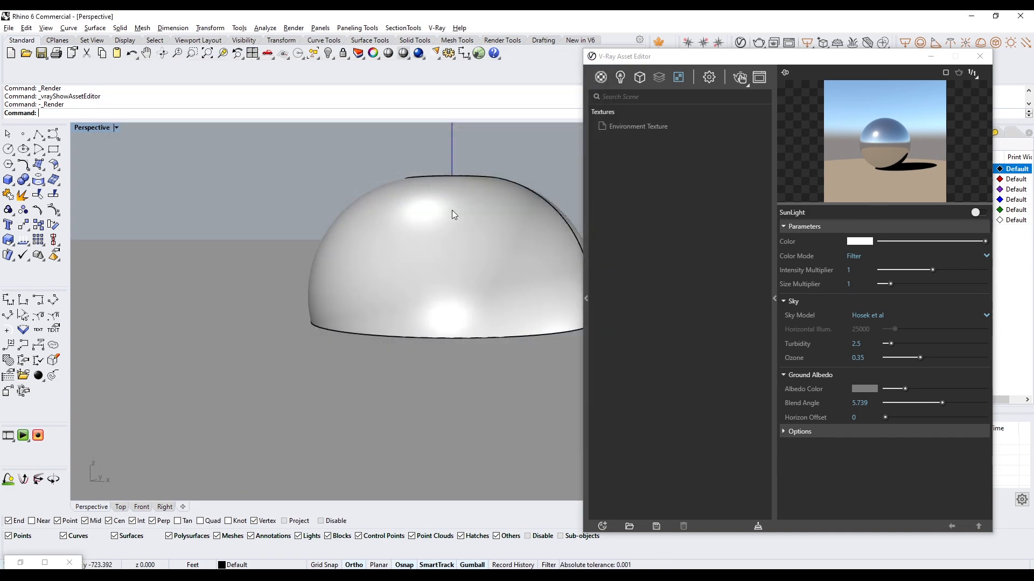
pyautogui.click(978, 56)
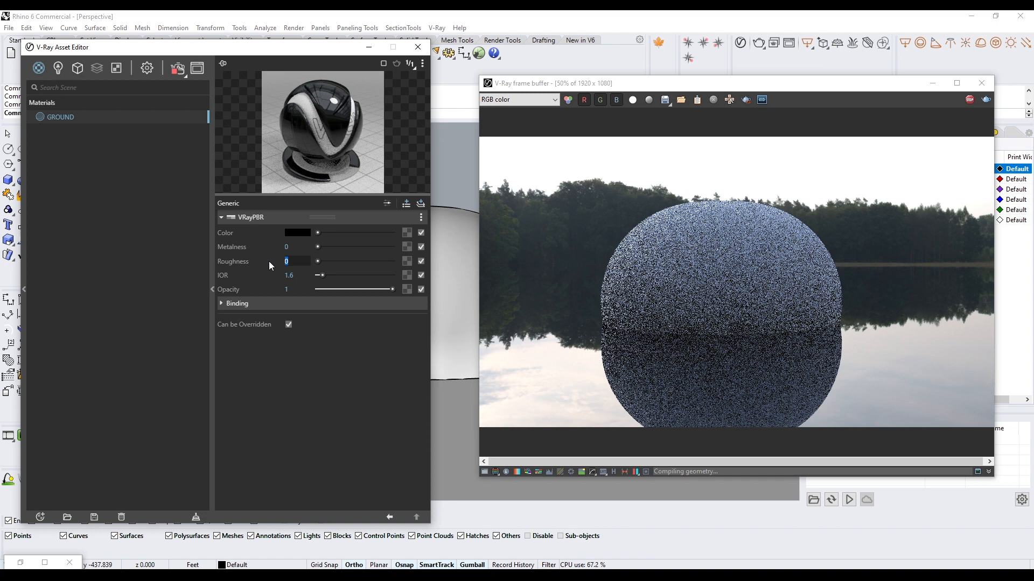
# Step: Give the GROUND material a small roughness value to soften its reflections, then re-render
pyautogui.write('.01')
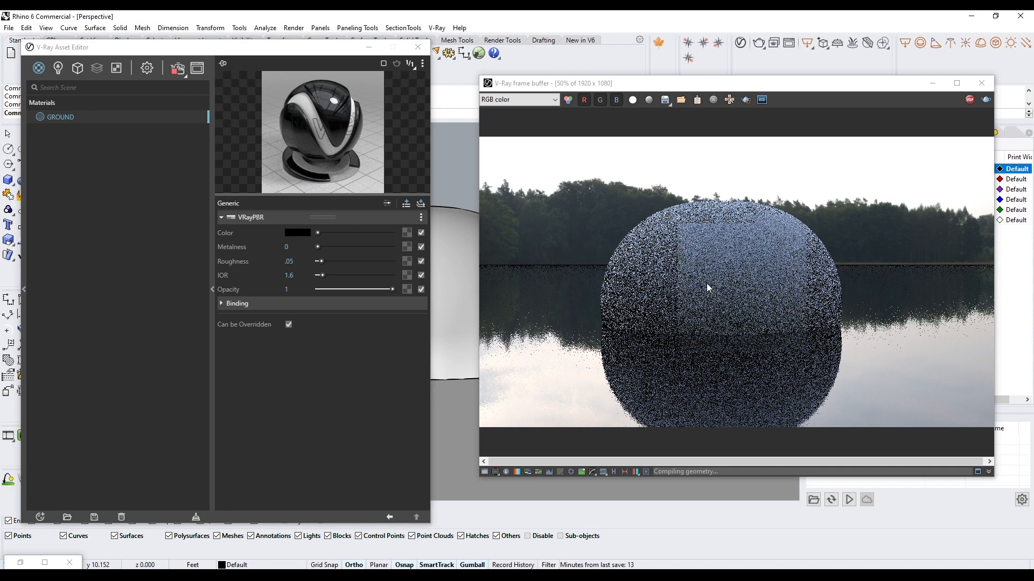
pyautogui.click(179, 68)
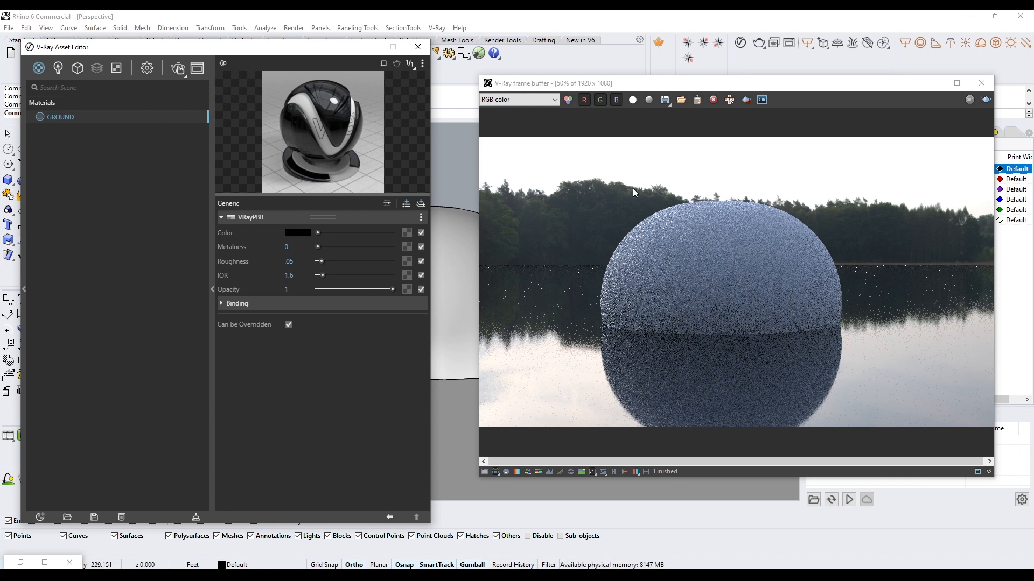
pyautogui.moveTo(232, 230)
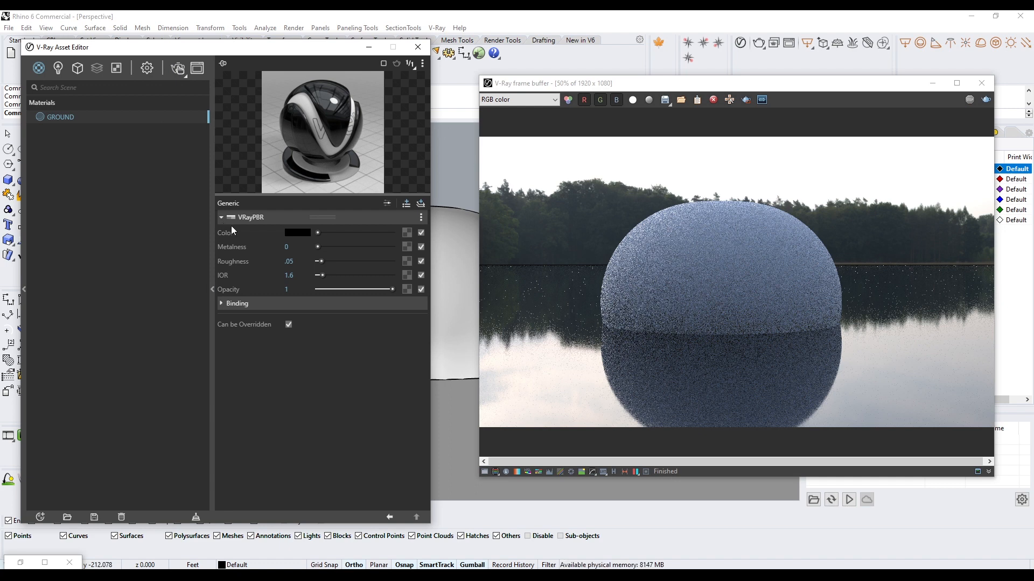
# Step: Switch the V-Ray Asset Editor to the render Settings tab
pyautogui.click(146, 68)
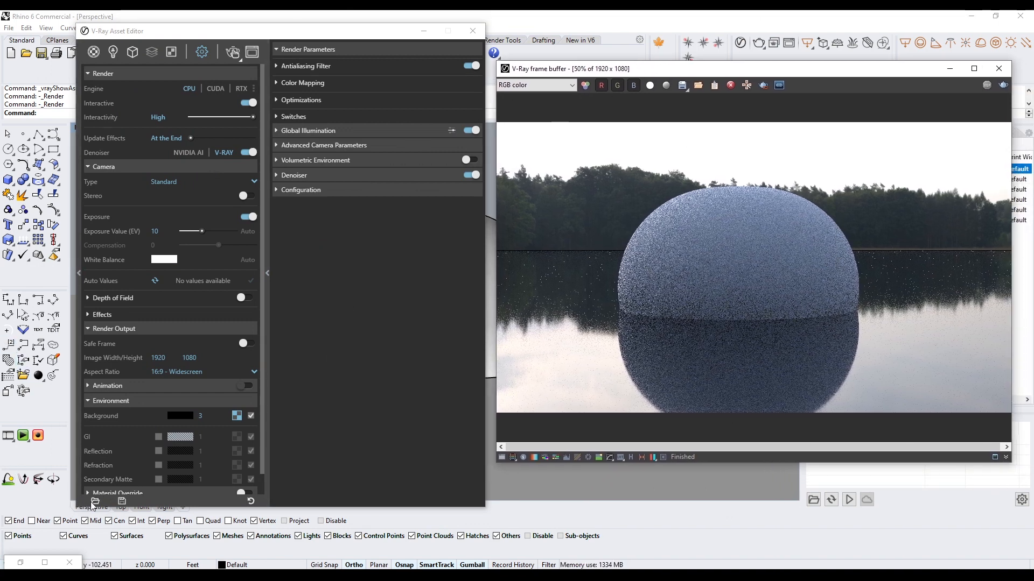
pyautogui.moveTo(96, 502)
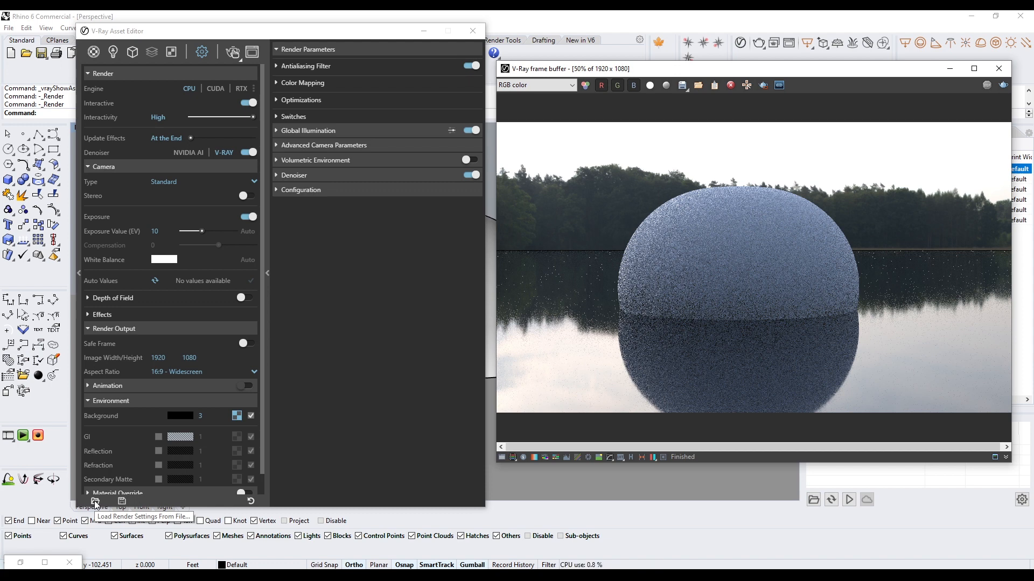
pyautogui.click(94, 503)
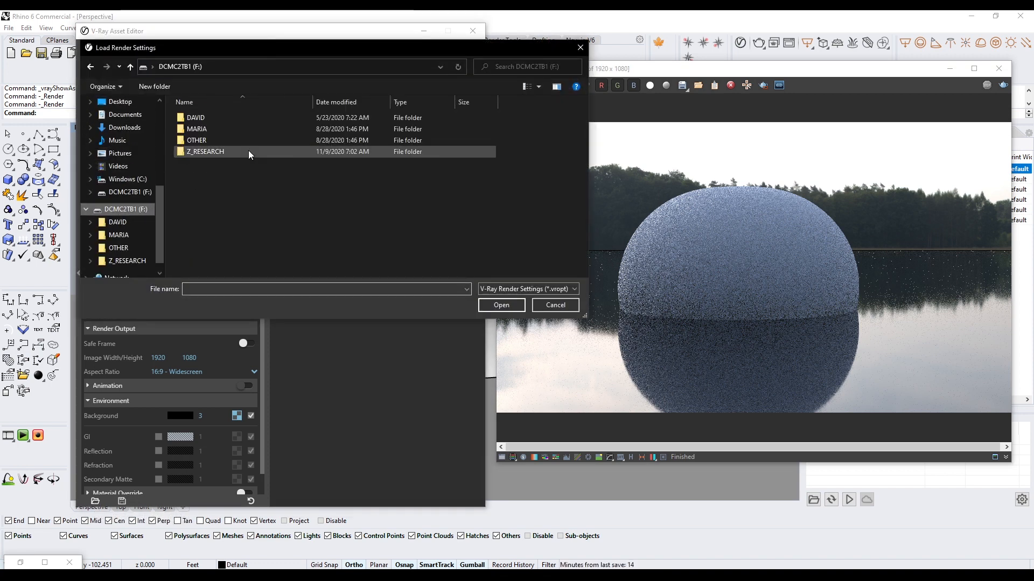
pyautogui.doubleClick(117, 223)
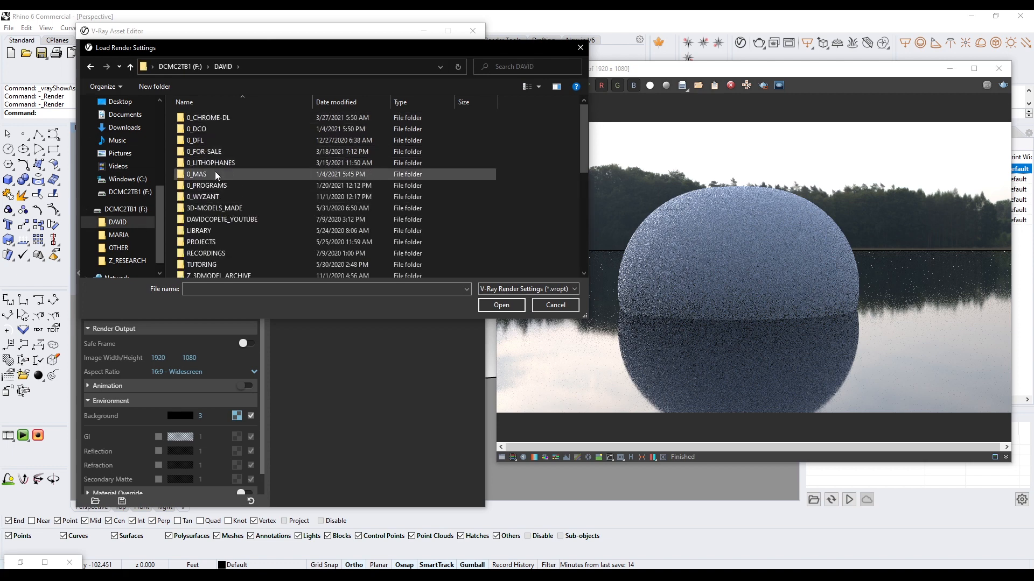
pyautogui.click(199, 231)
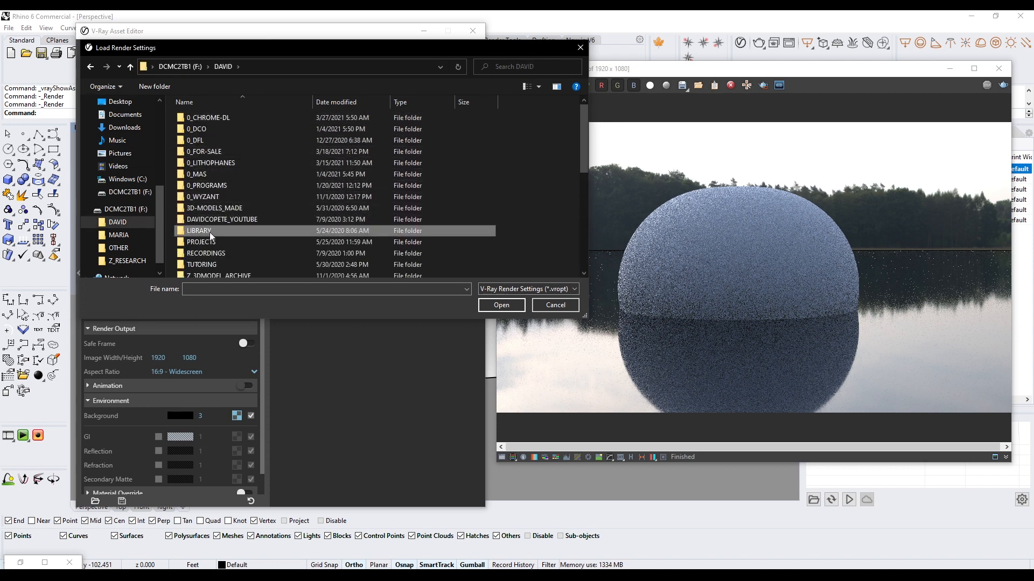
pyautogui.doubleClick(199, 231)
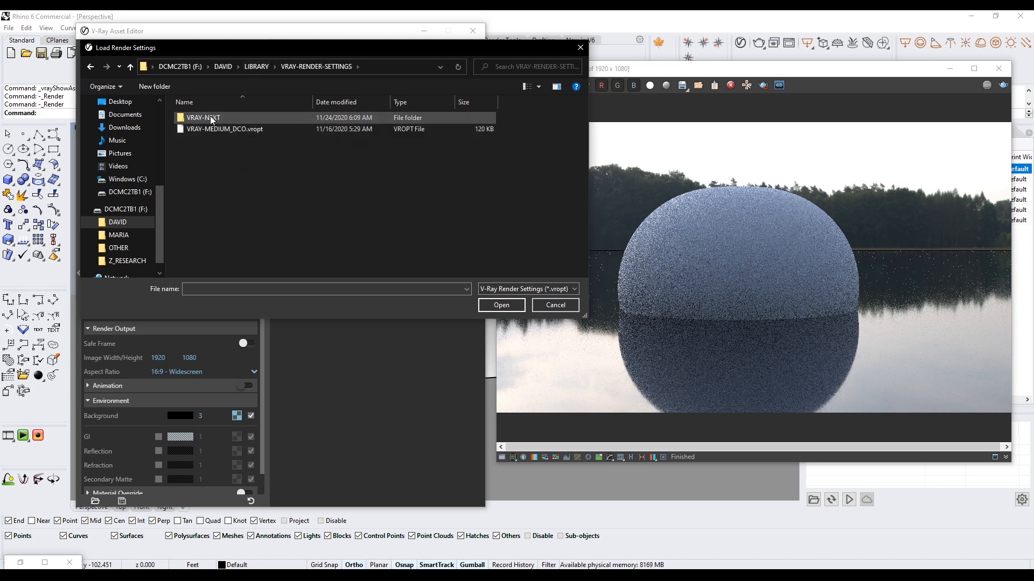
pyautogui.doubleClick(203, 118)
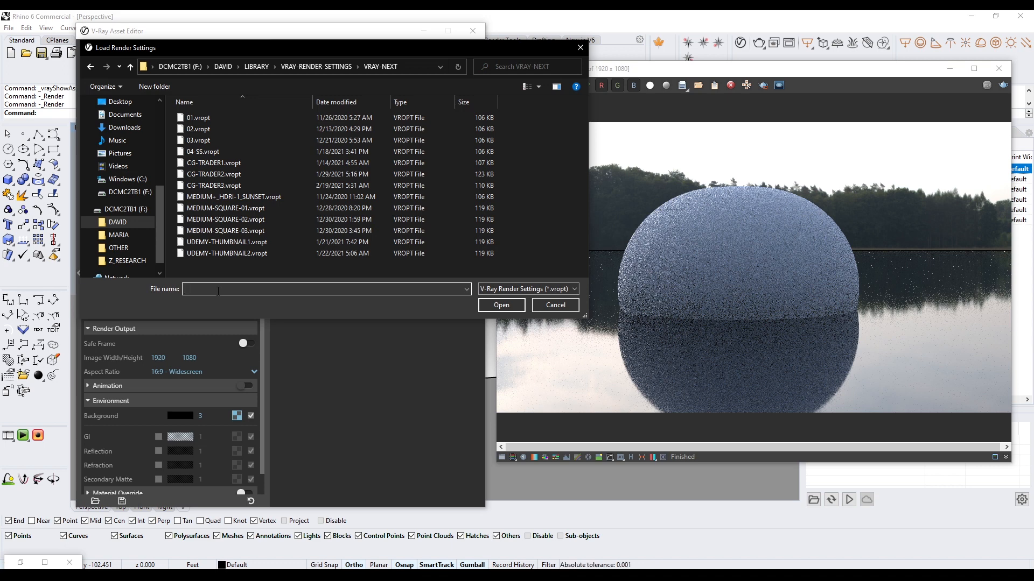
pyautogui.write('MEDIUM-OUTDOOR_2')
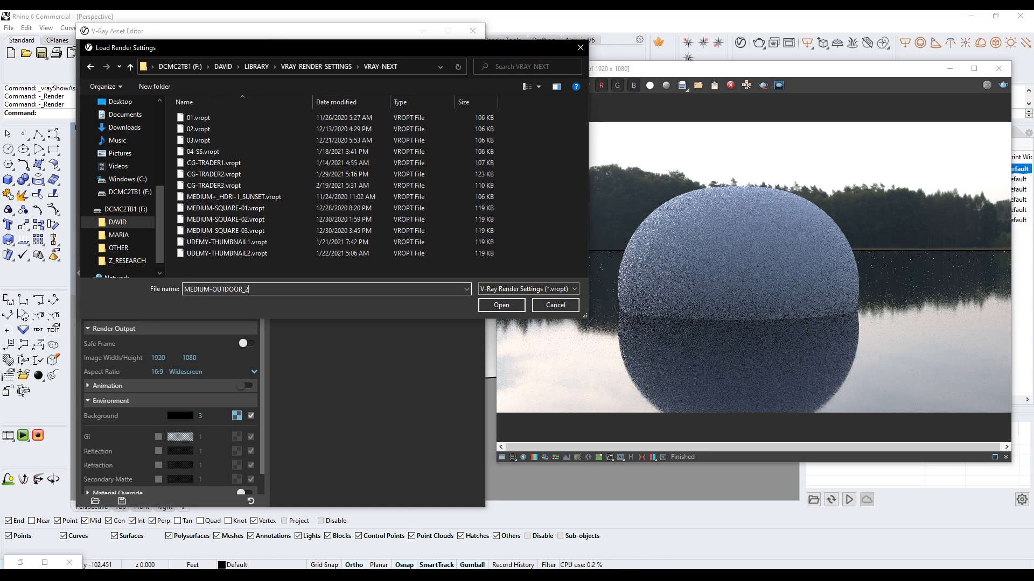
pyautogui.write('021-04-10')
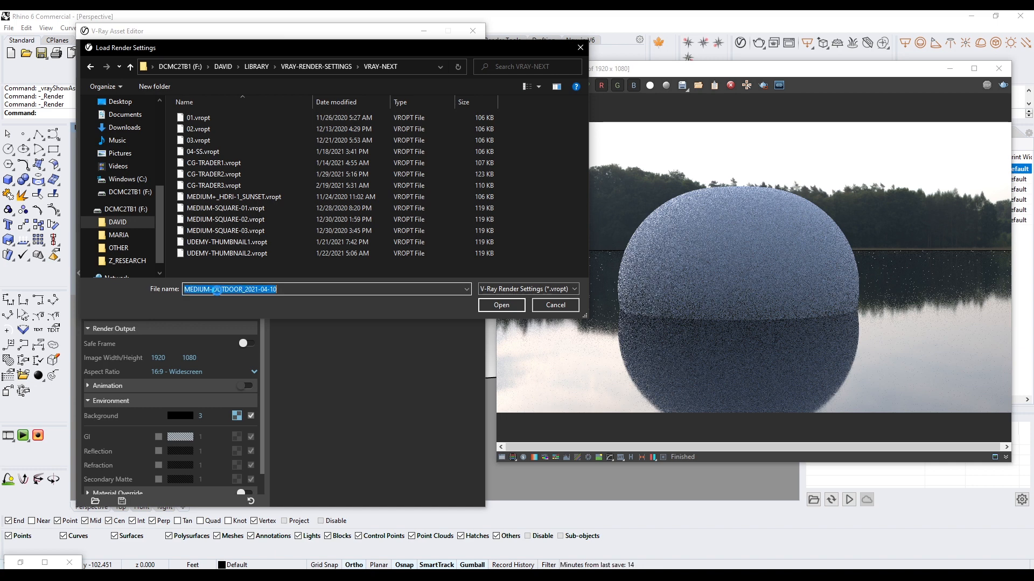
pyautogui.click(501, 305)
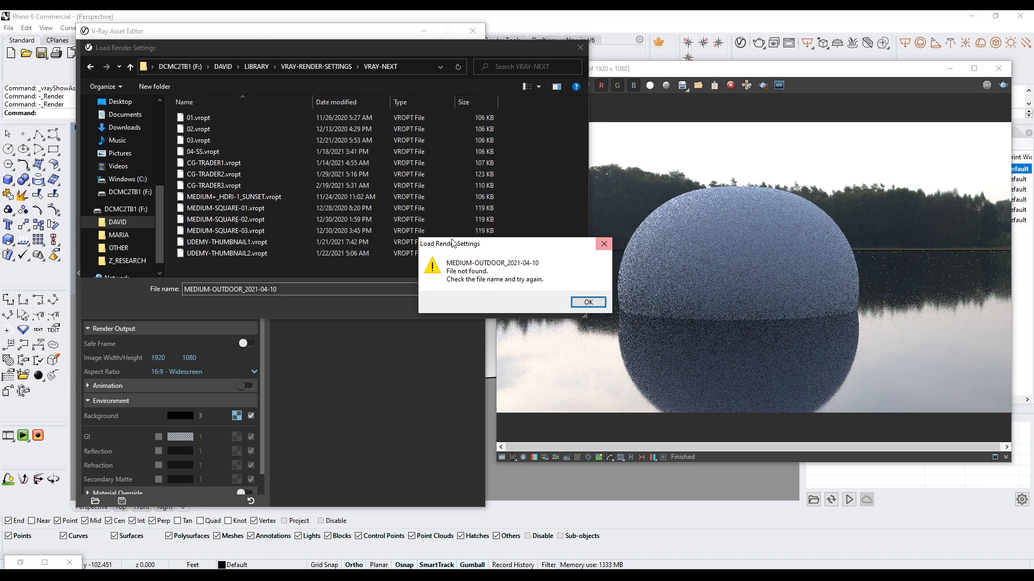
pyautogui.click(587, 302)
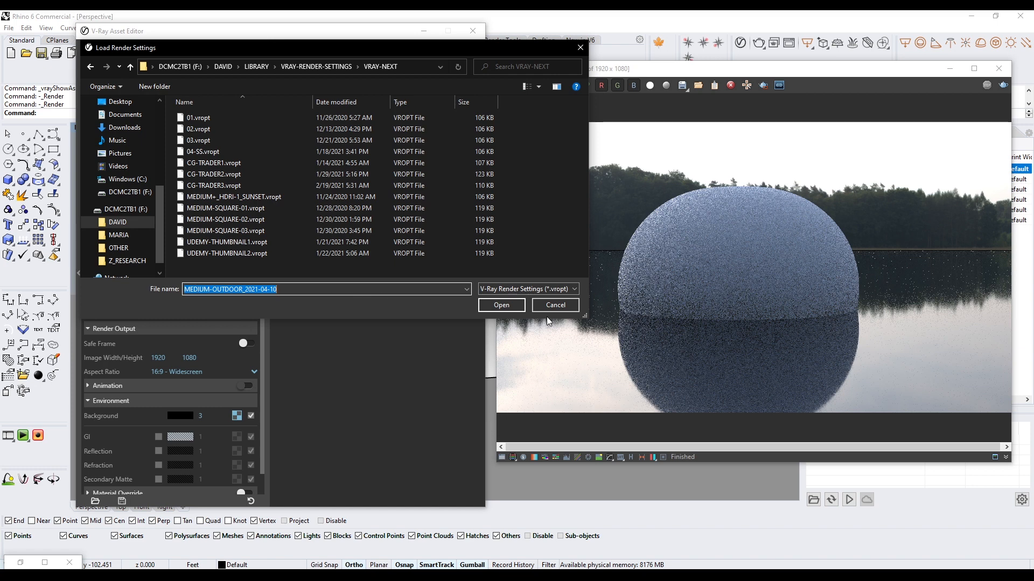
pyautogui.click(554, 304)
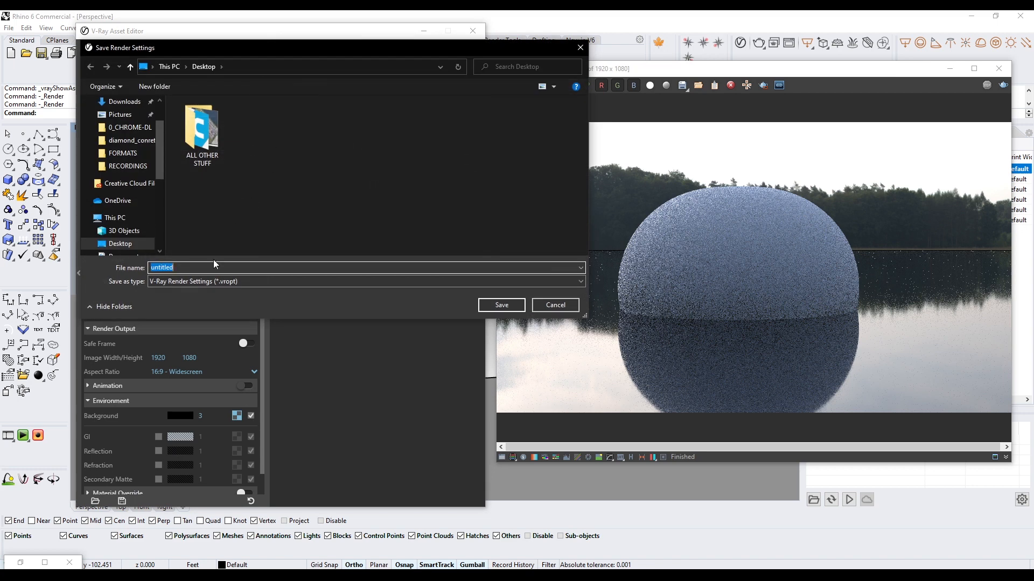
# Step: Save the render settings as MEDIUM-OUTDOOR_2021-04-10 in F: > DAVID > LIBRARY > VRAY-RENDER-SETTINGS > VRAY-NEXT
pyautogui.write('MEDIUM-OUTDOOR_2021-04-10')
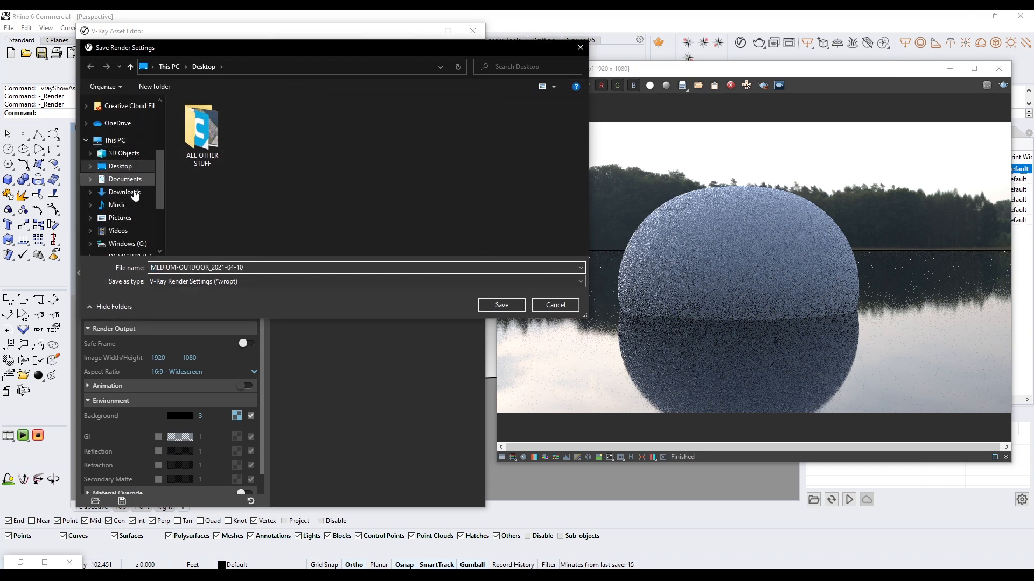
pyautogui.click(126, 191)
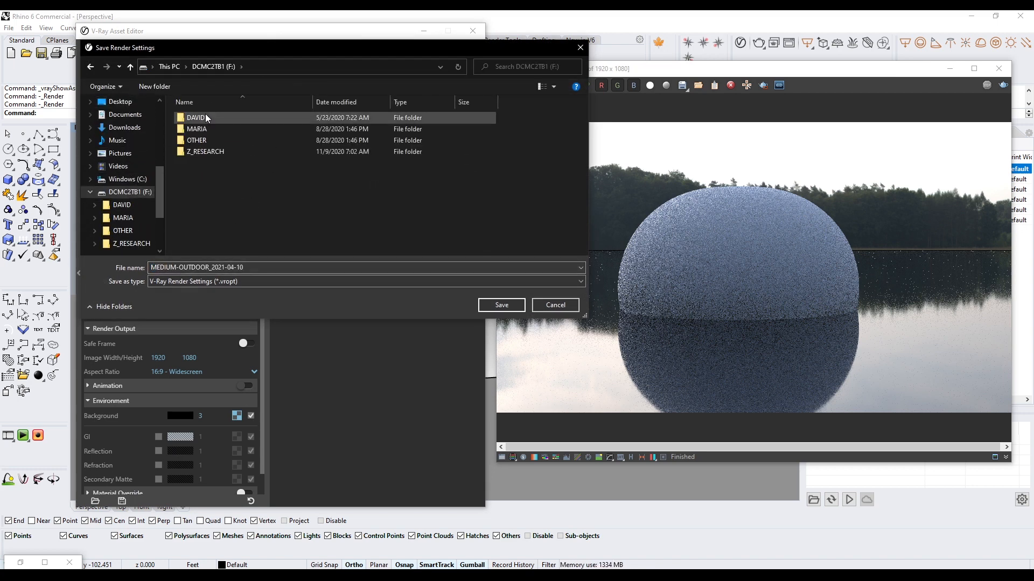
pyautogui.doubleClick(194, 118)
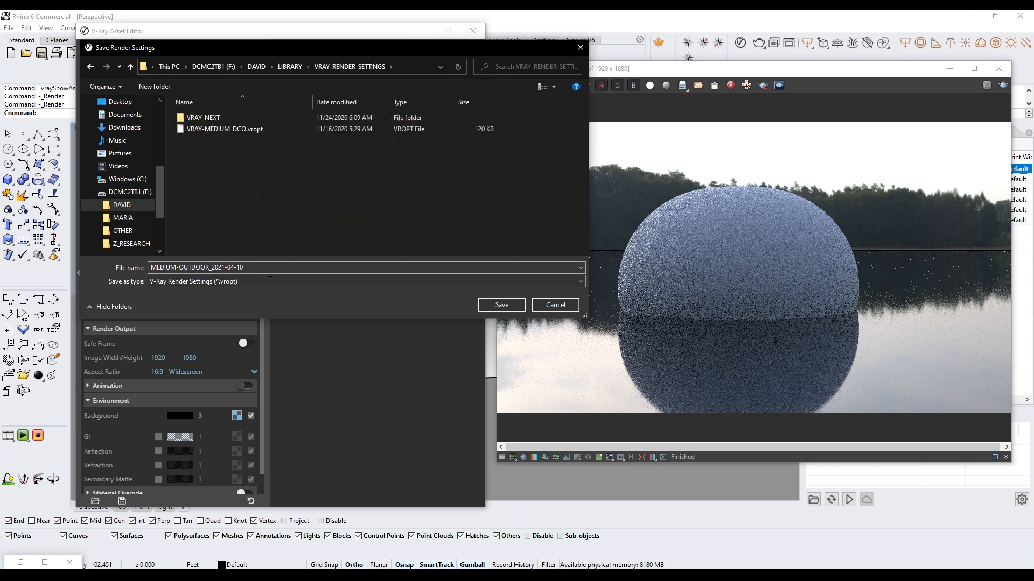
pyautogui.doubleClick(204, 118)
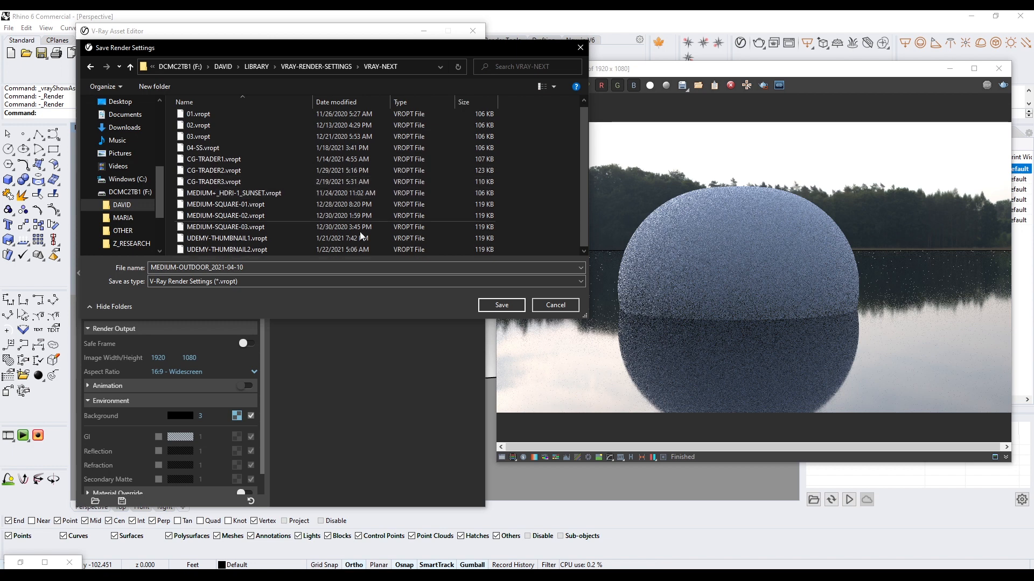
pyautogui.click(555, 304)
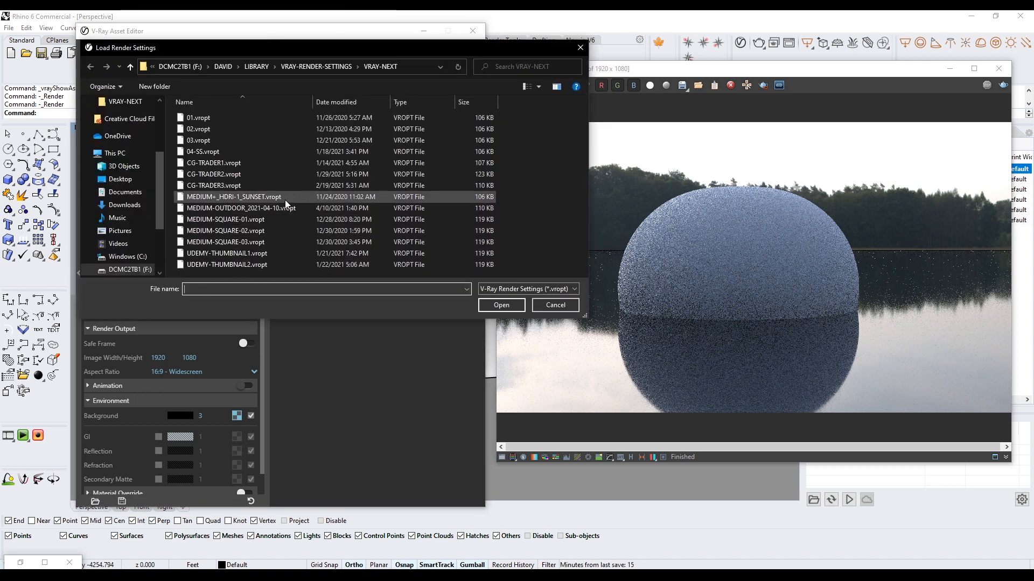
# Step: Load MEDIUM-OUTDOOR_2021-04-10.vropt from the VRAY-NEXT folder
pyautogui.click(241, 208)
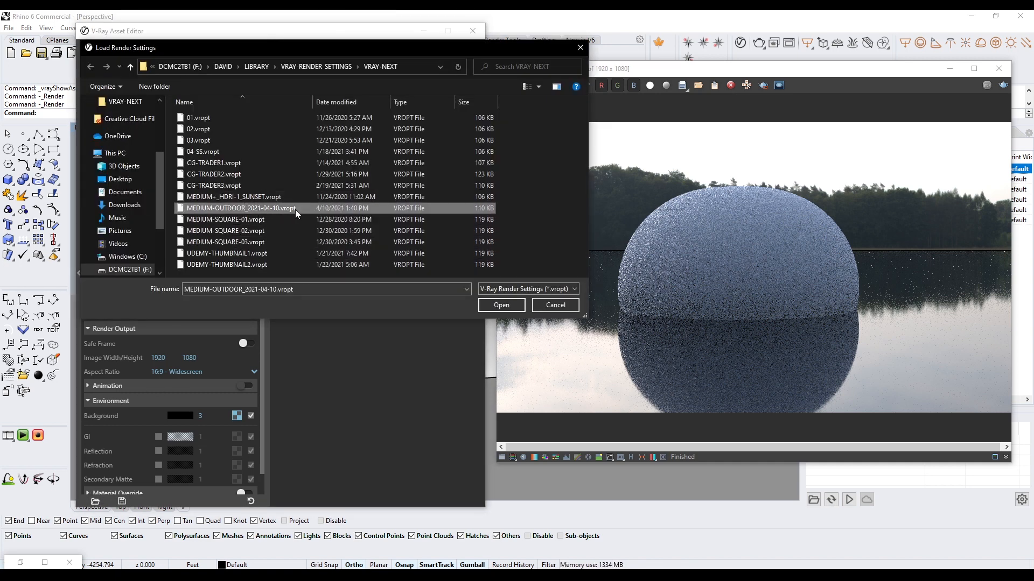
pyautogui.click(500, 305)
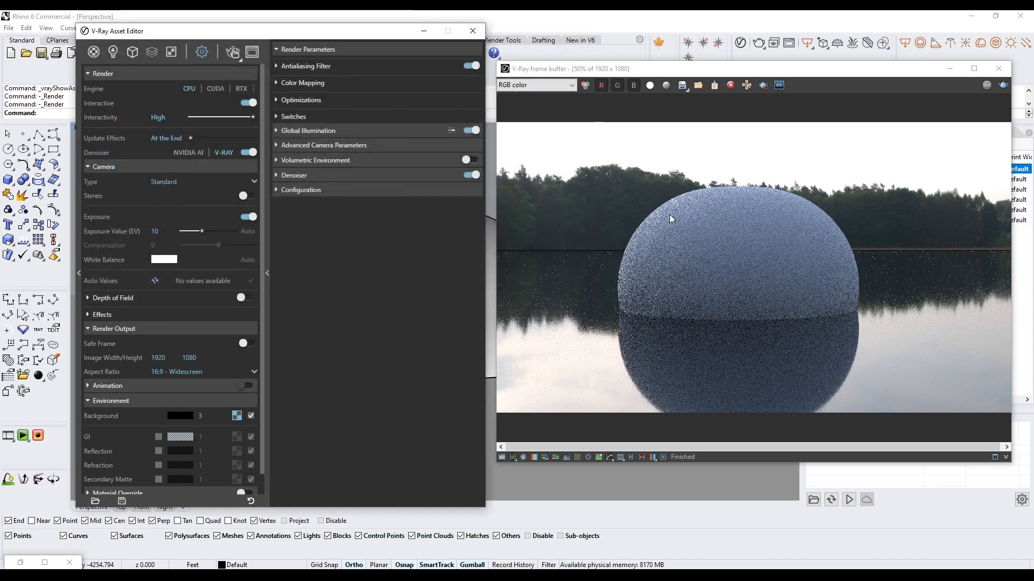
pyautogui.moveTo(518, 110)
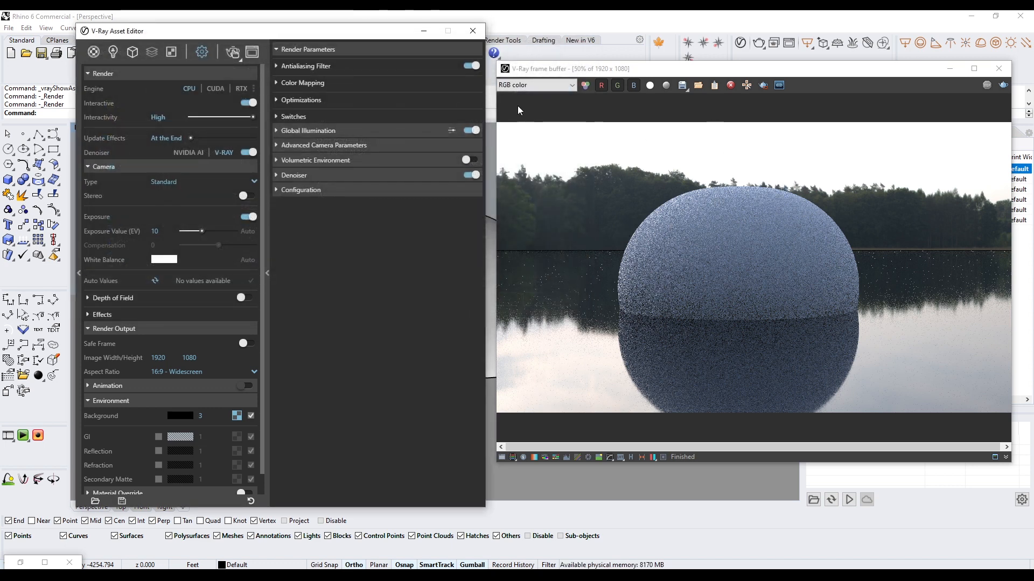
pyautogui.moveTo(472, 32)
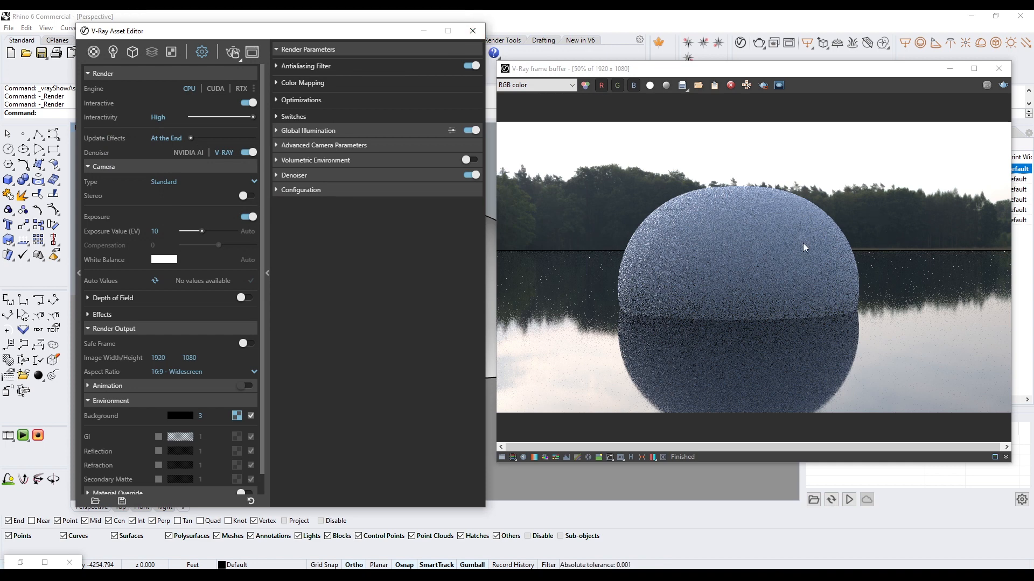
pyautogui.moveTo(829, 360)
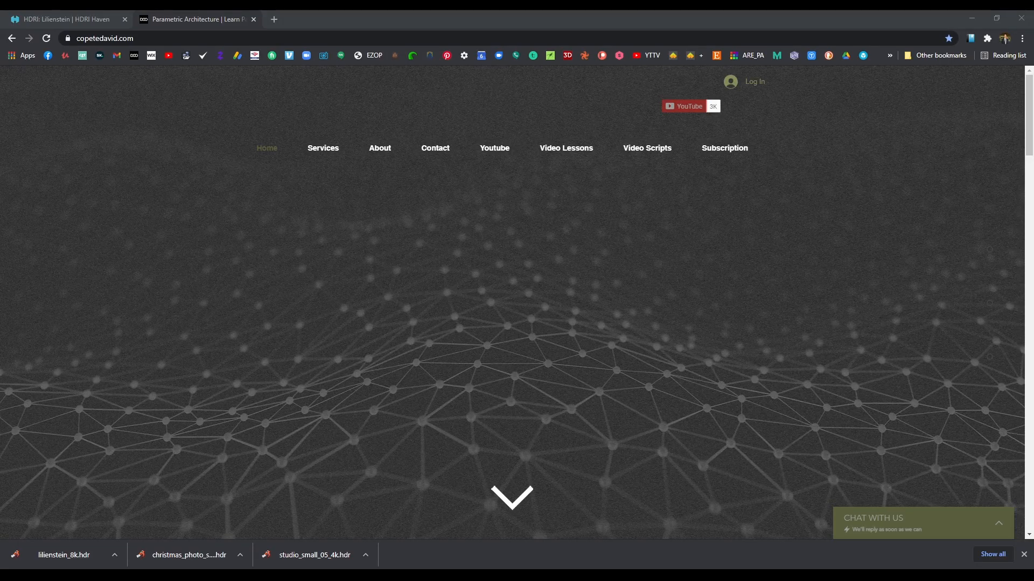
pyautogui.moveTo(796, 262)
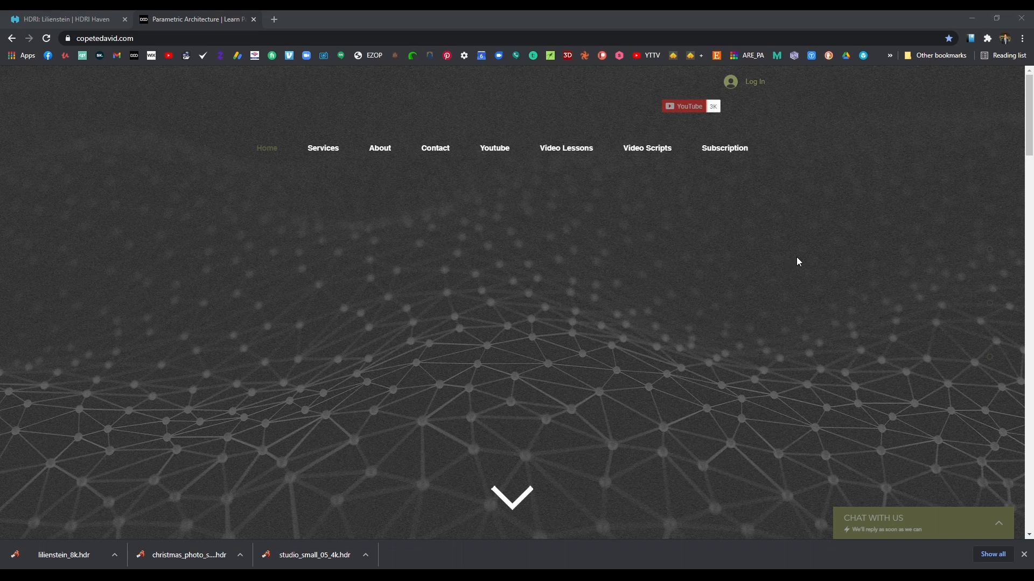
pyautogui.moveTo(827, 248)
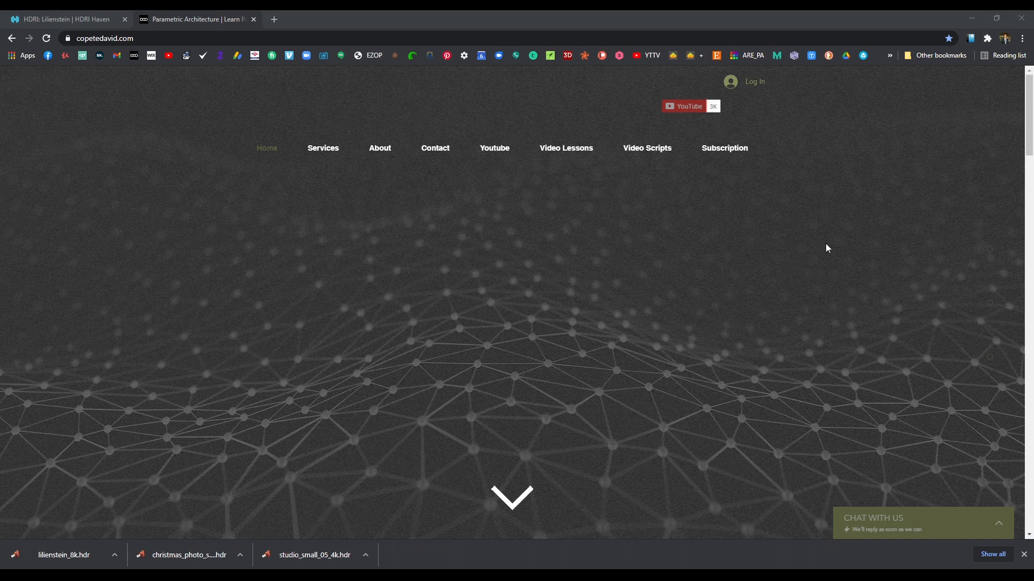
pyautogui.moveTo(837, 246)
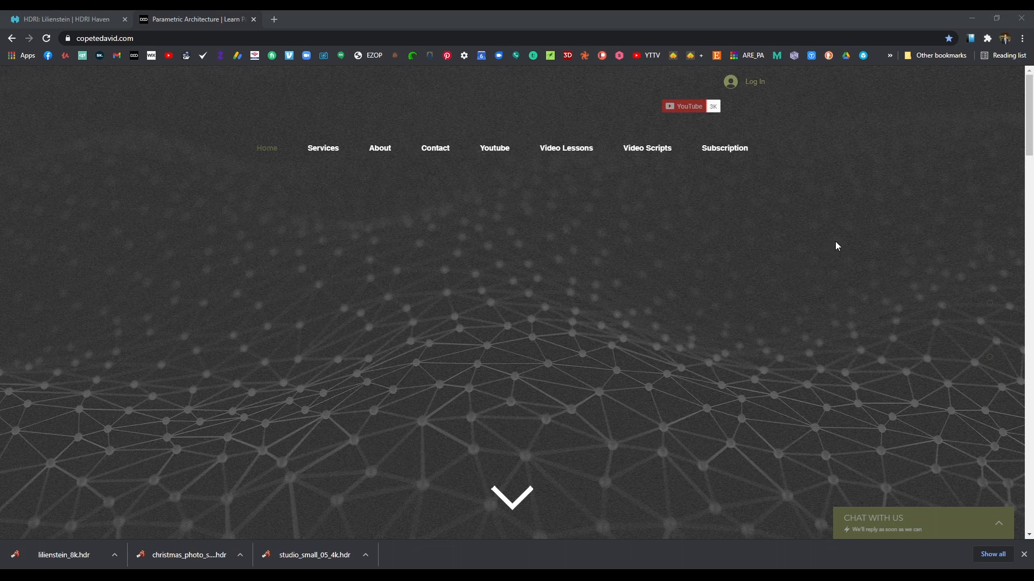
pyautogui.moveTo(712, 209)
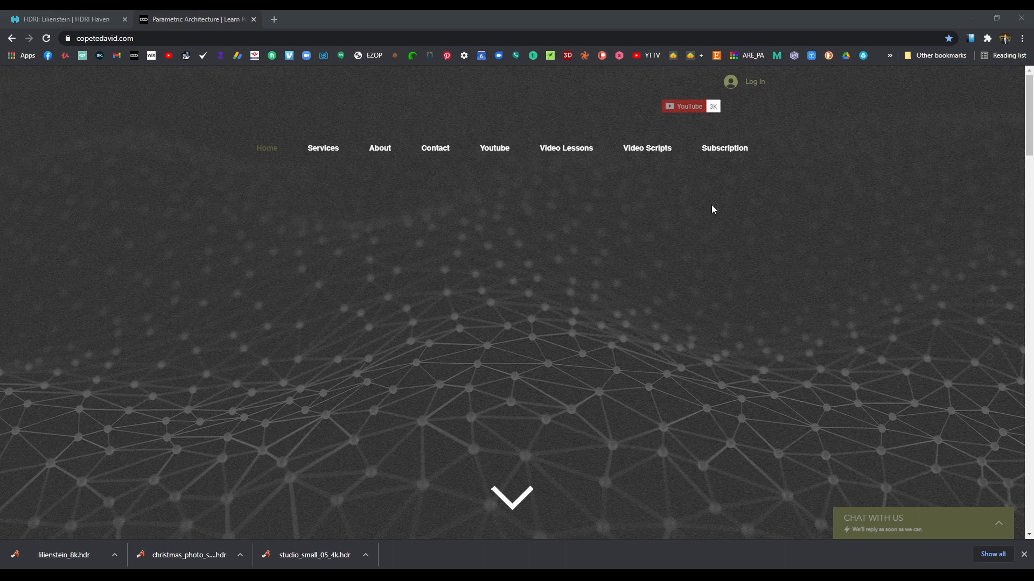
pyautogui.moveTo(494, 148)
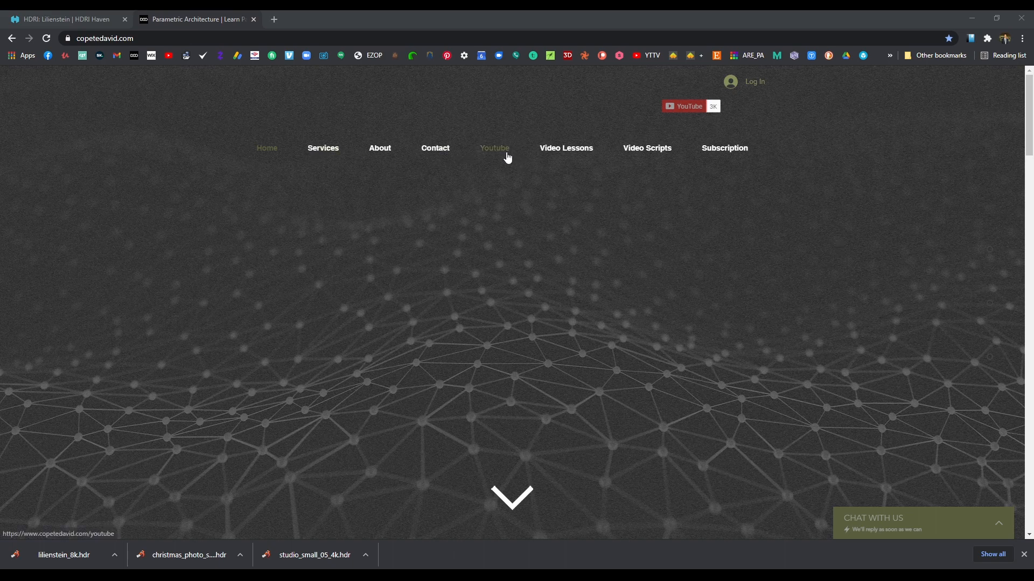
pyautogui.moveTo(565, 148)
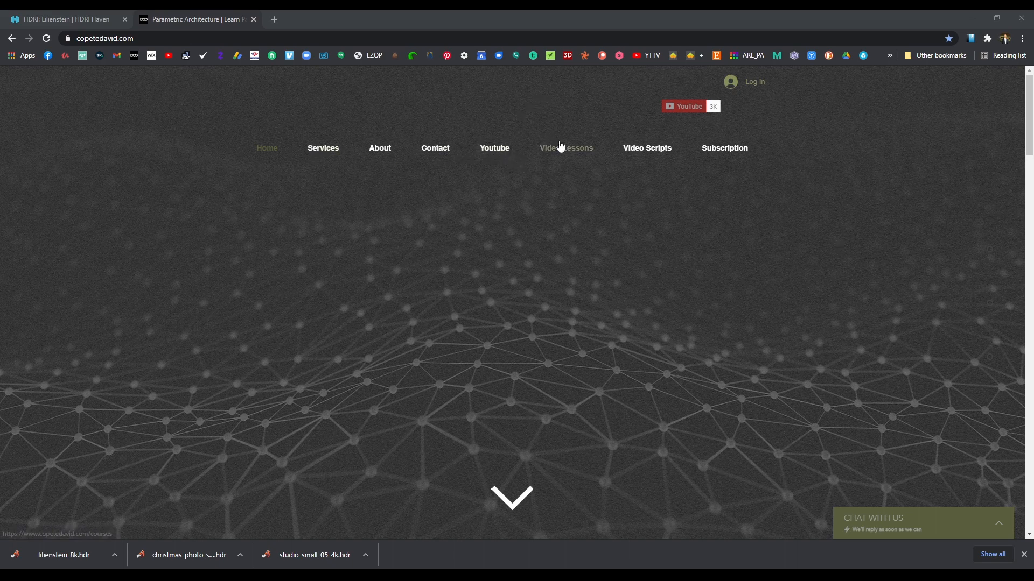
pyautogui.moveTo(722, 147)
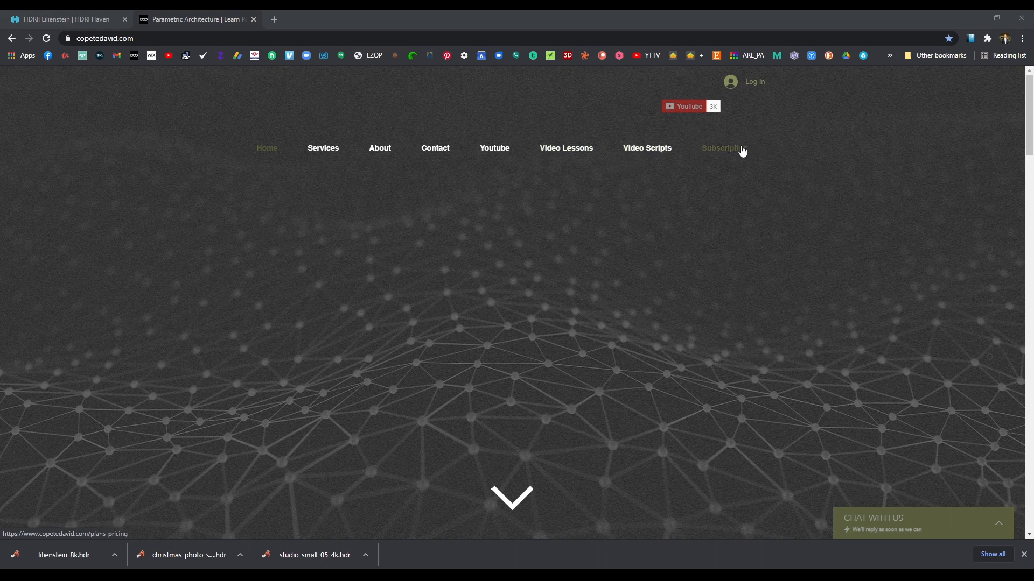
pyautogui.moveTo(816, 156)
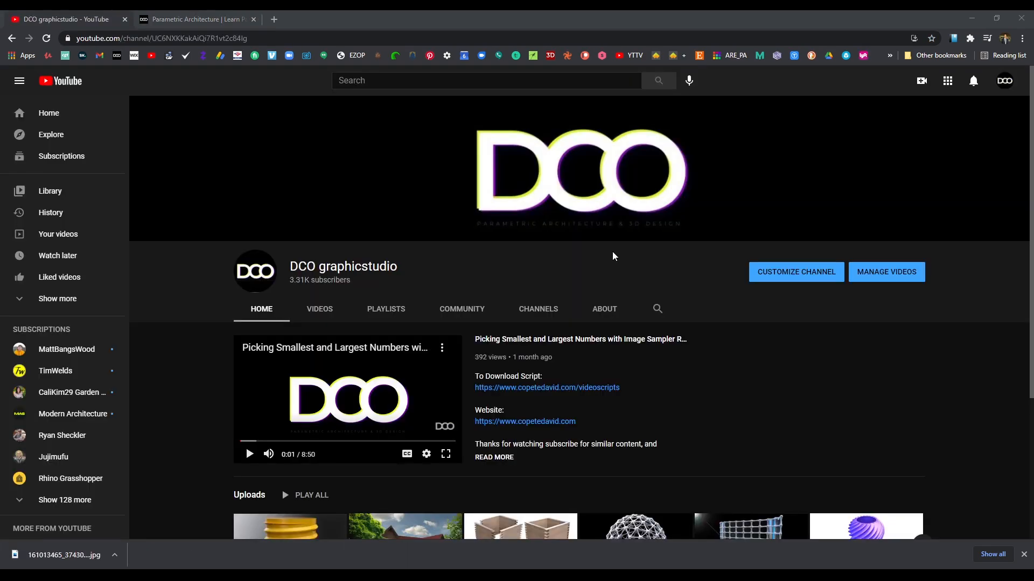
pyautogui.moveTo(884, 378)
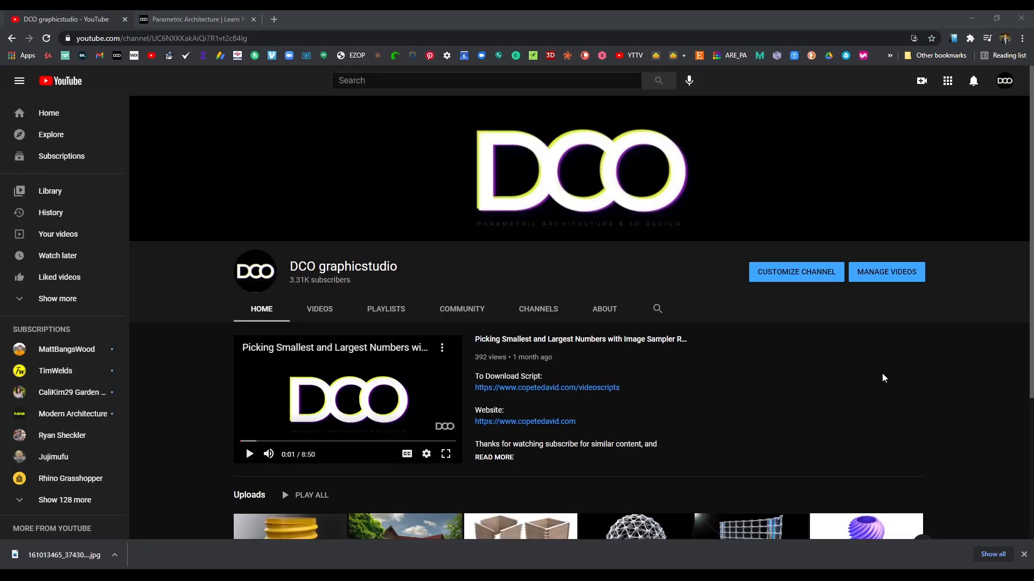
# Step: Scroll the DCO graphicstudio channel page down to the Uploads row
pyautogui.scroll(-3)
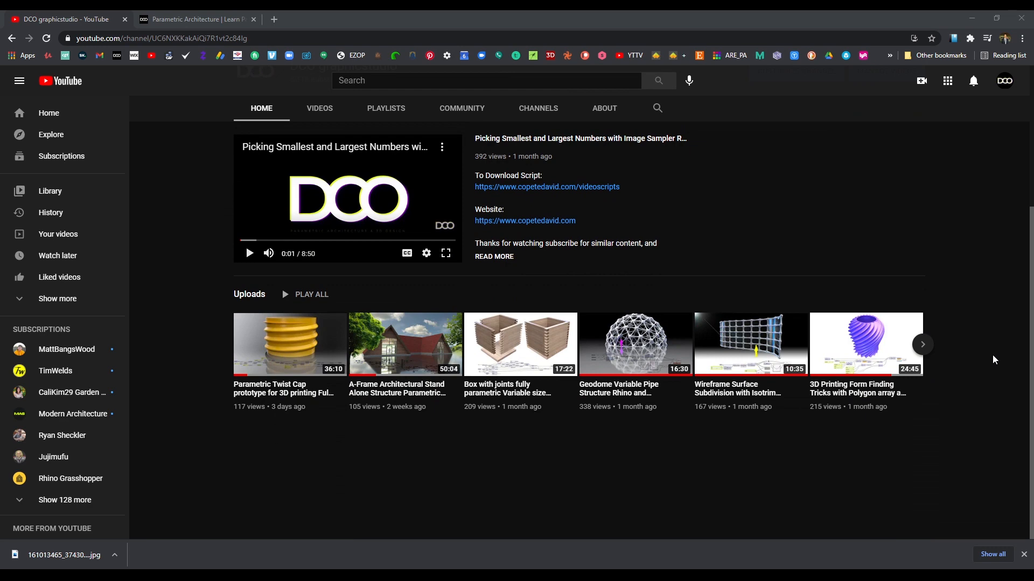